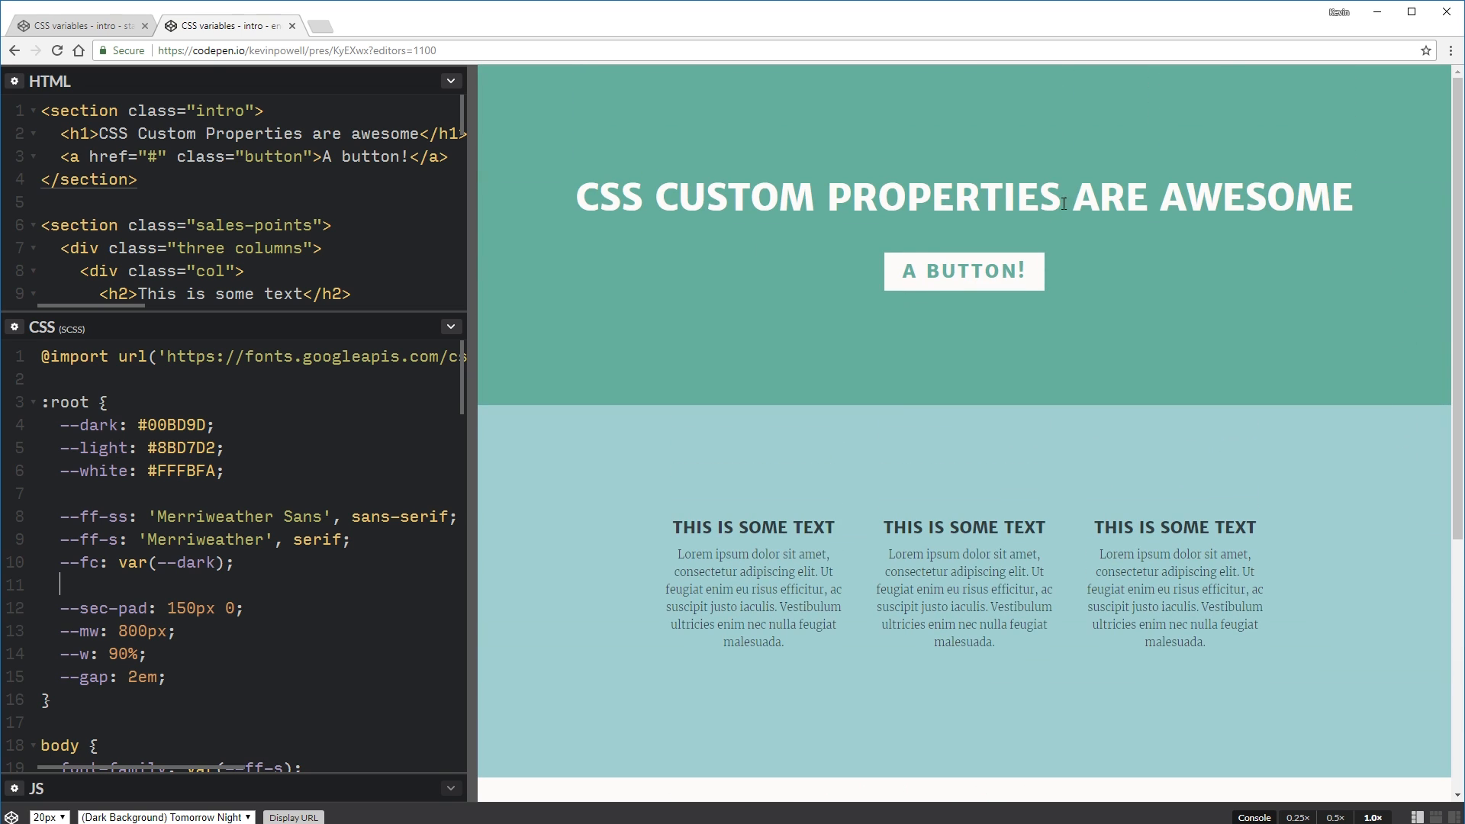
mouse_move(1025, 670)
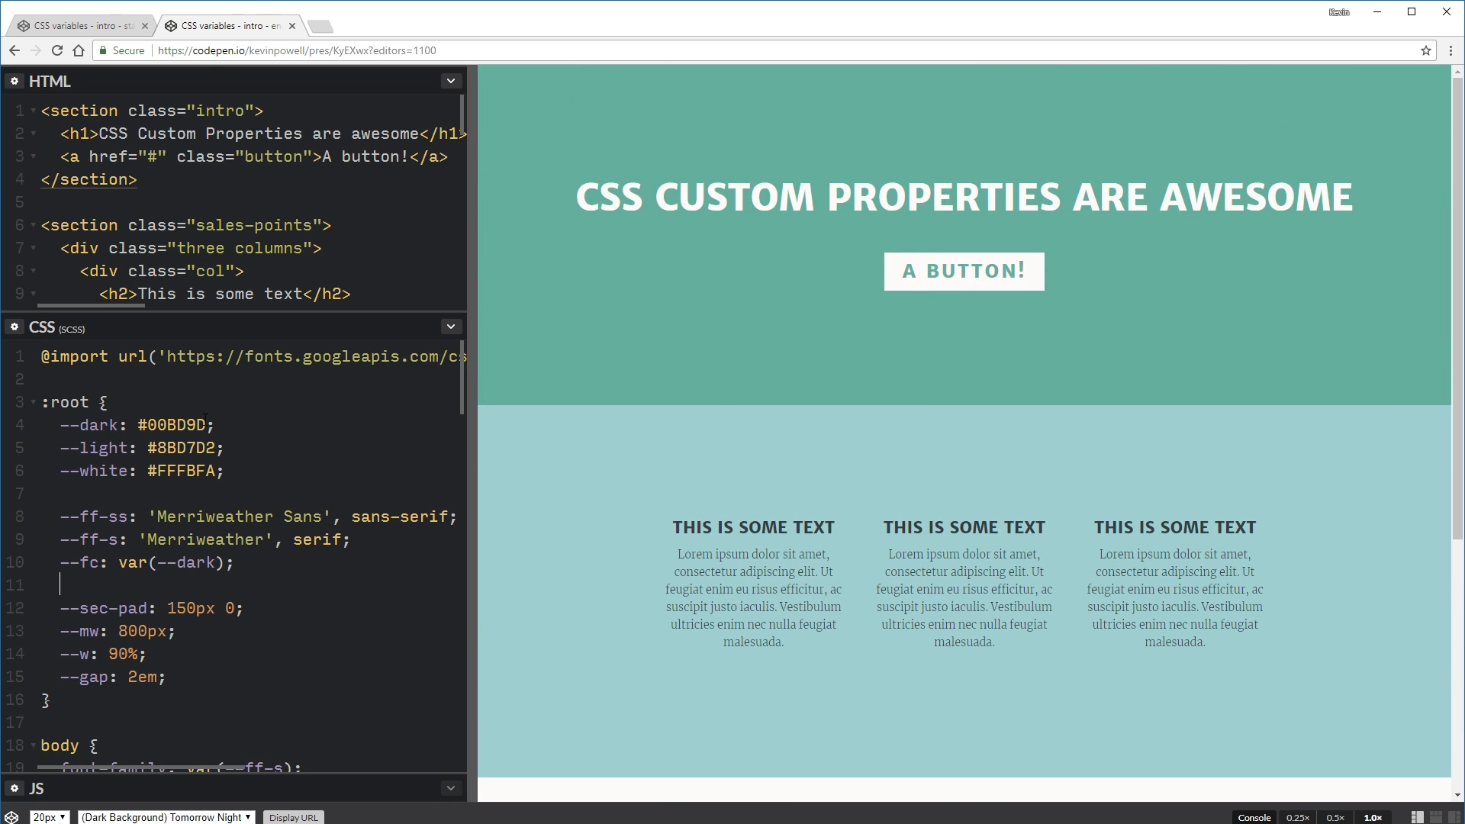
Step: Try red, #00BD9D and 150px values, then set --white to red and back to #FFFBFA
type("r")
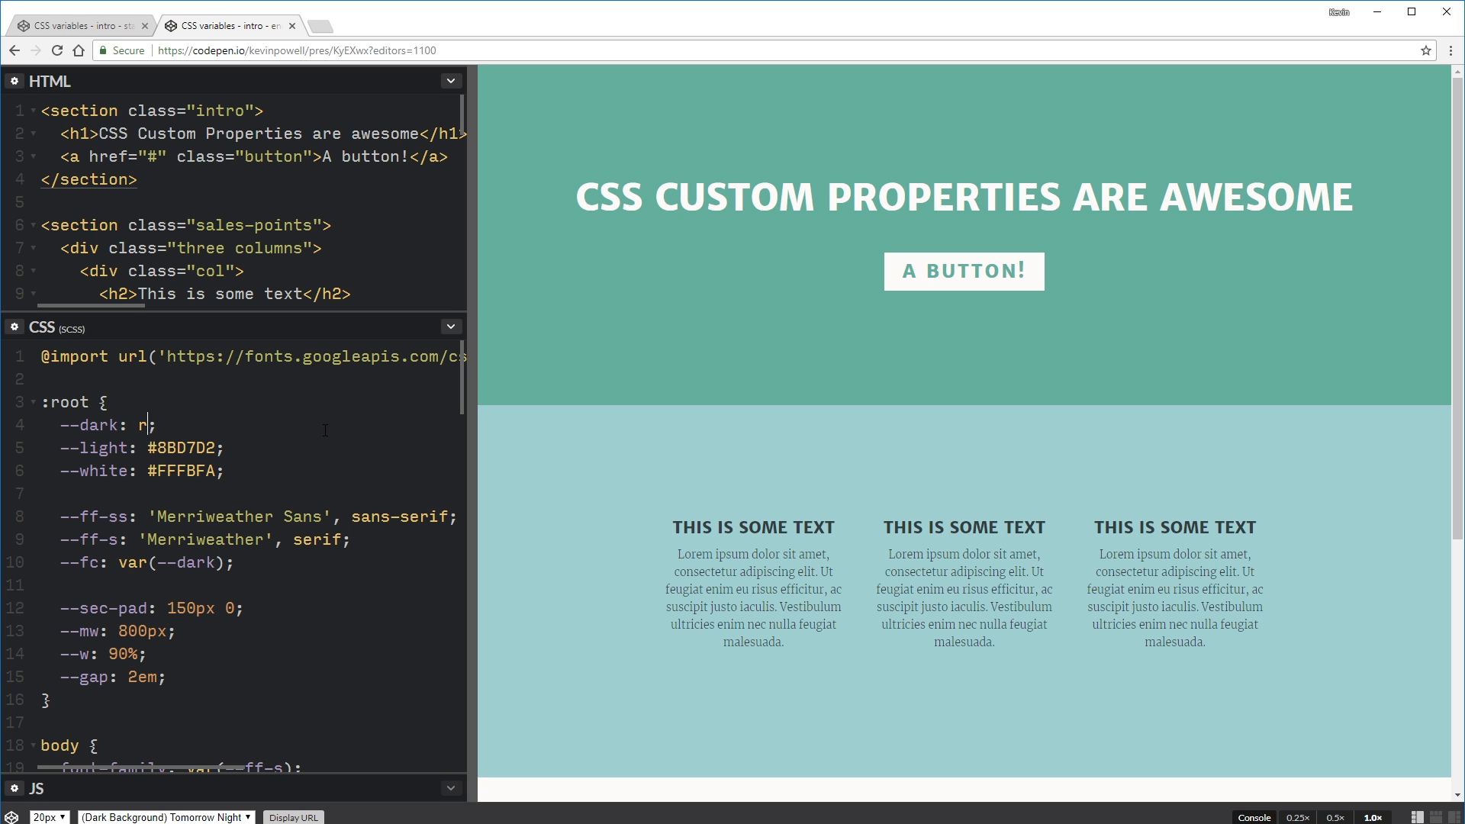
type("ed;")
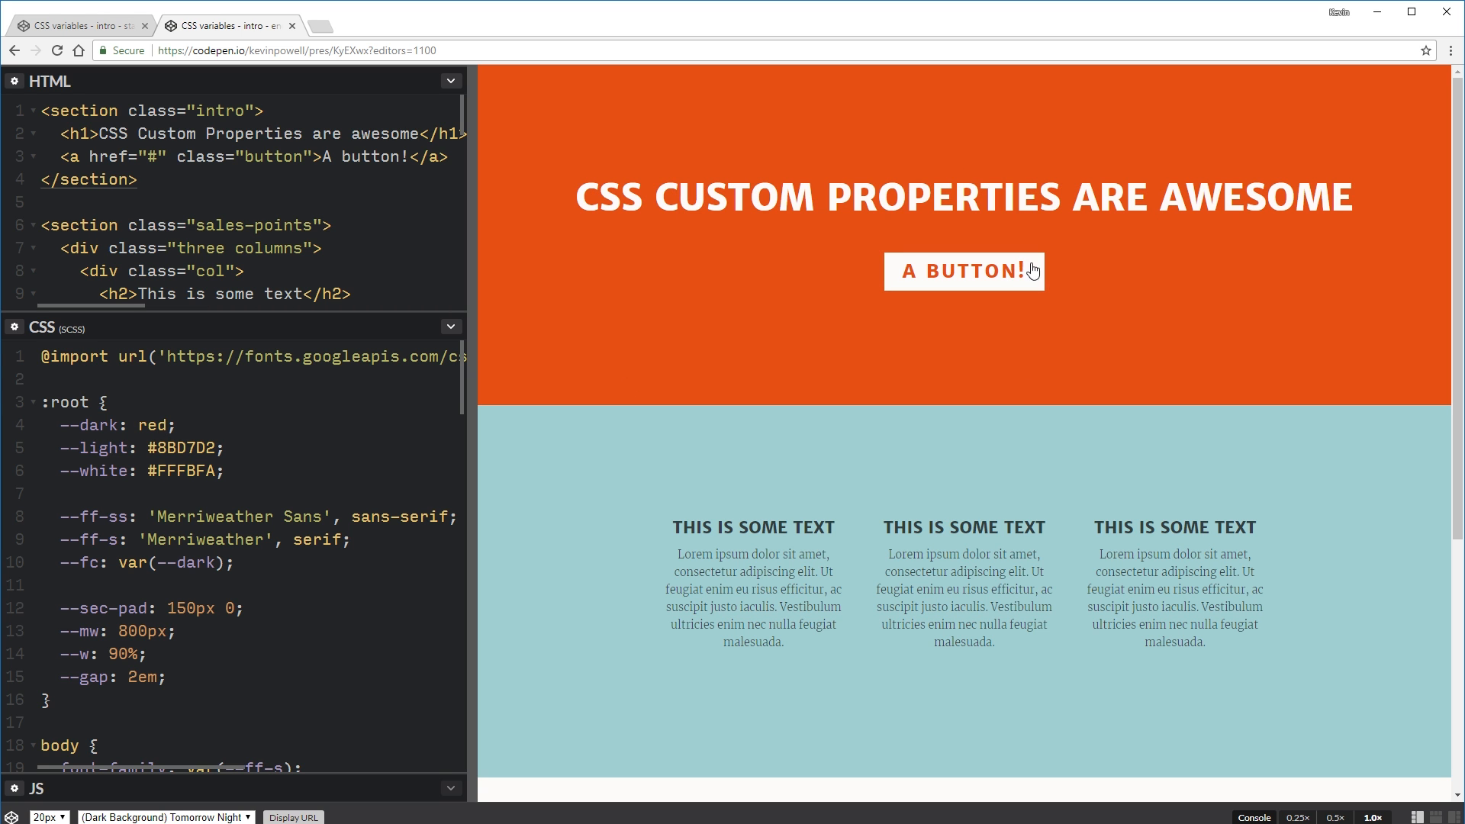
scroll("down", 3)
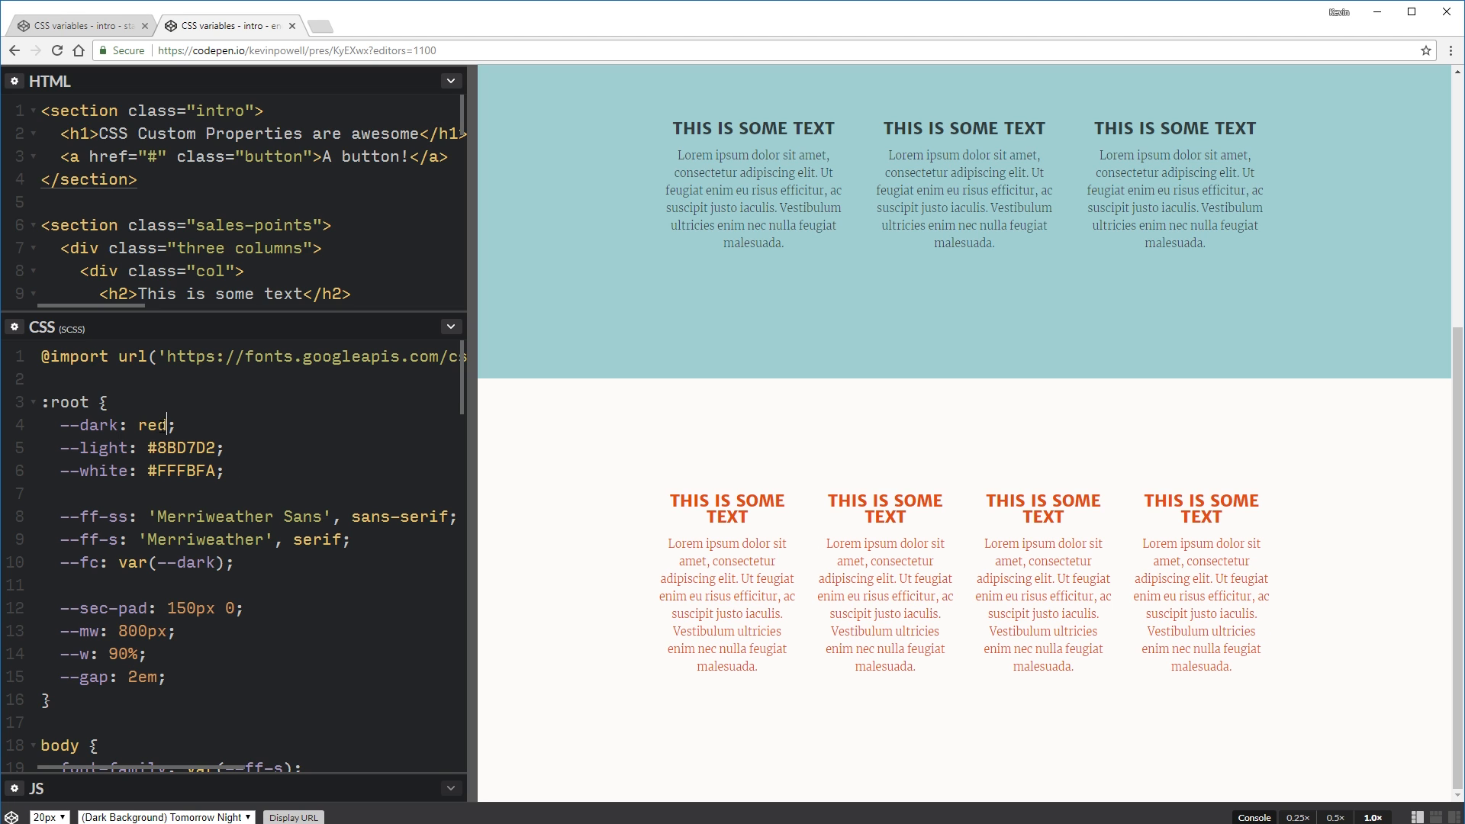
type("#00BD9D")
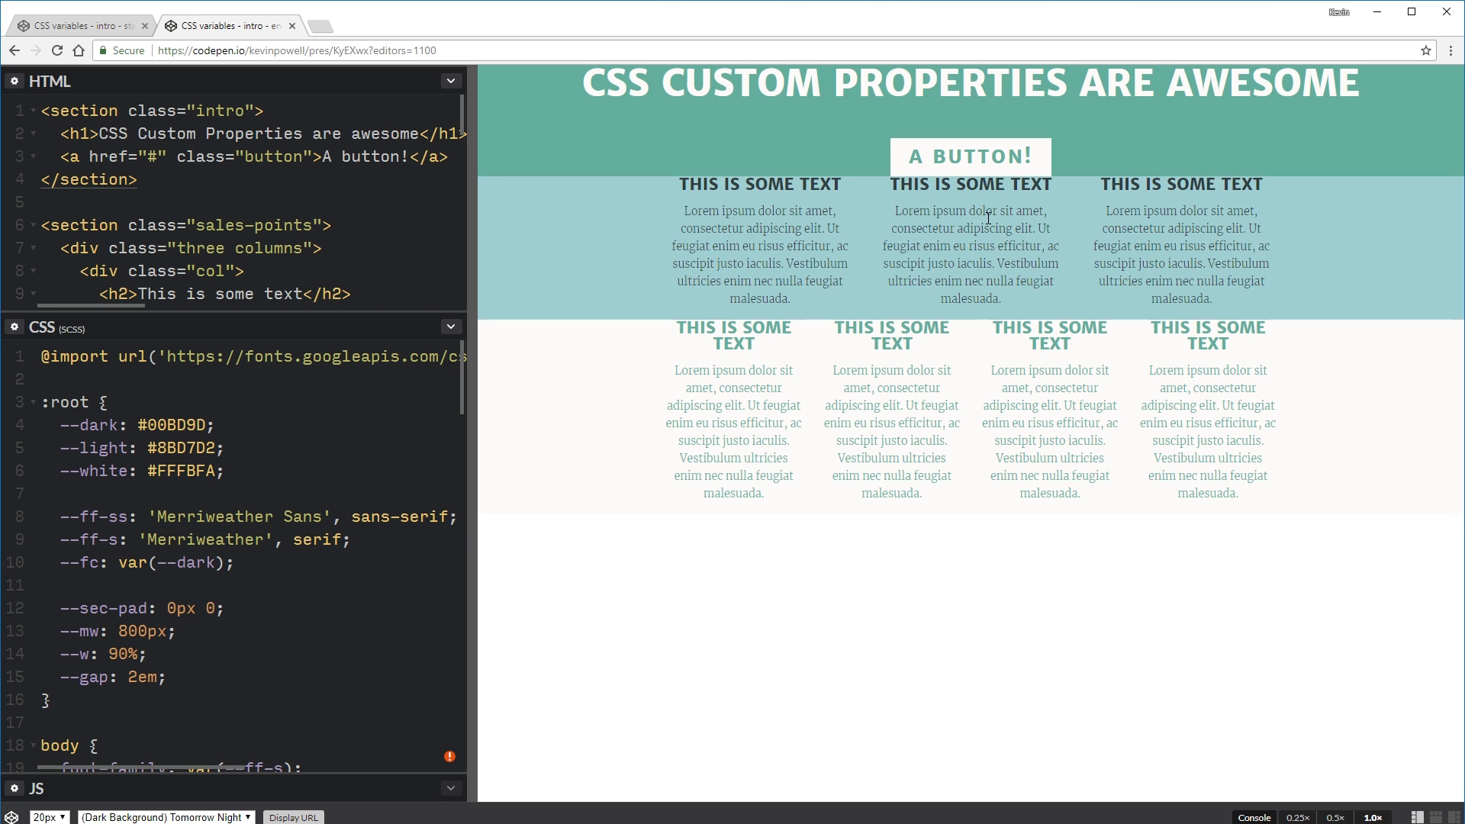
mouse_move(477, 423)
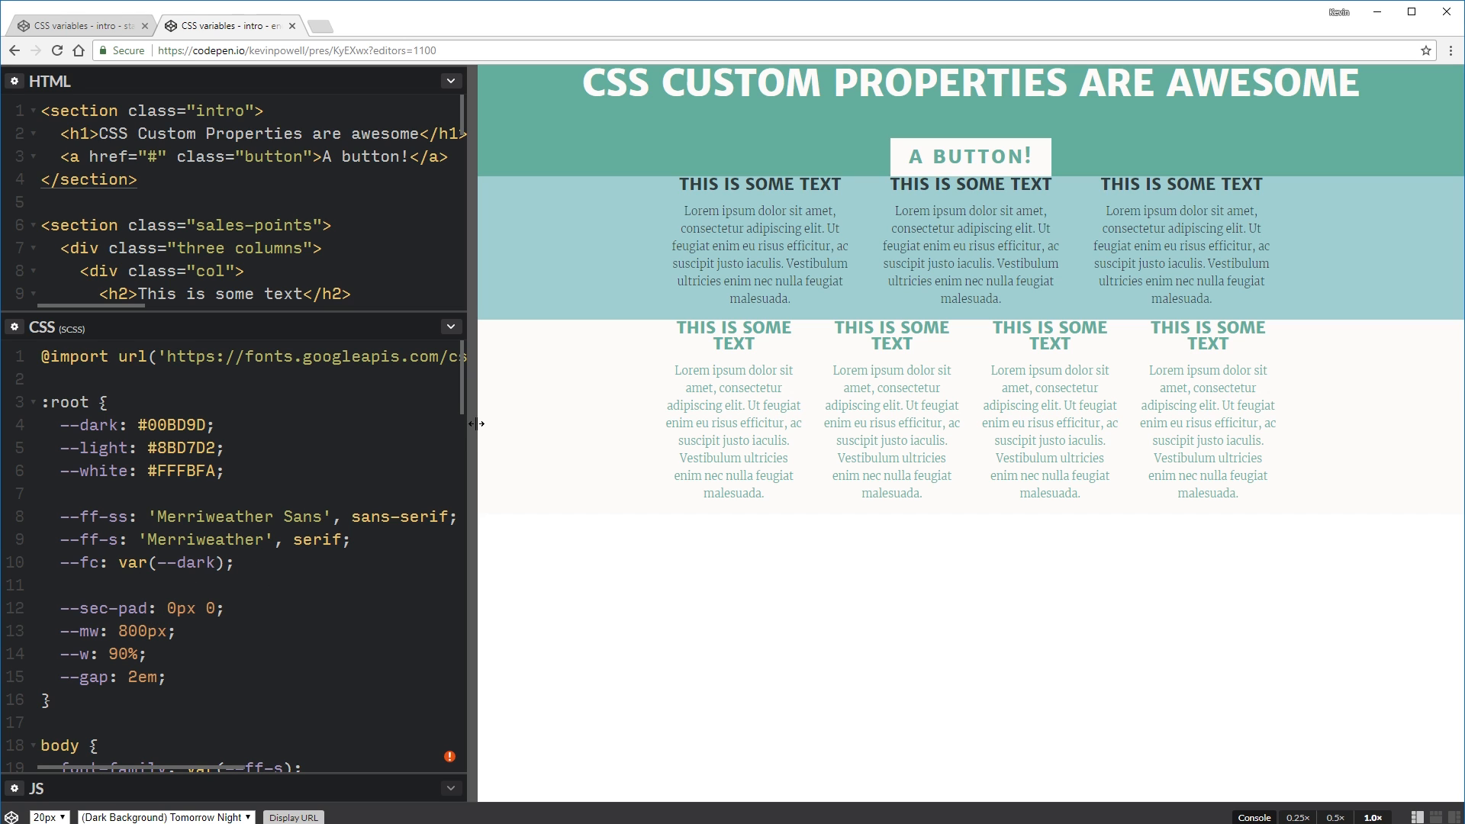
scroll("down", 3)
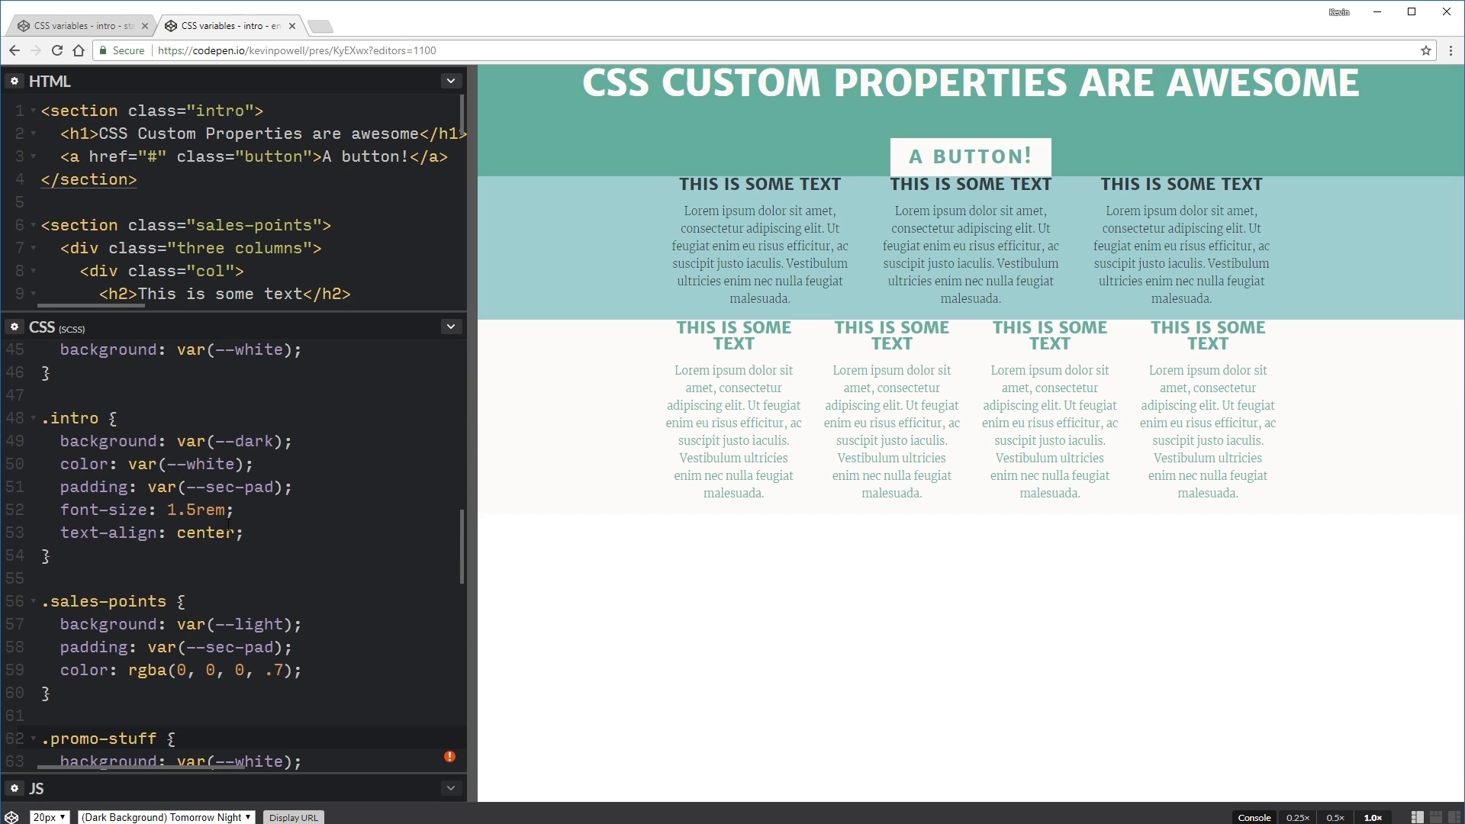
scroll("down", 3)
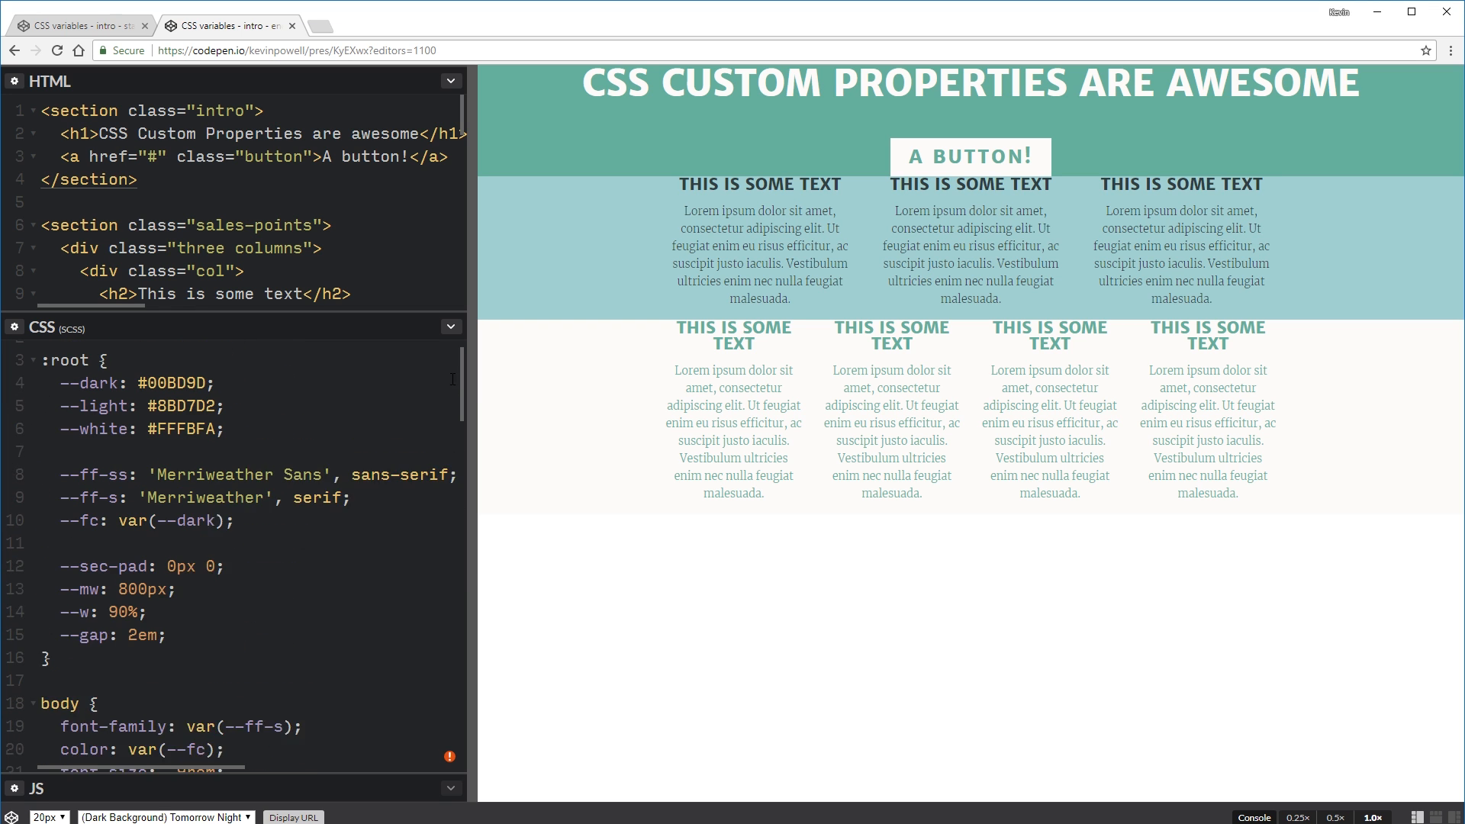
type("150px")
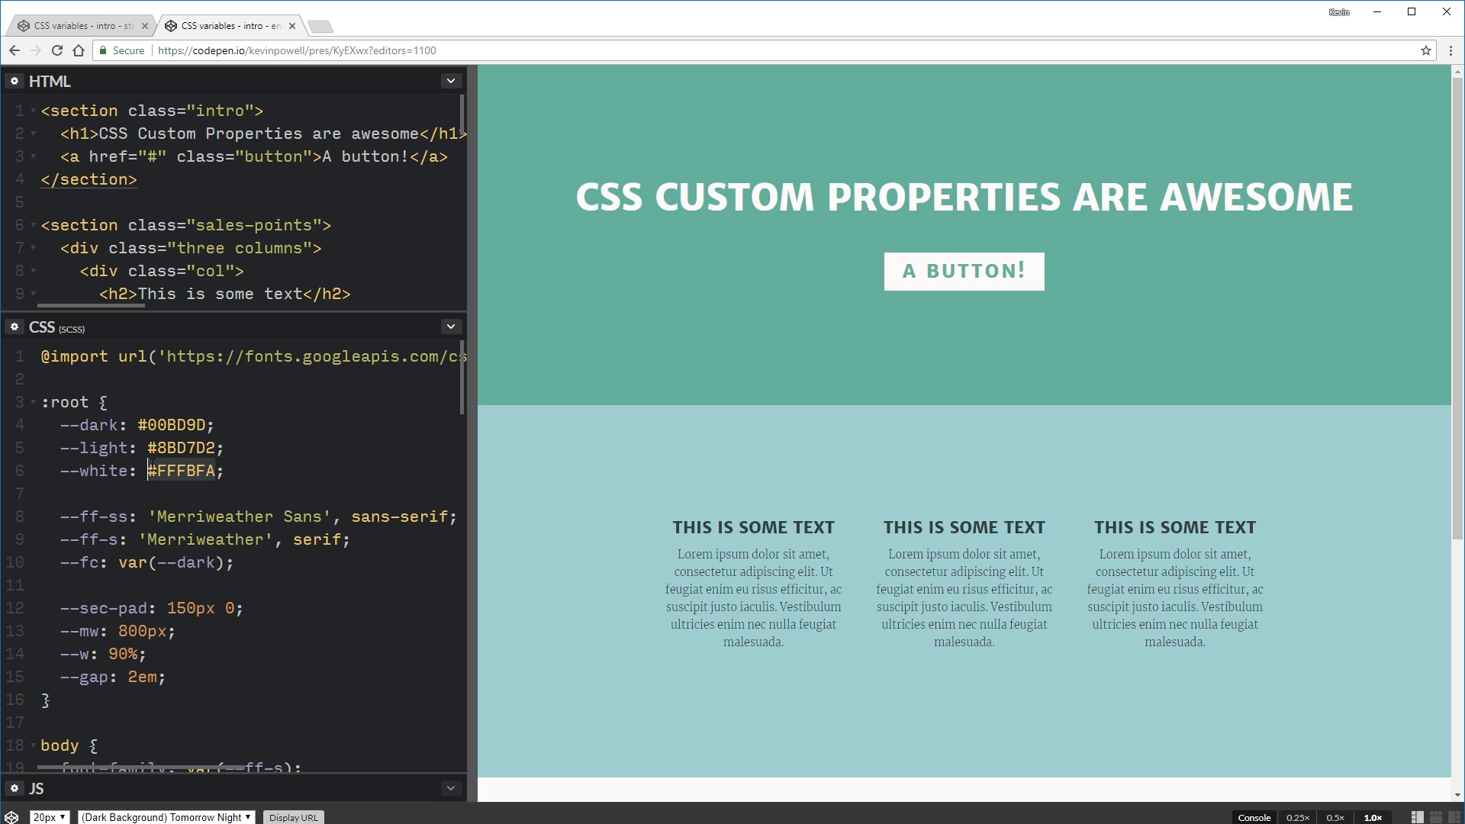
type("red")
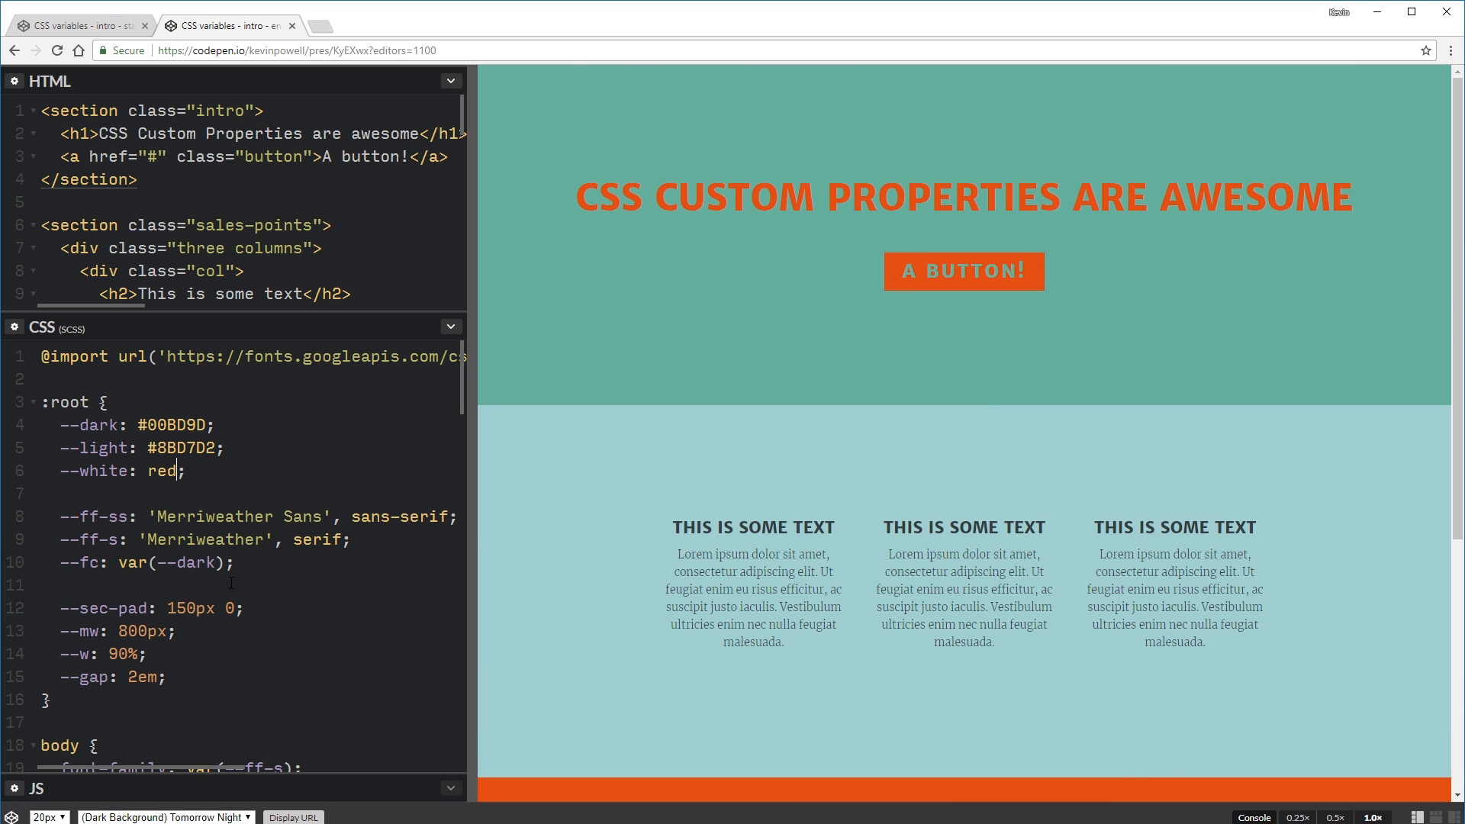
type("#FFFBFA")
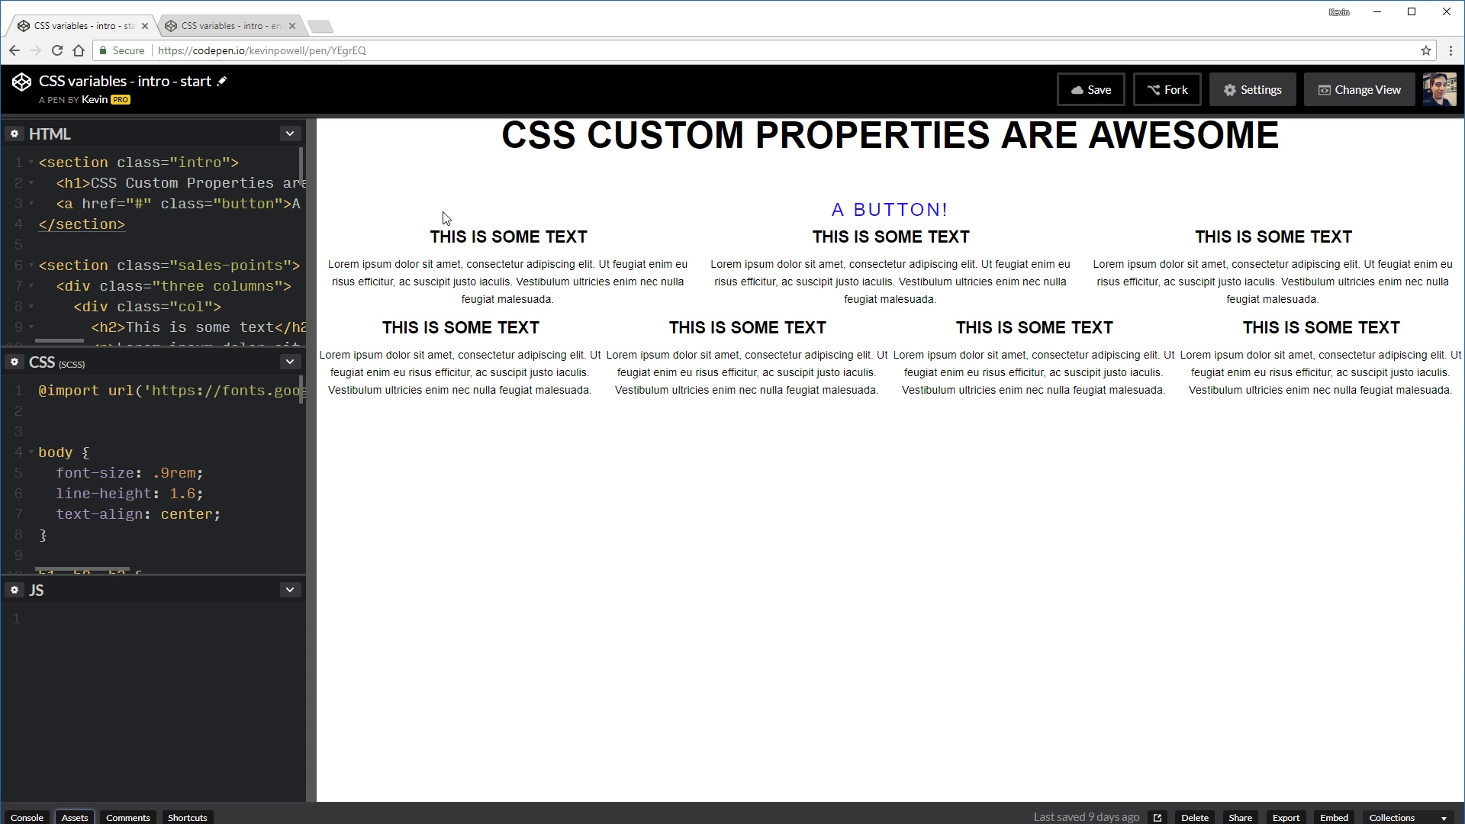
type("h1, h2, h3 {")
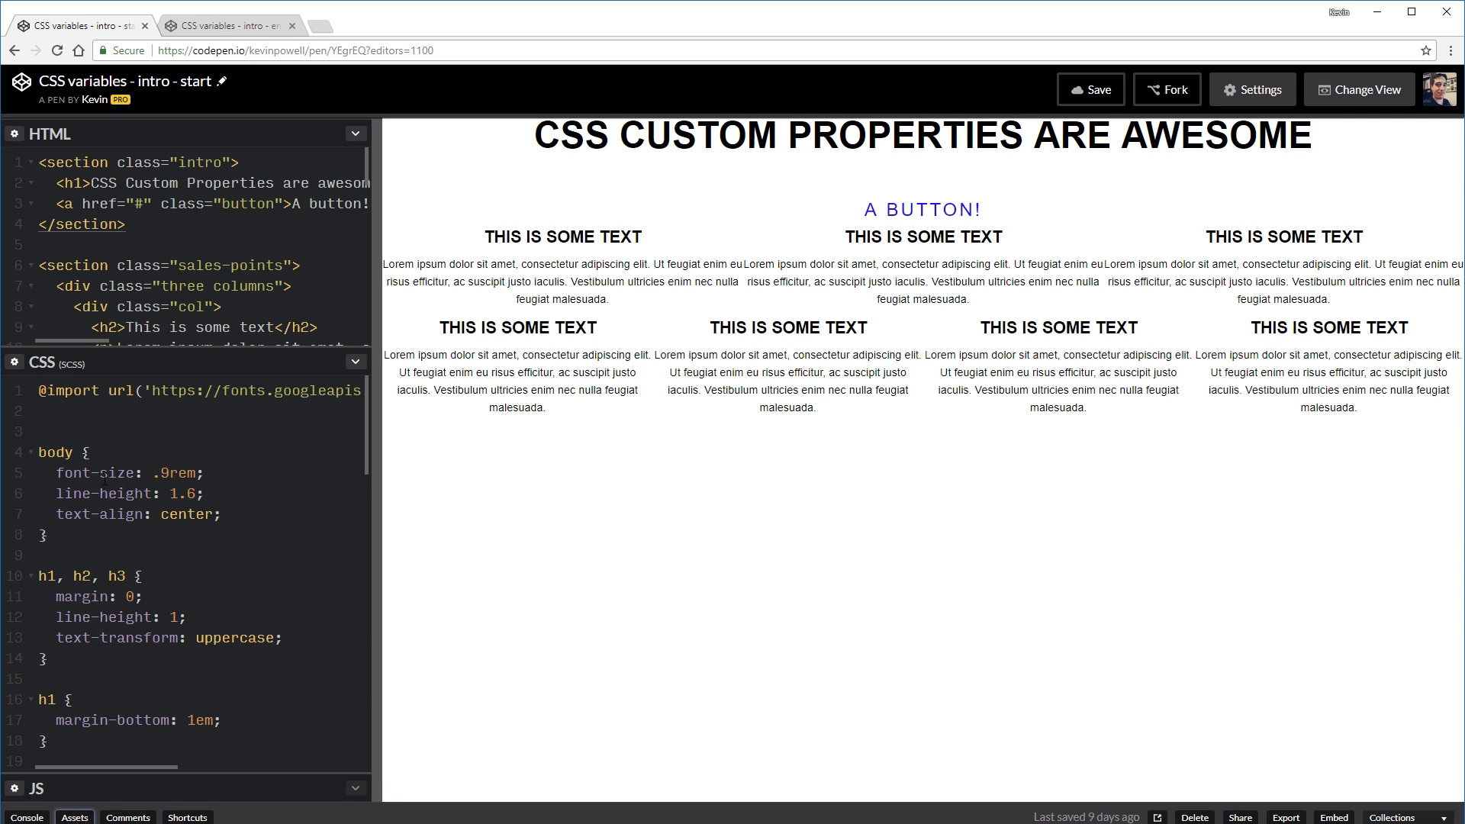
left_click(79, 410)
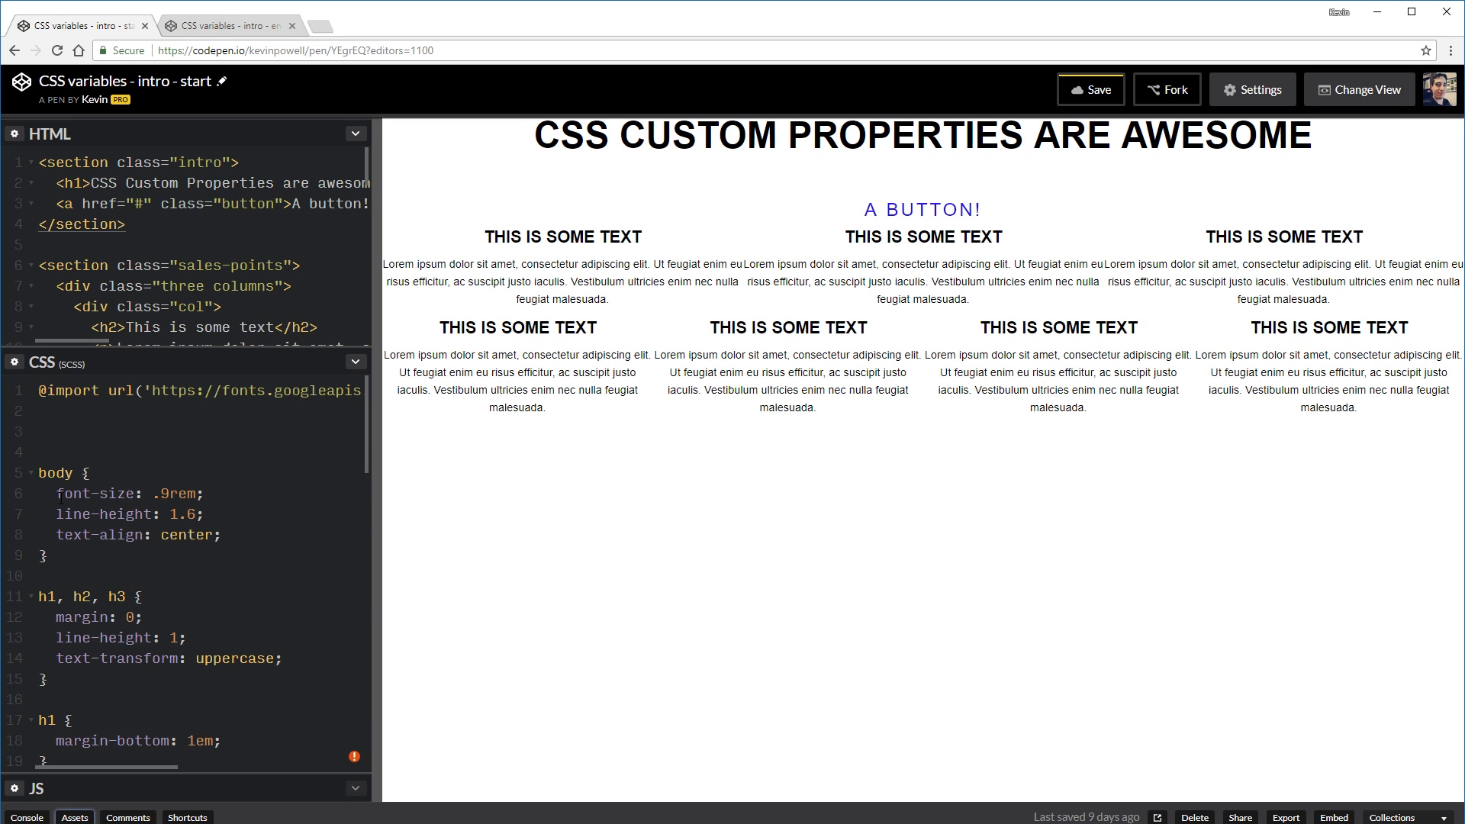
left_click(98, 430)
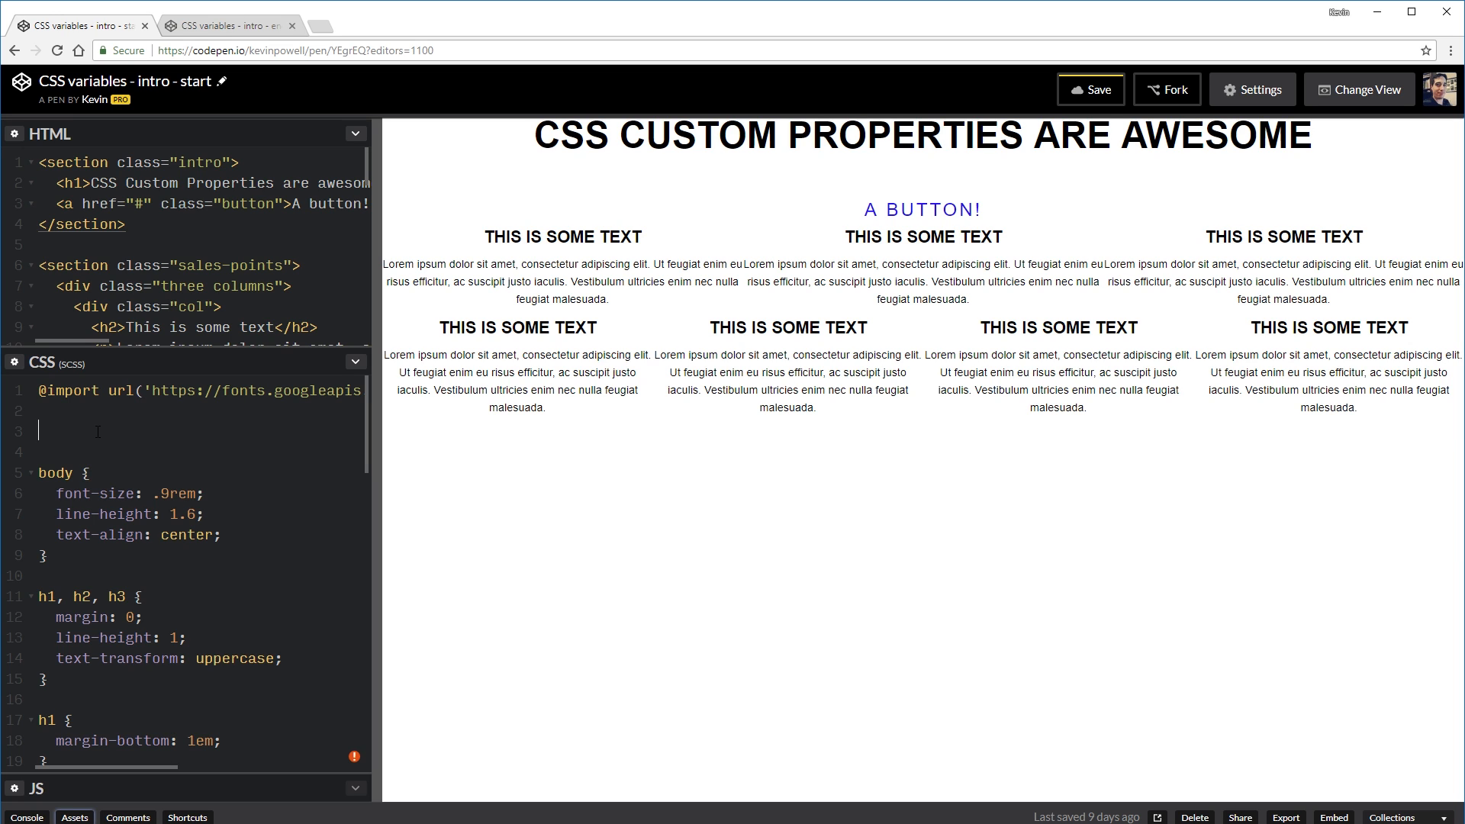
mouse_move(541, 428)
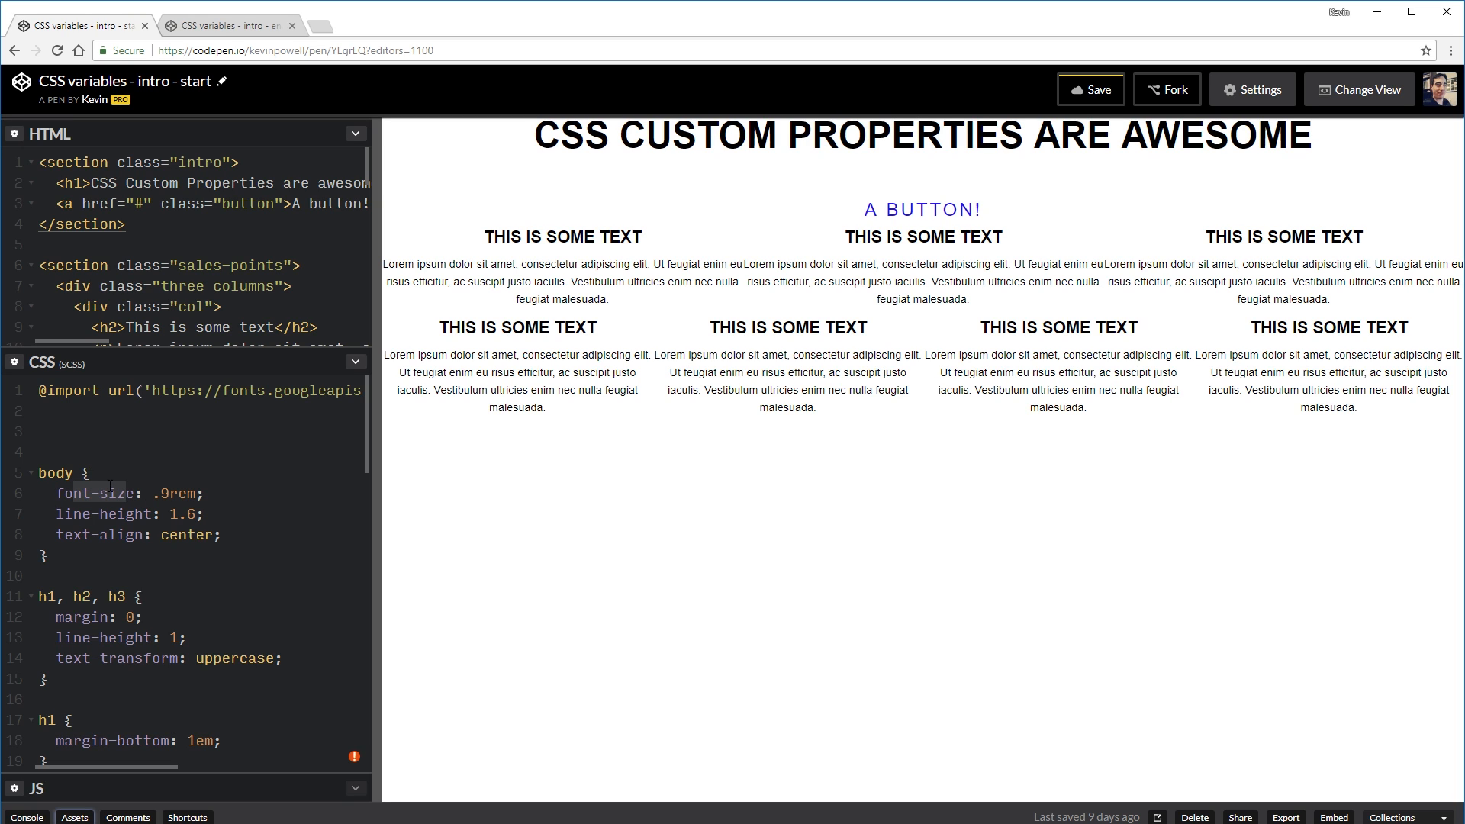
left_click(42, 430)
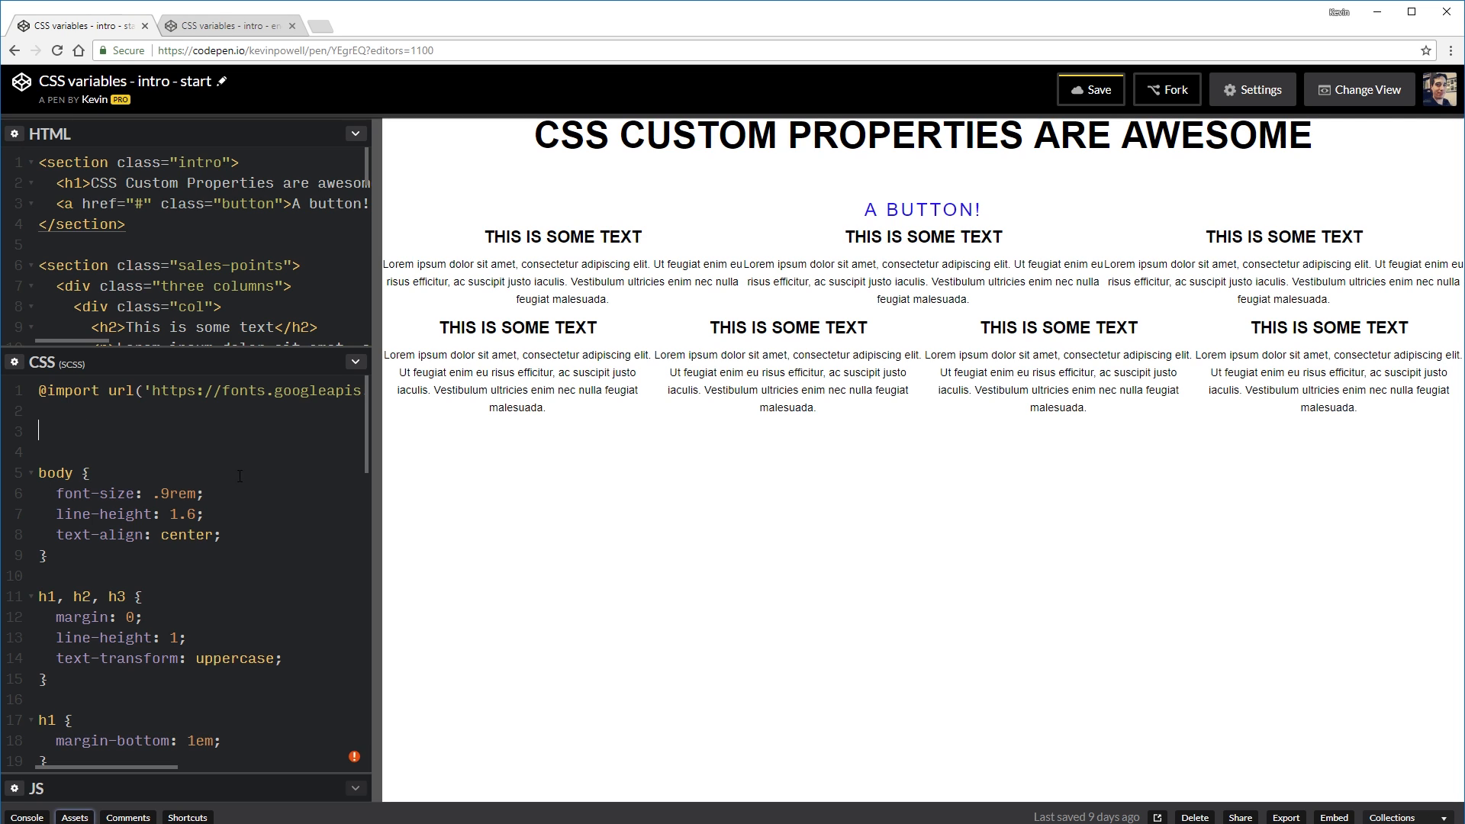
Step: Type :root { so an empty :root rule sits above body, with the cursor inside it
type(":root {")
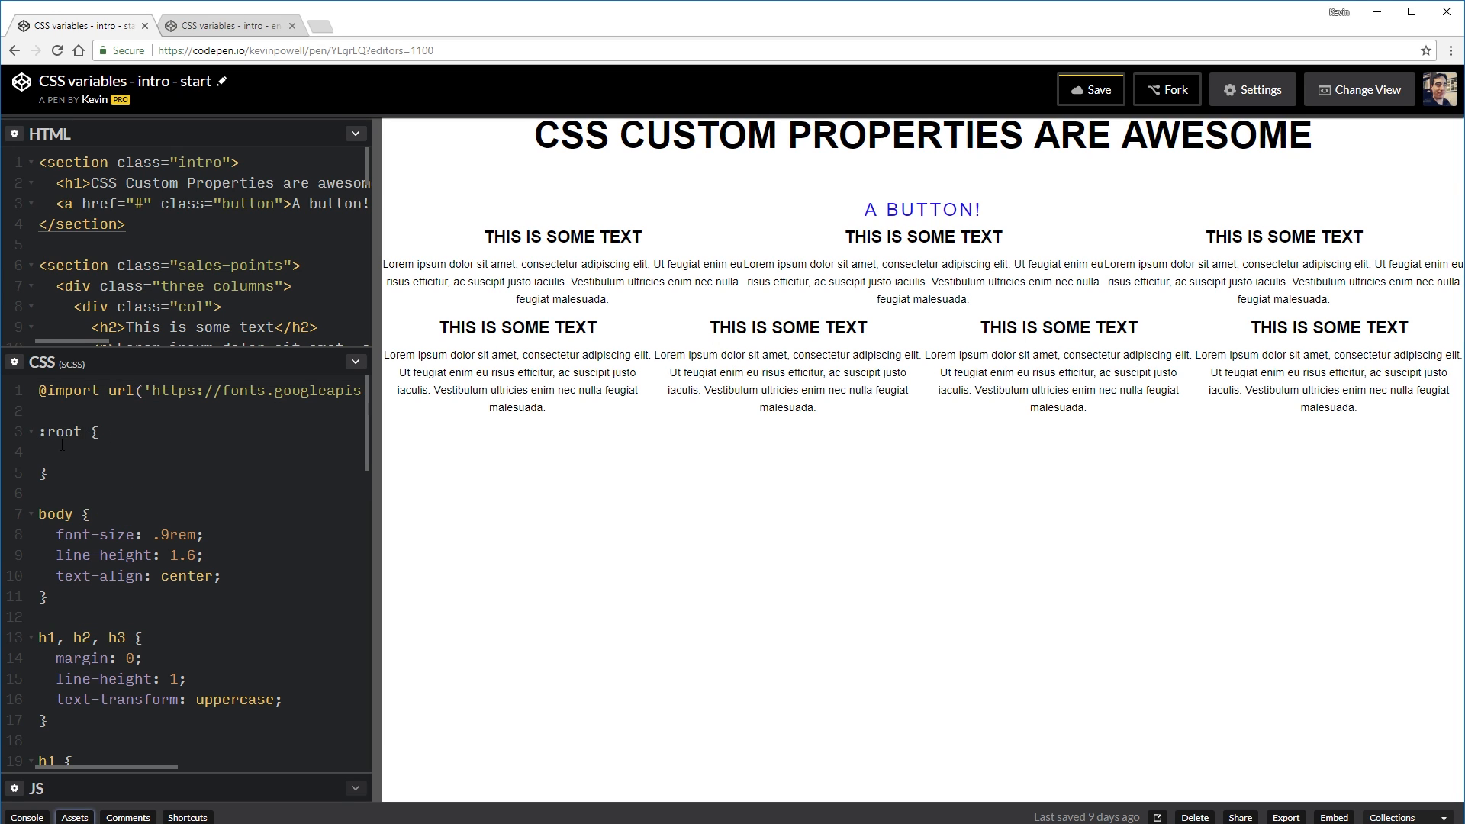
left_click(82, 432)
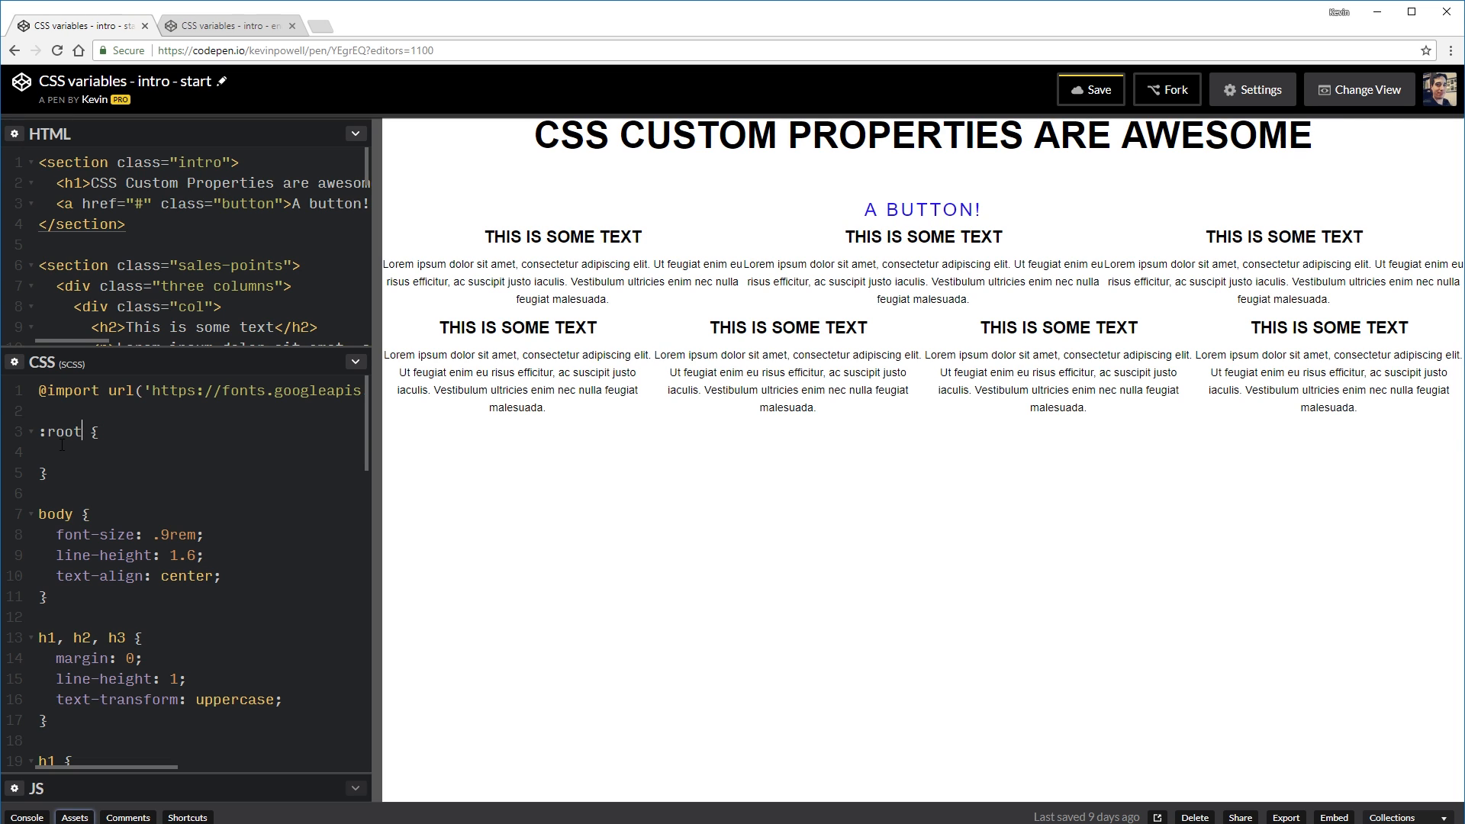
double_click(63, 430)
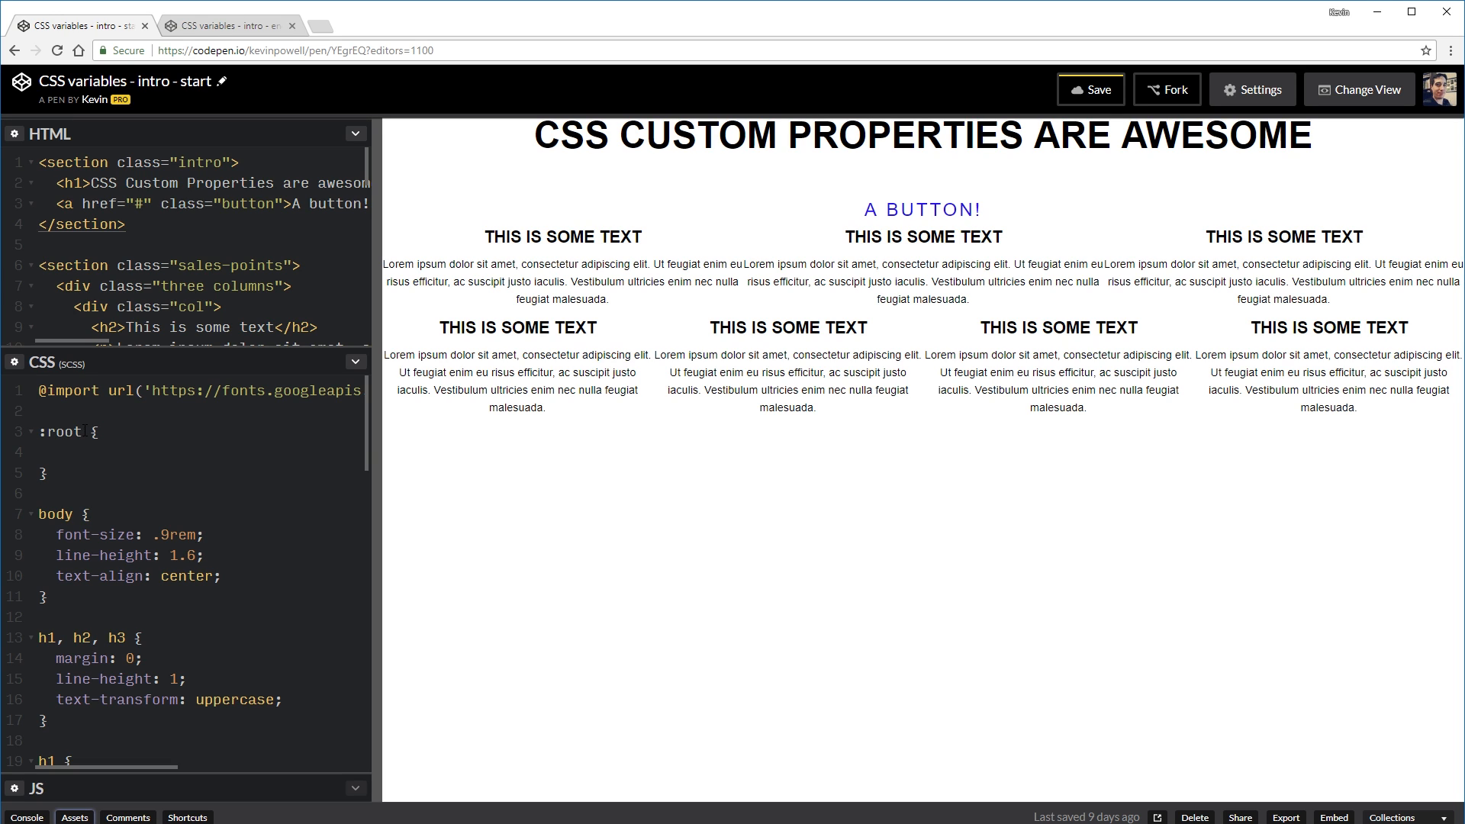
left_click(83, 430)
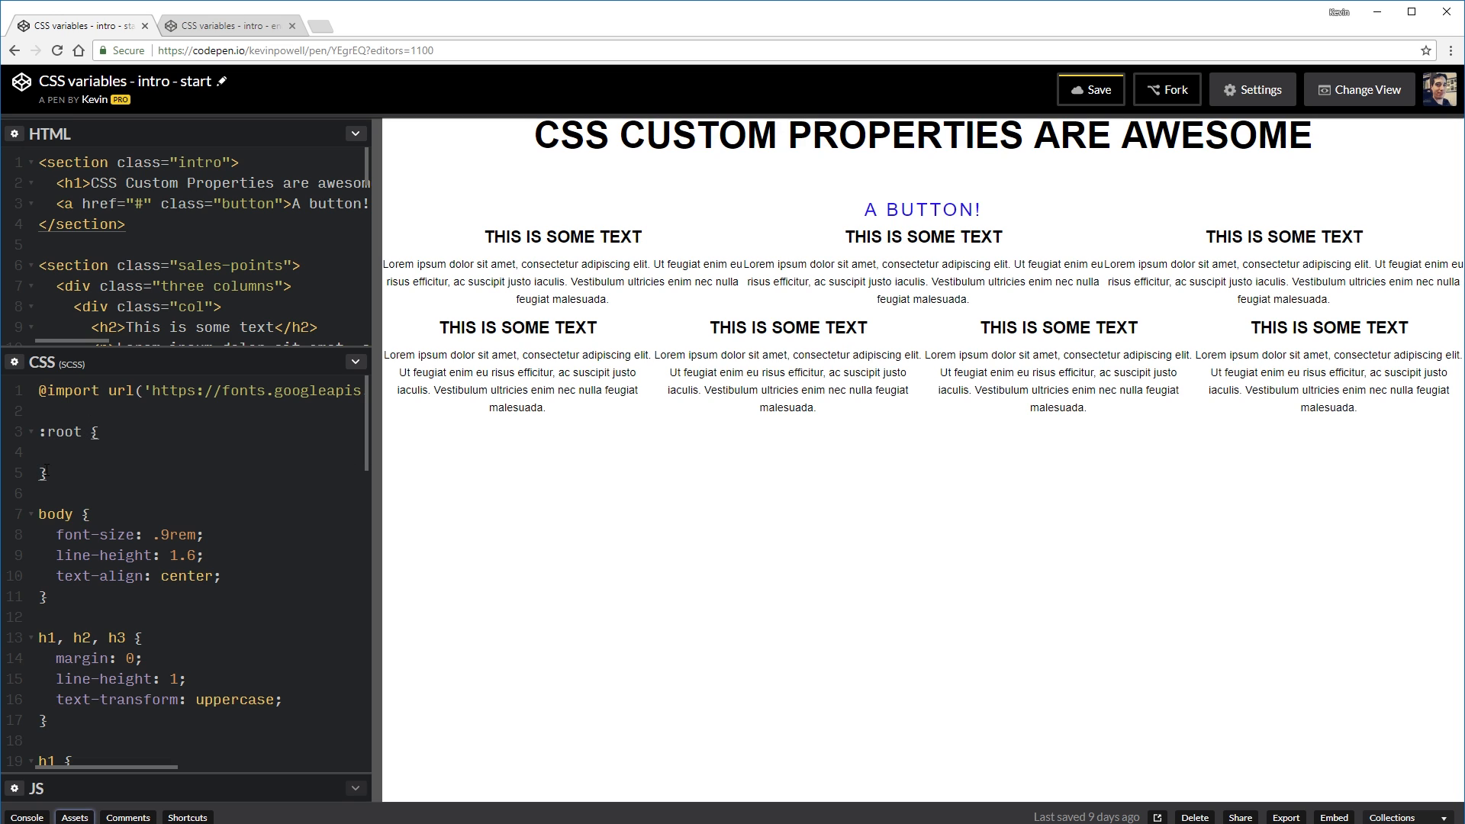
left_click(93, 457)
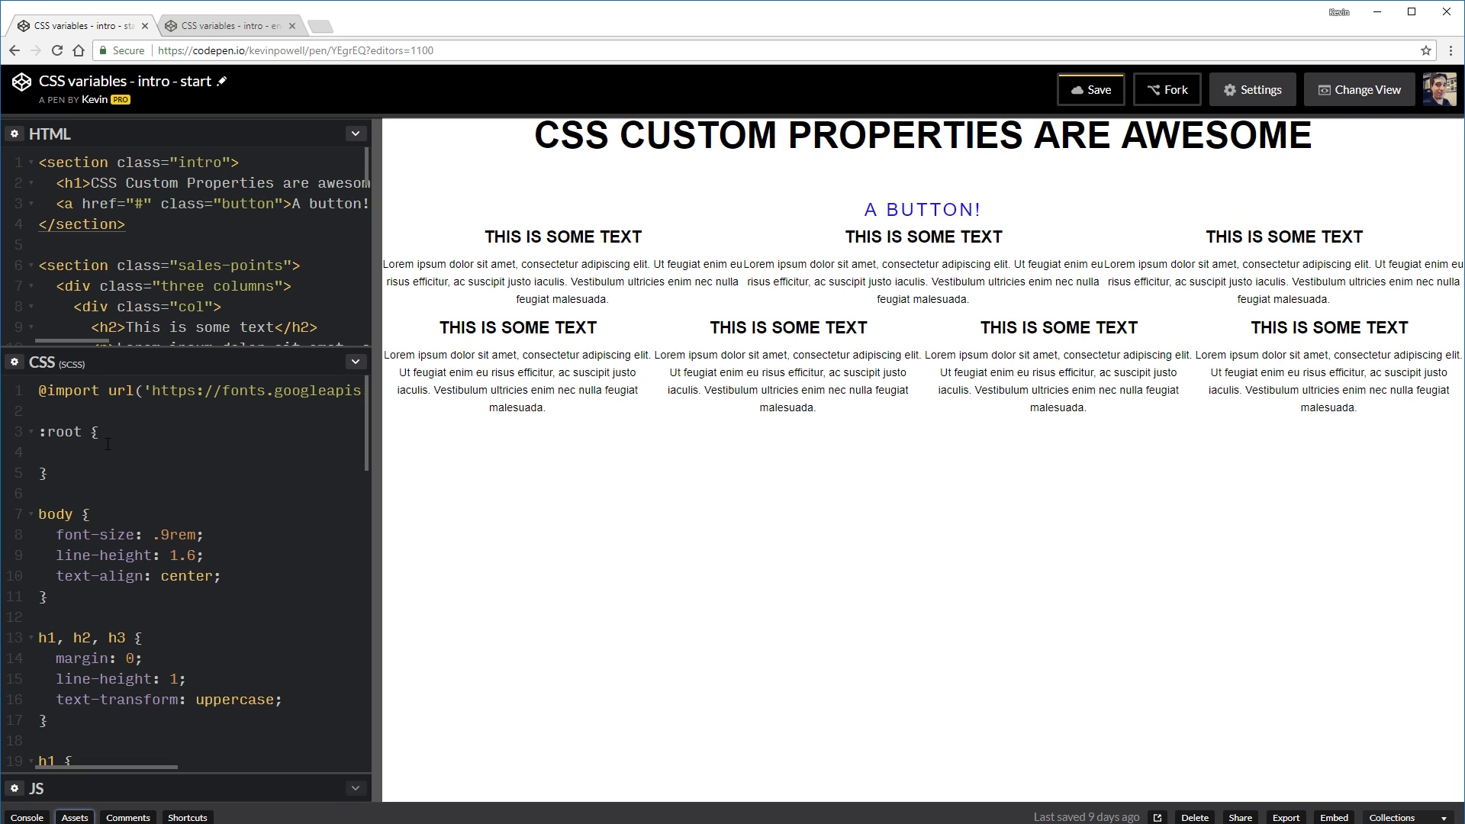
left_click(58, 453)
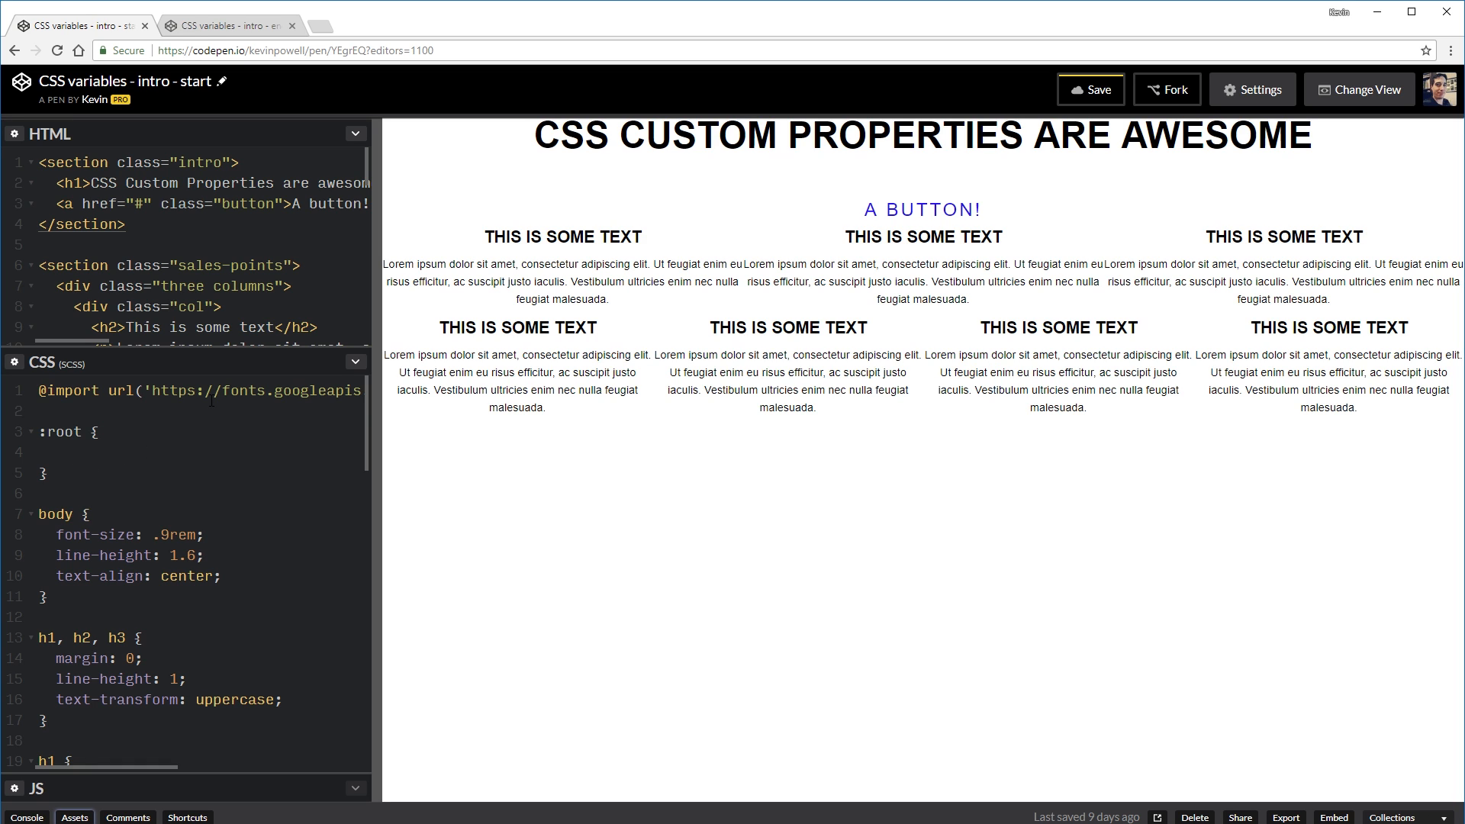
left_click(61, 453)
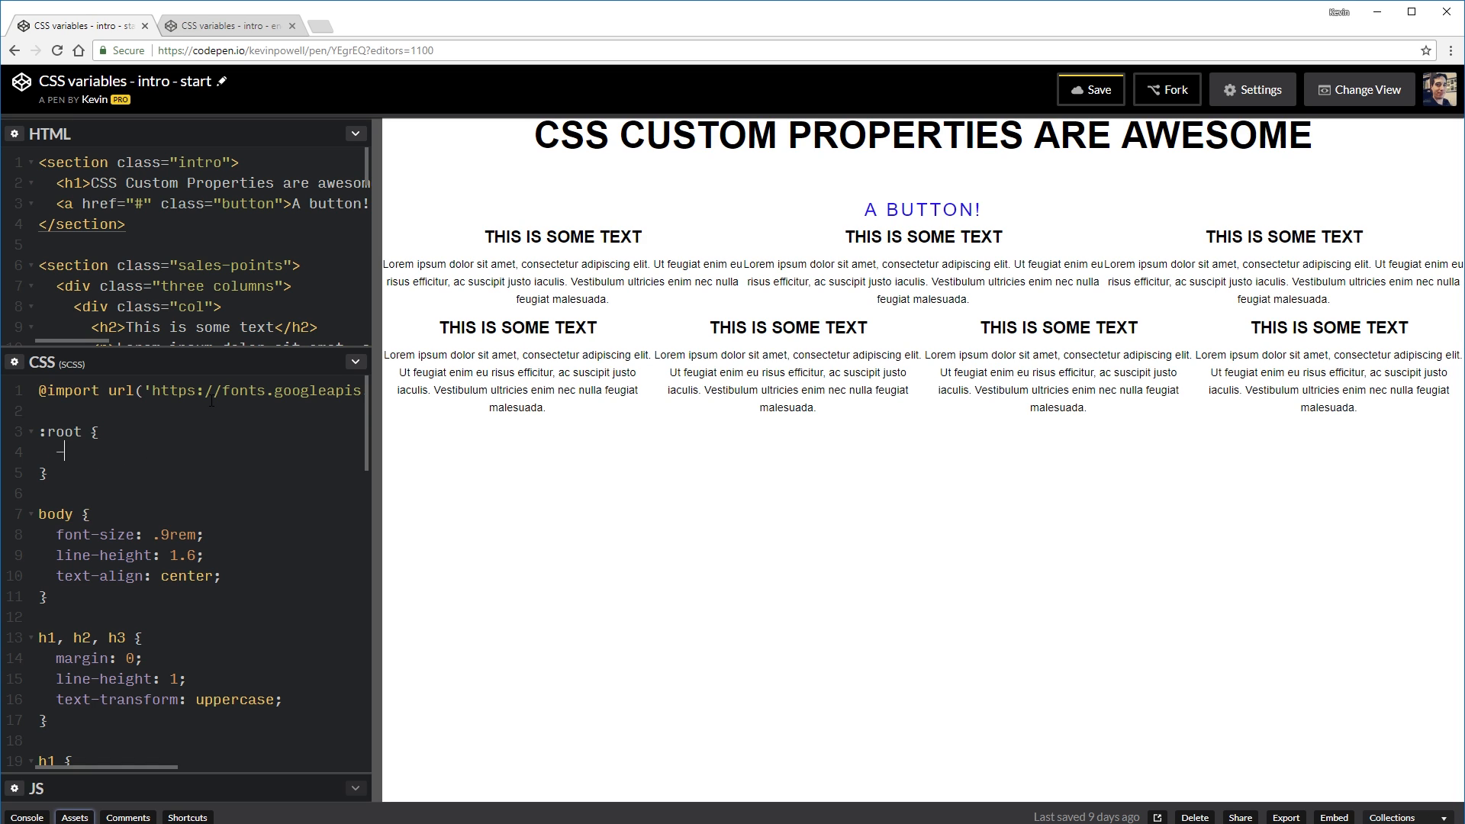
Step: Write the example --name: value; inside :root and select the placeholder name
type("-")
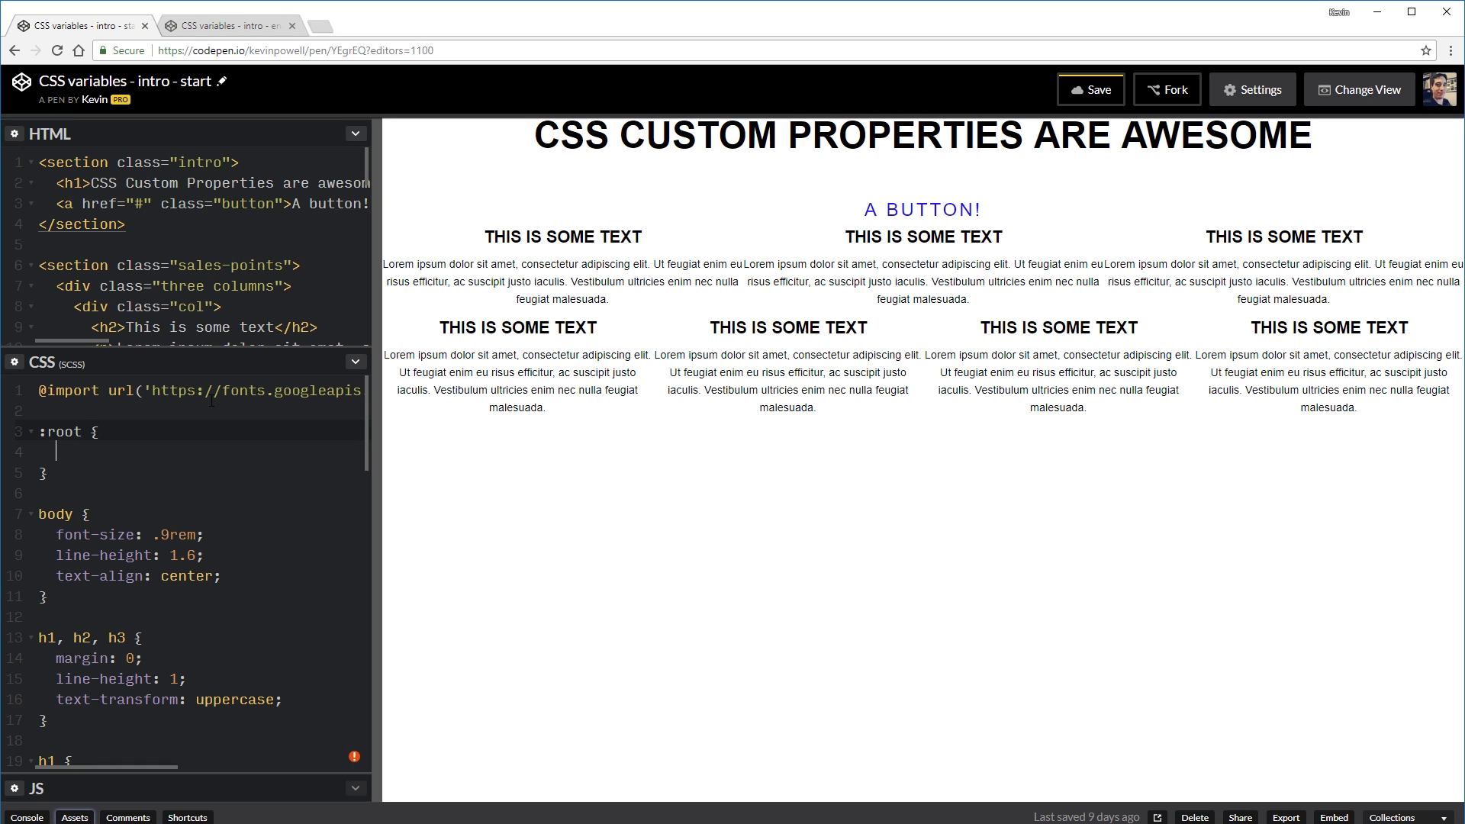
type("--")
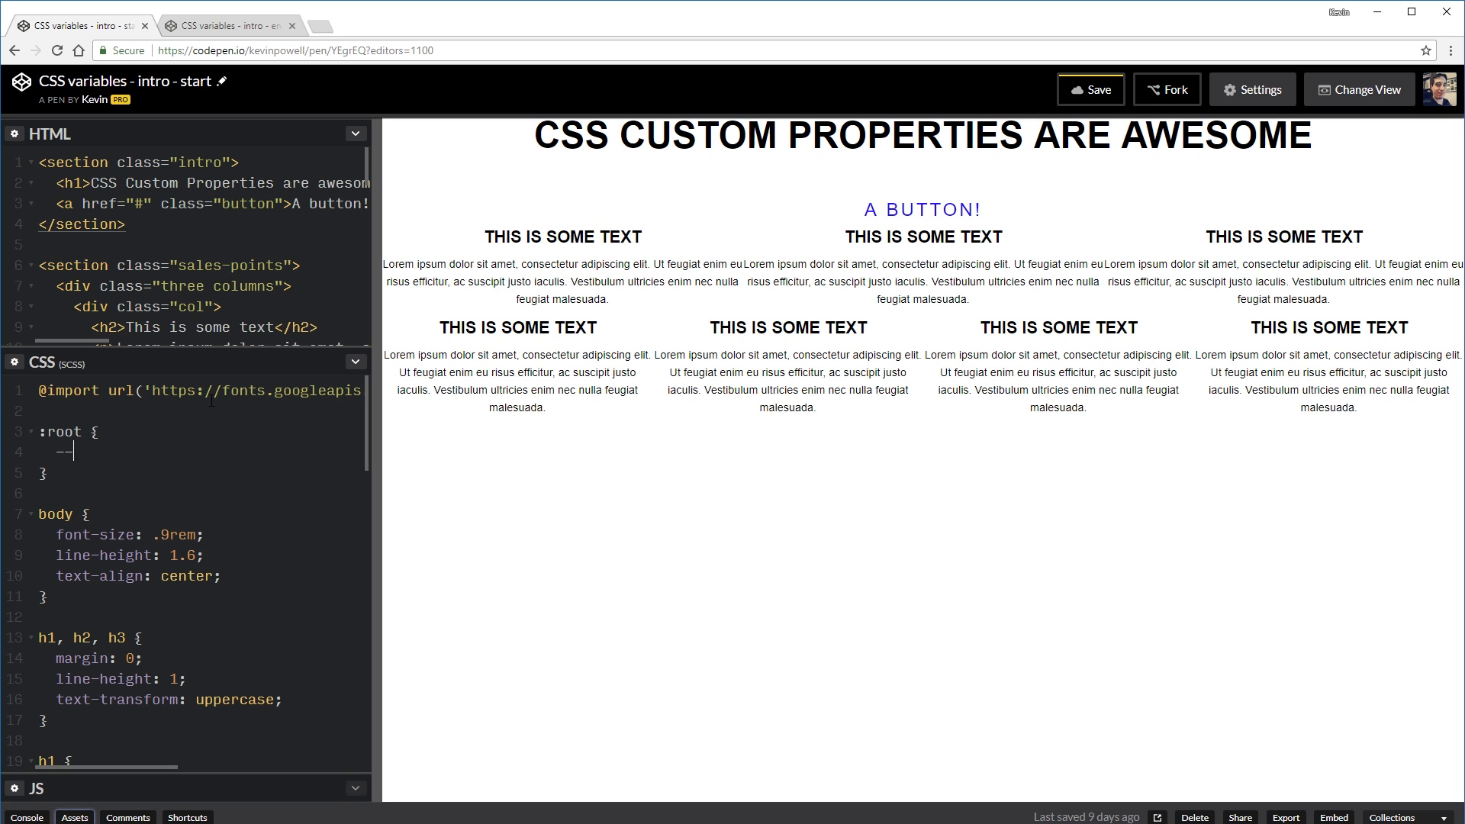
type("name")
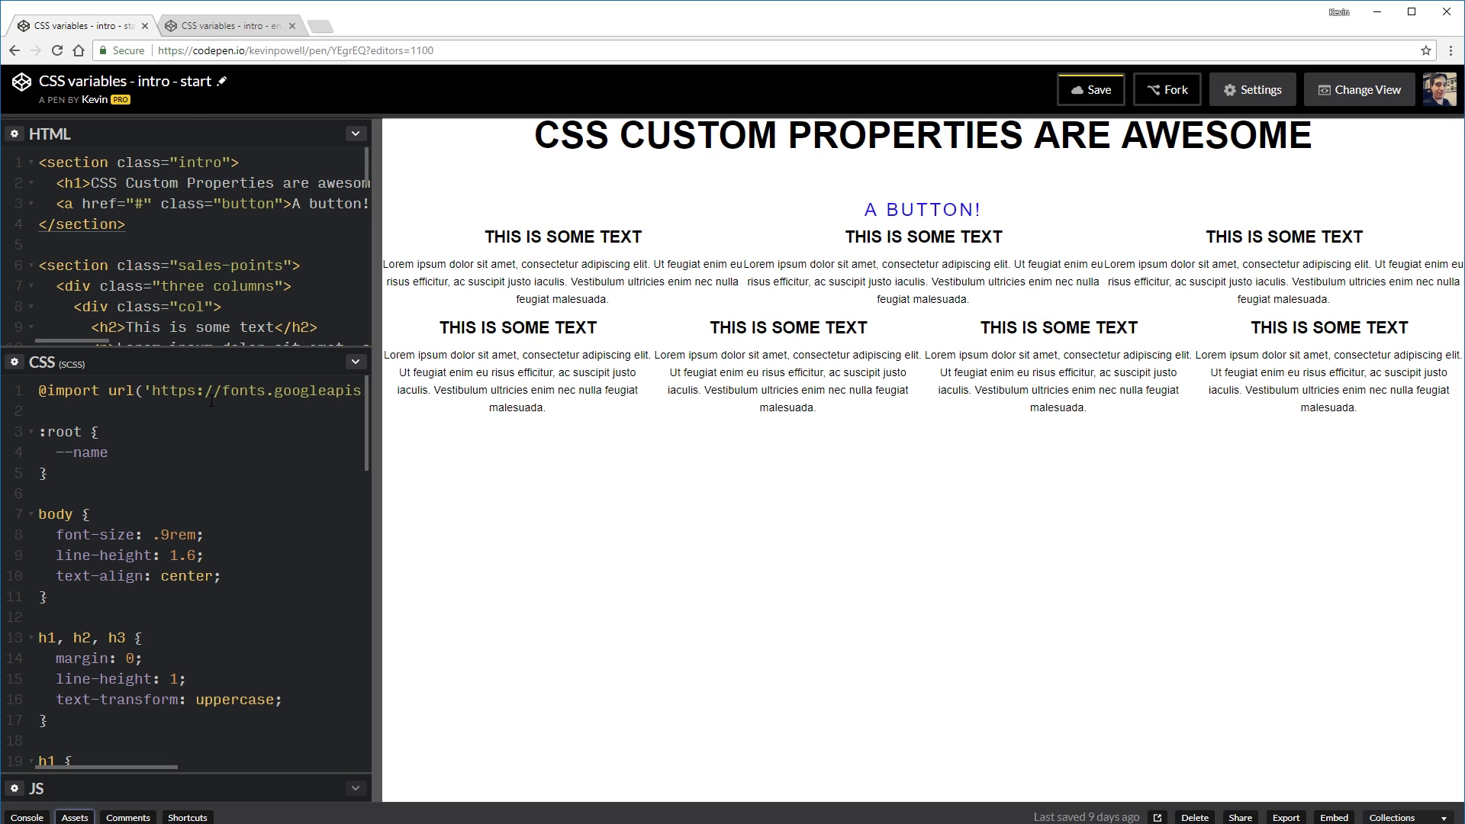
type(":")
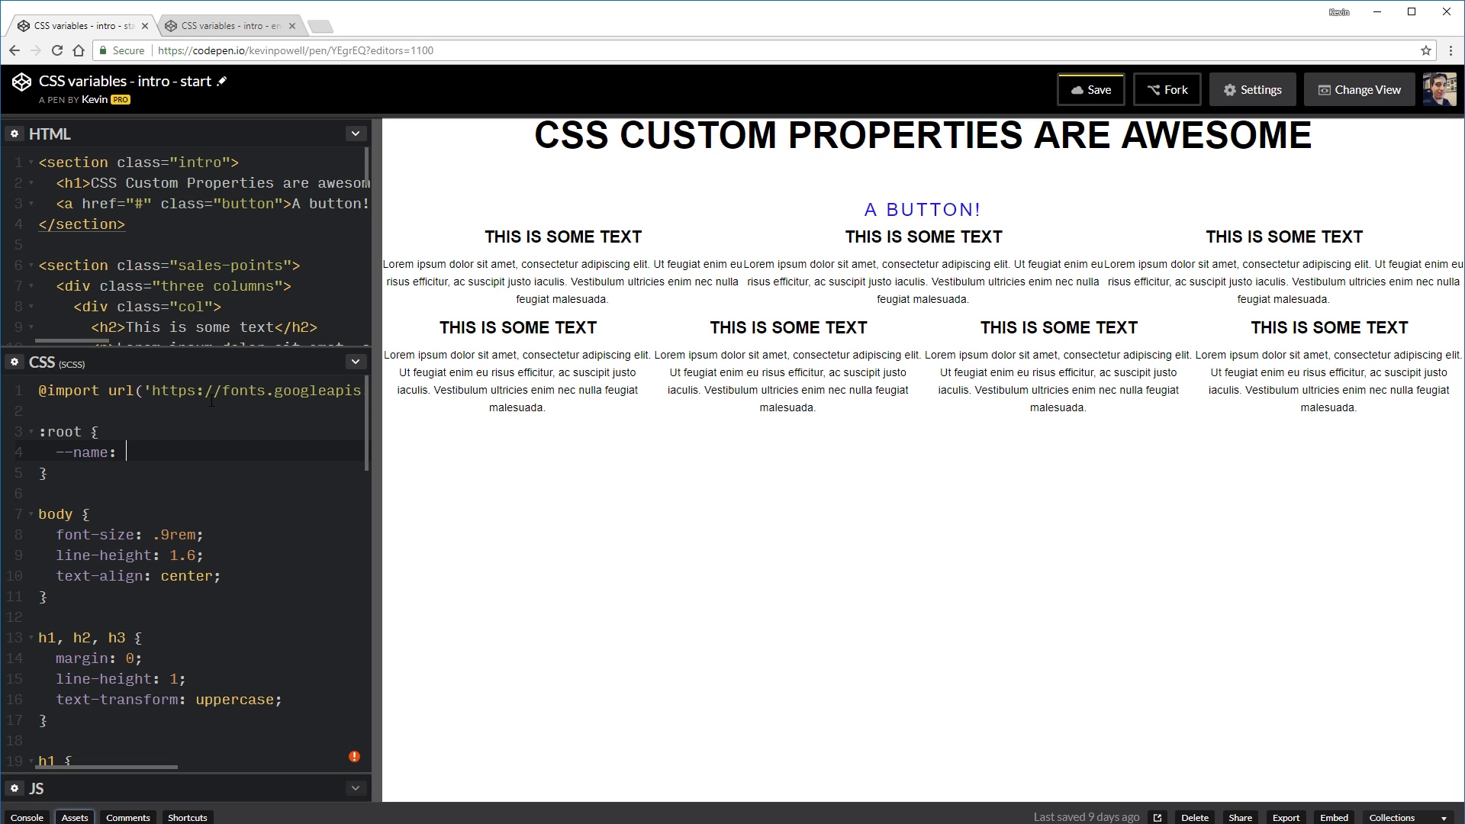
type("val")
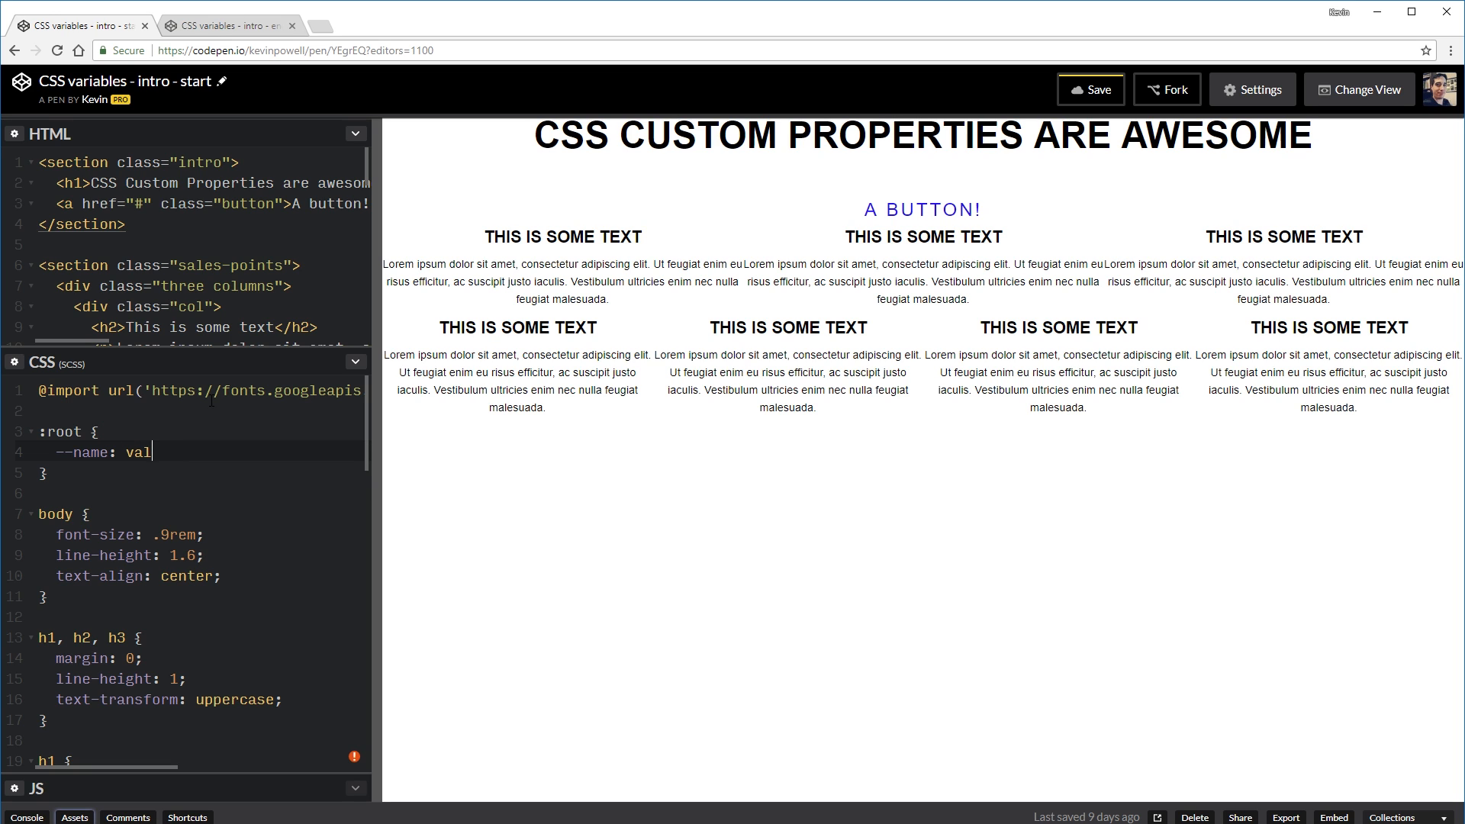
type("ue;")
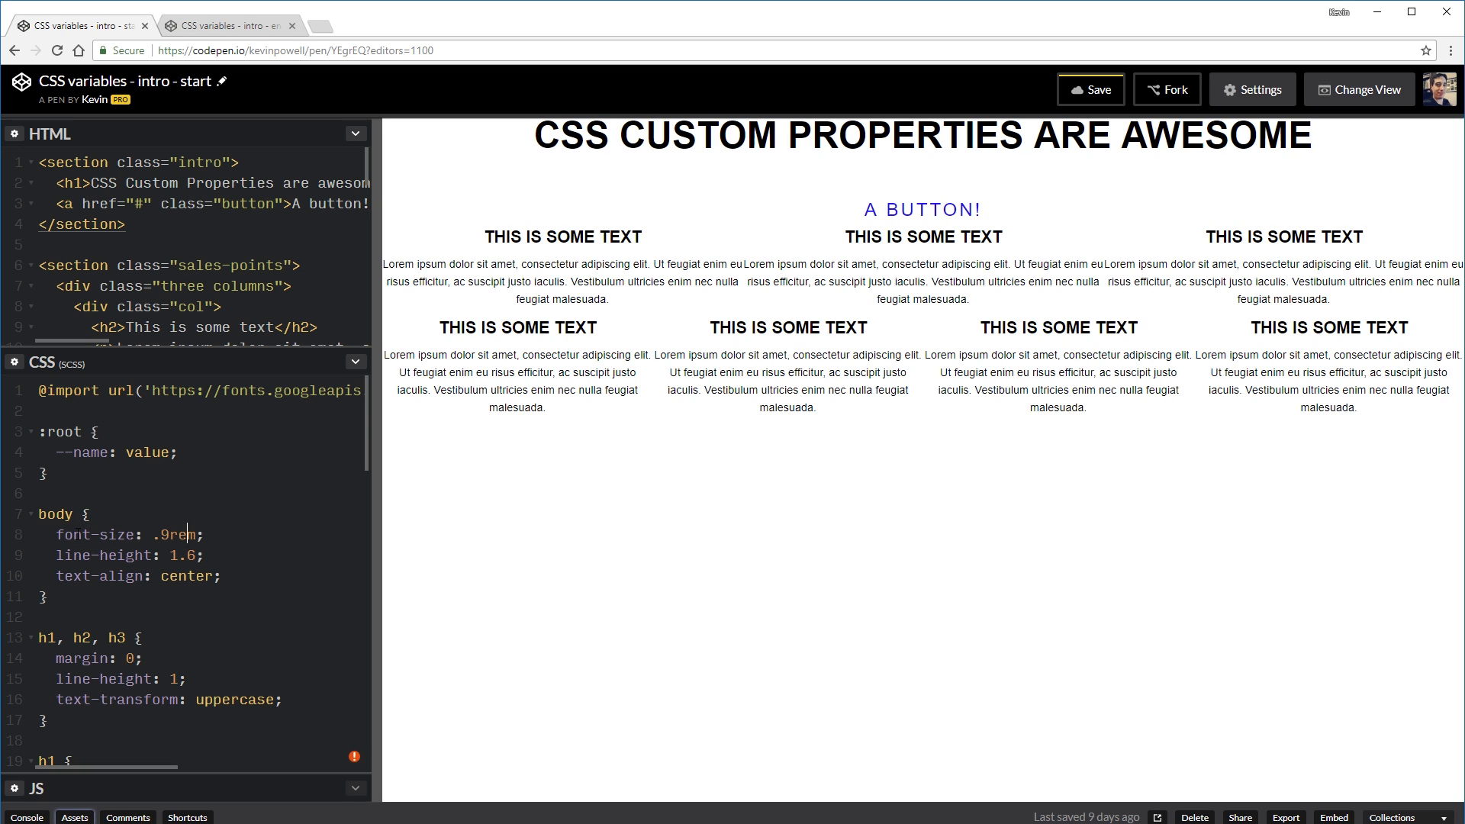
double_click(171, 533)
type("--primar")
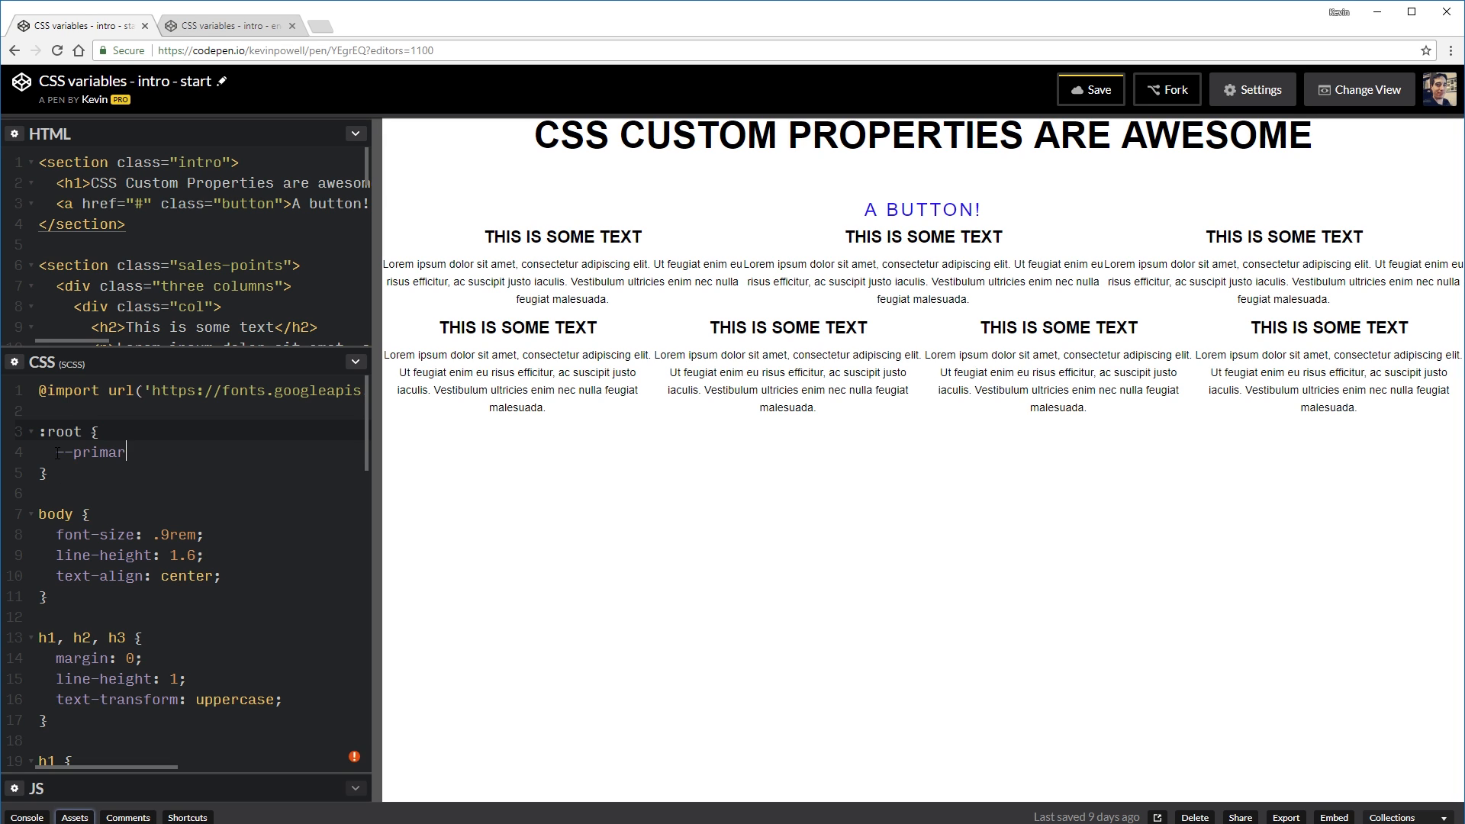
Step: Rename the placeholder to --primary-clr and give it the value #456
type("y-clr:")
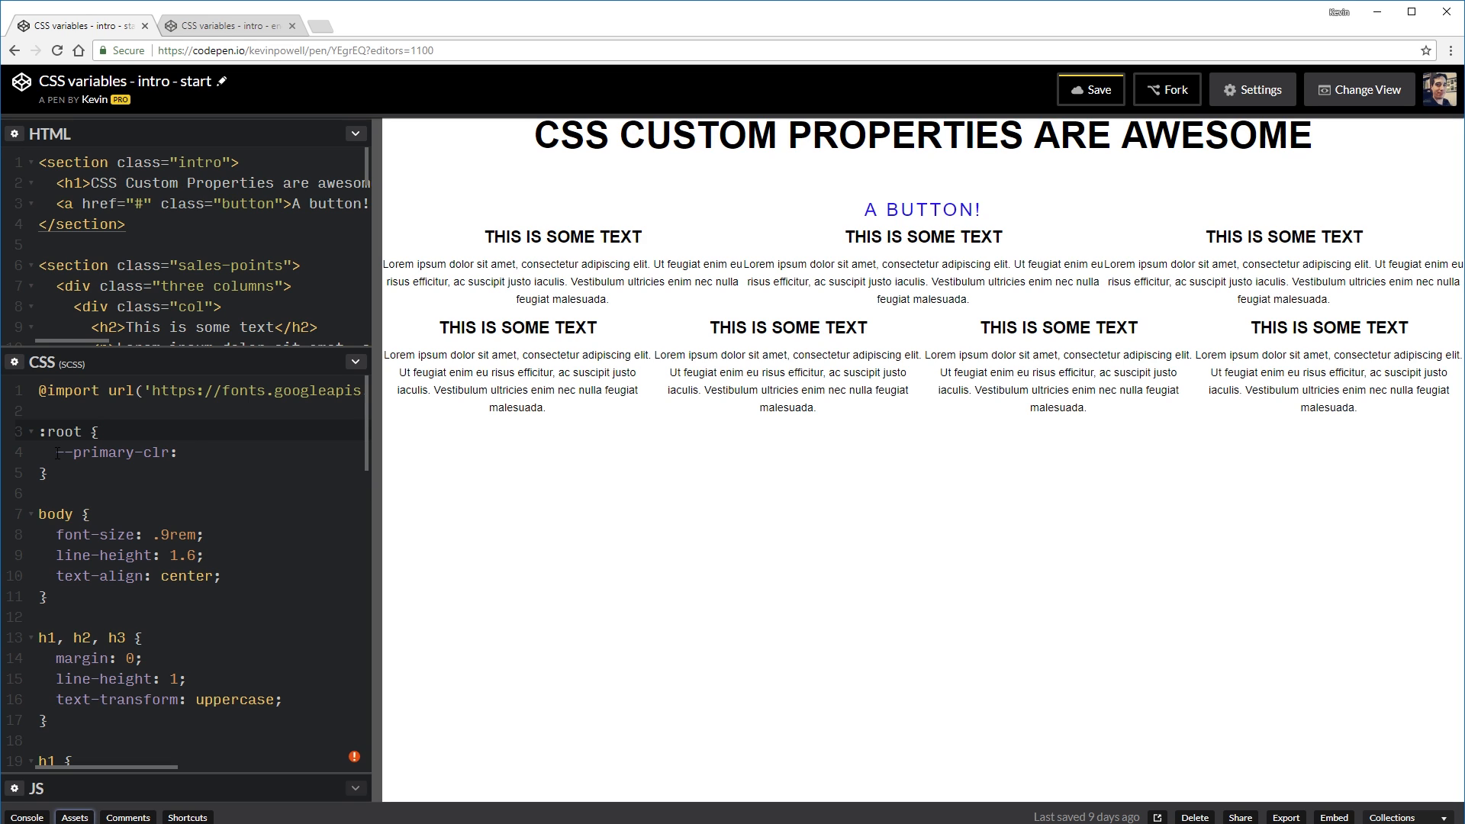
type("#456;")
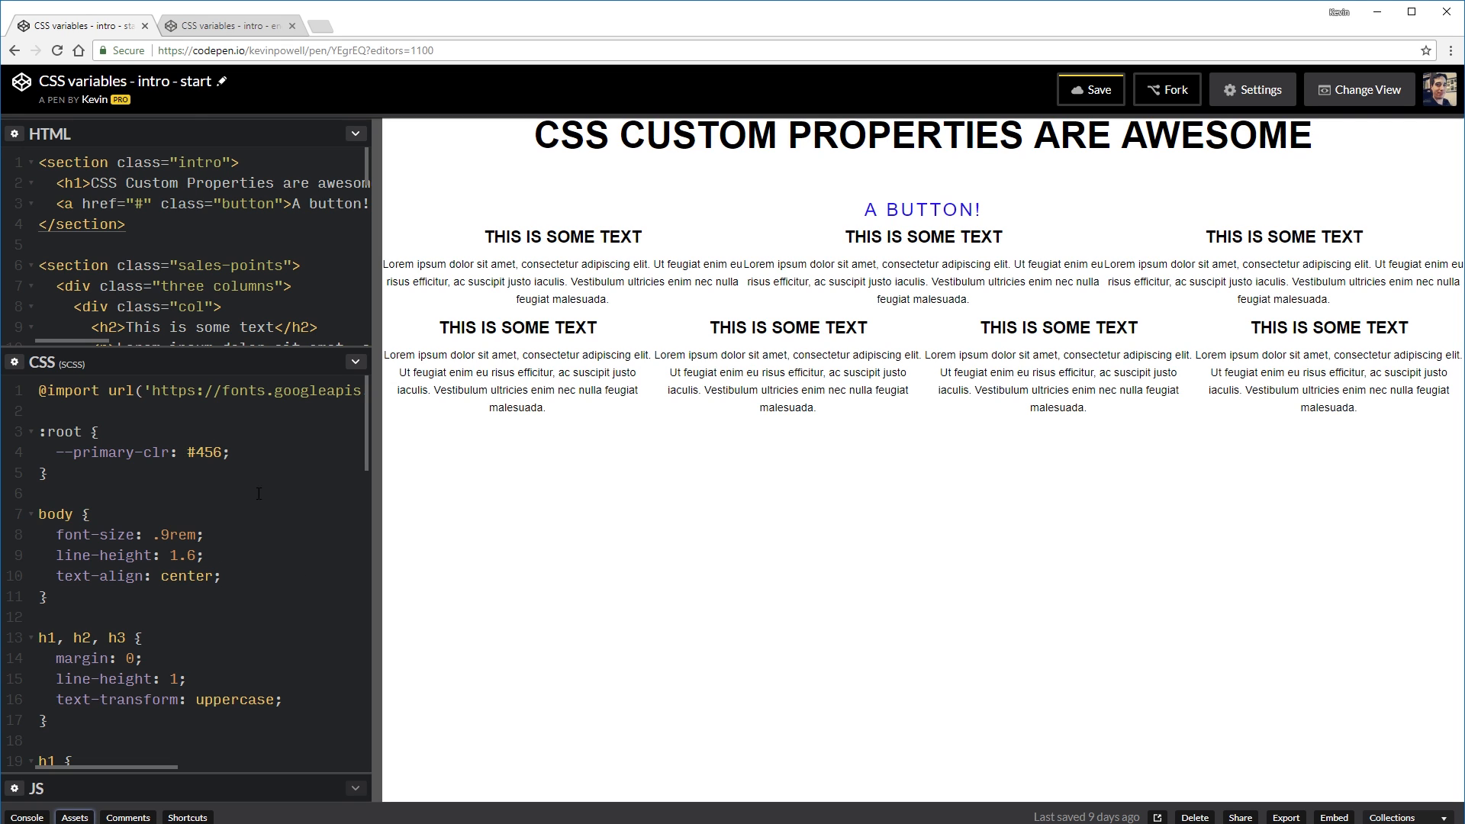
mouse_move(257, 608)
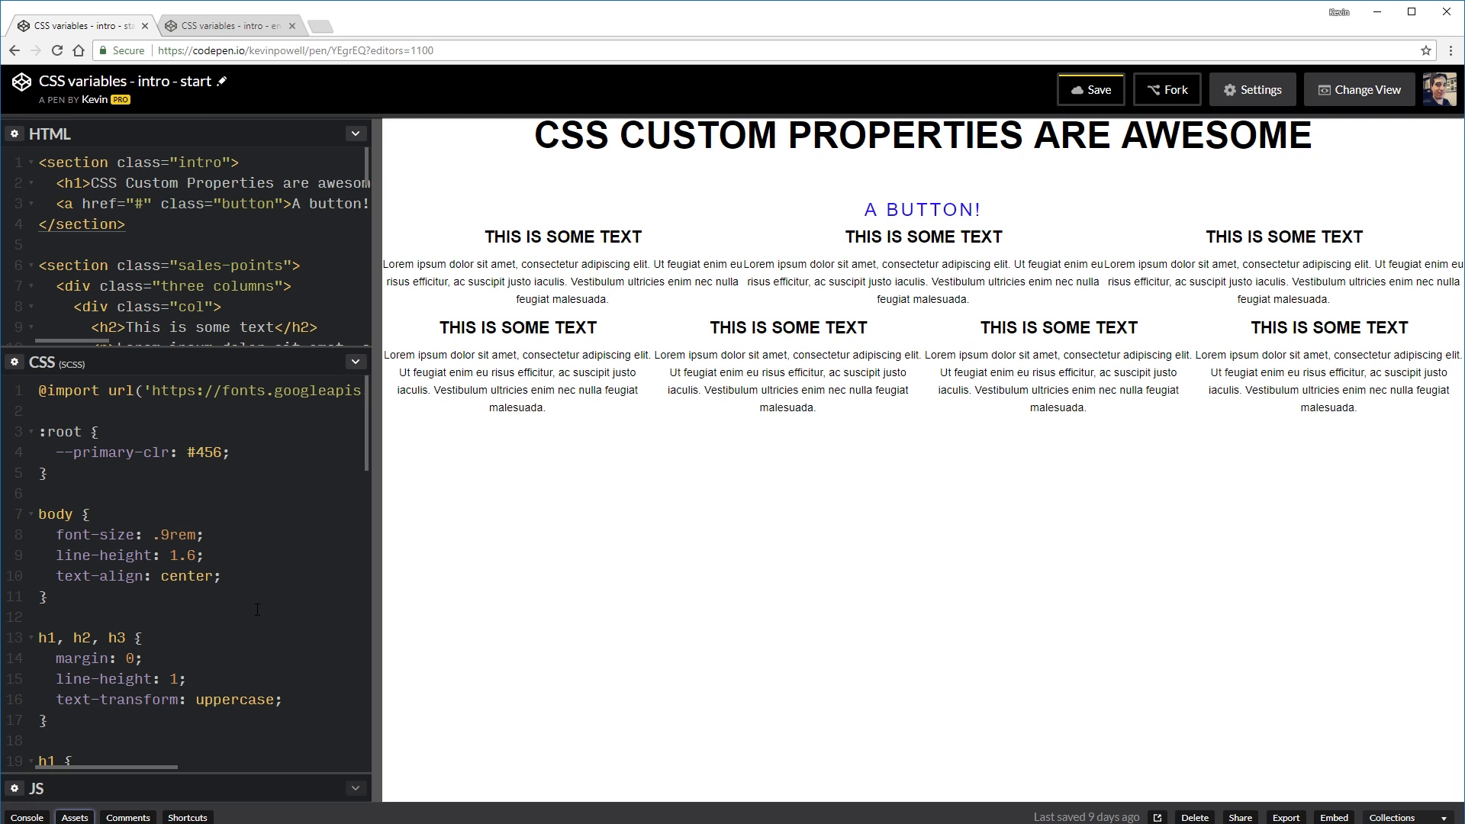
mouse_move(296, 583)
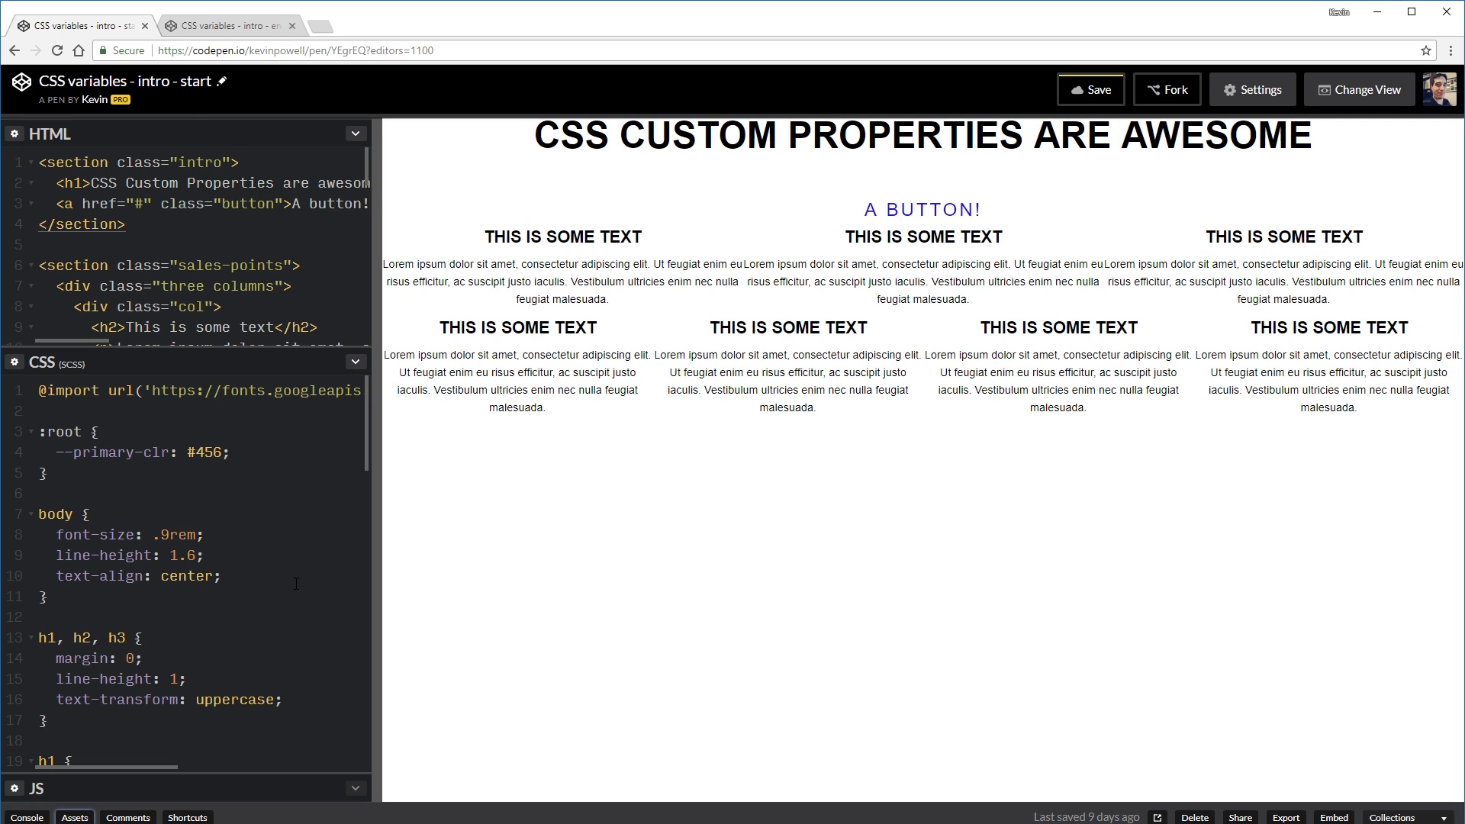
Step: Add color: var(--primary-clr); below text-align: center; in the body rule
left_click(222, 575)
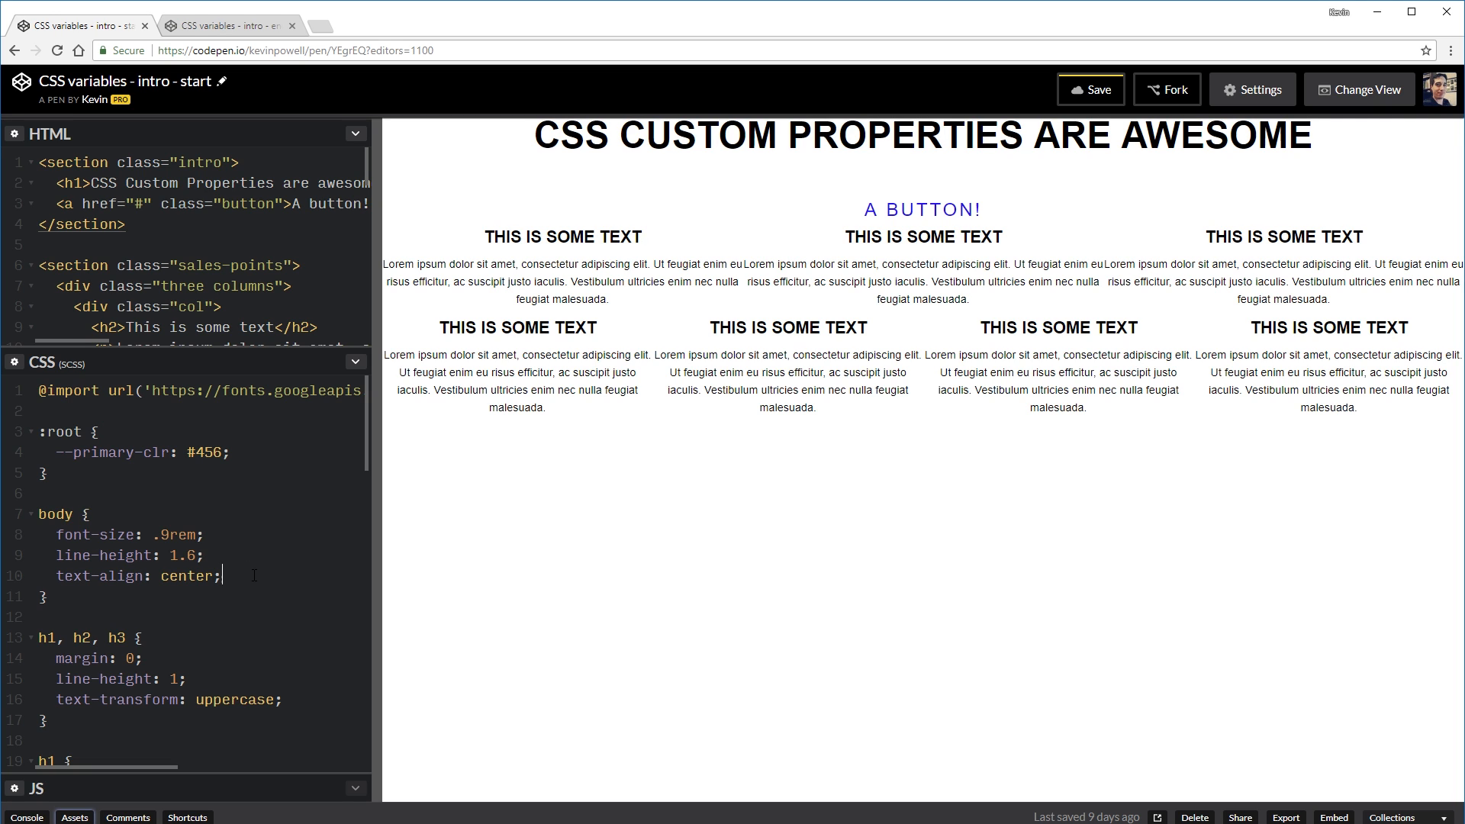
type("color:")
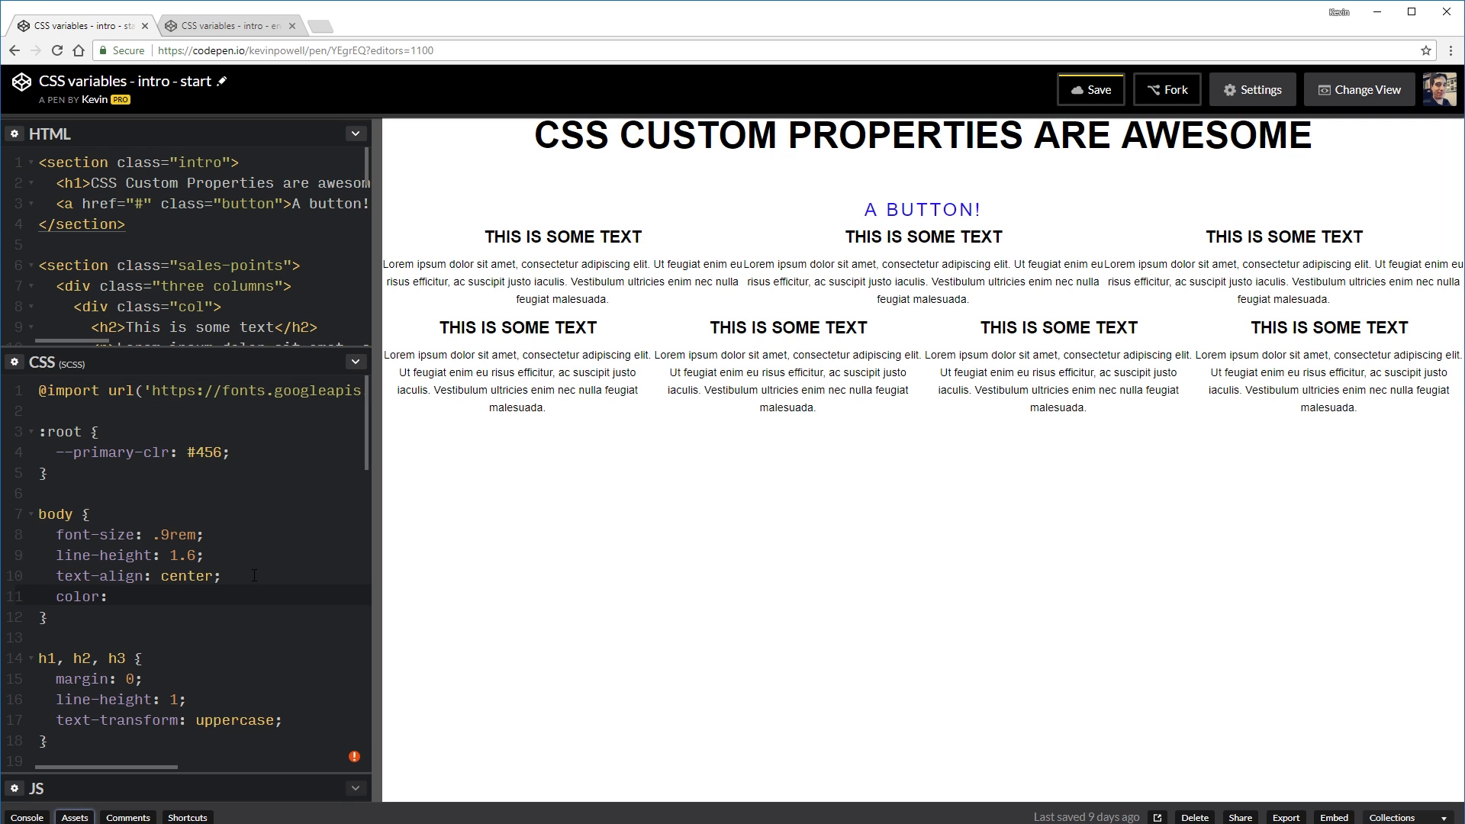
type("var")
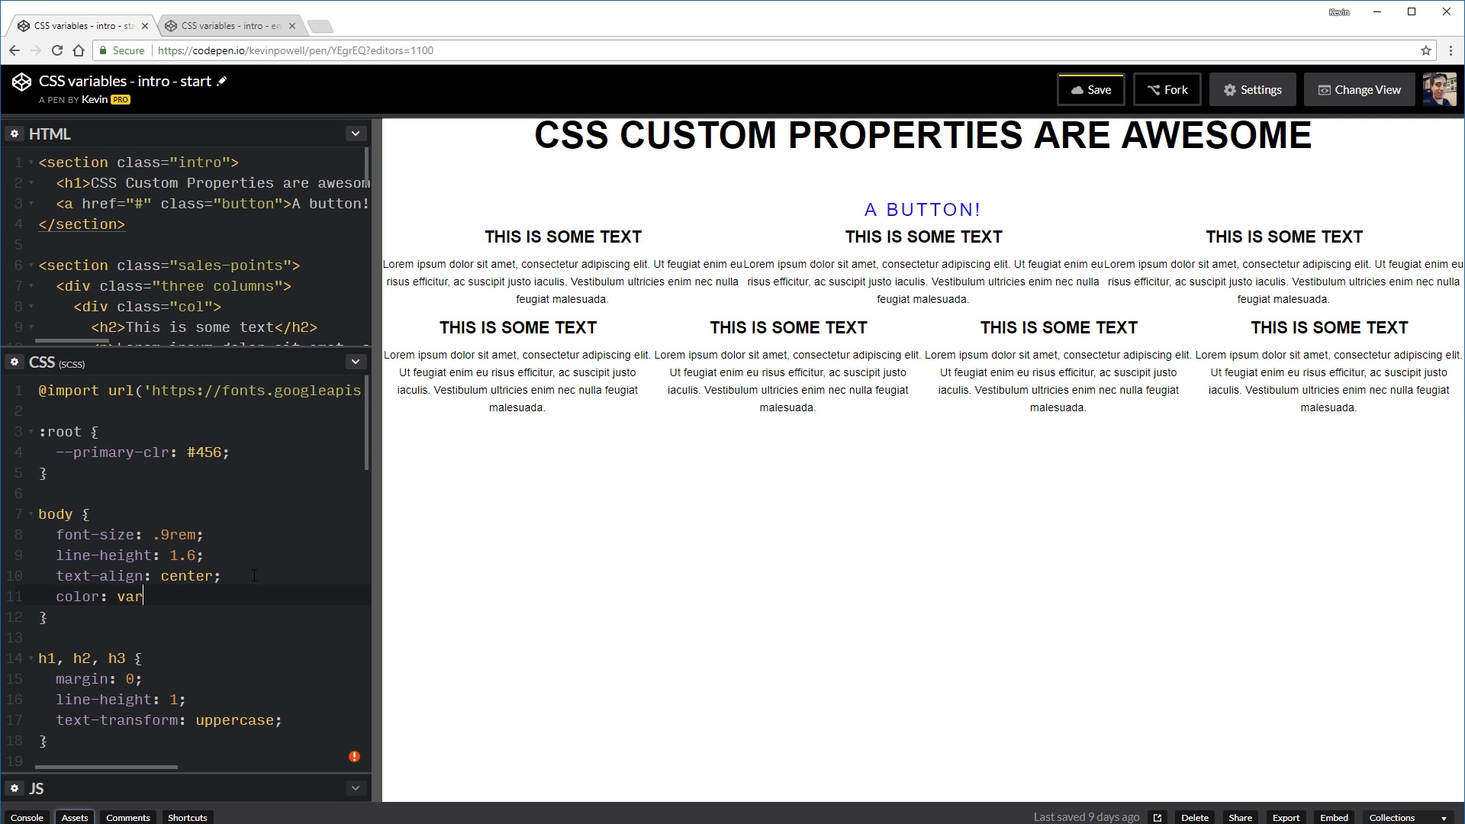
type("()")
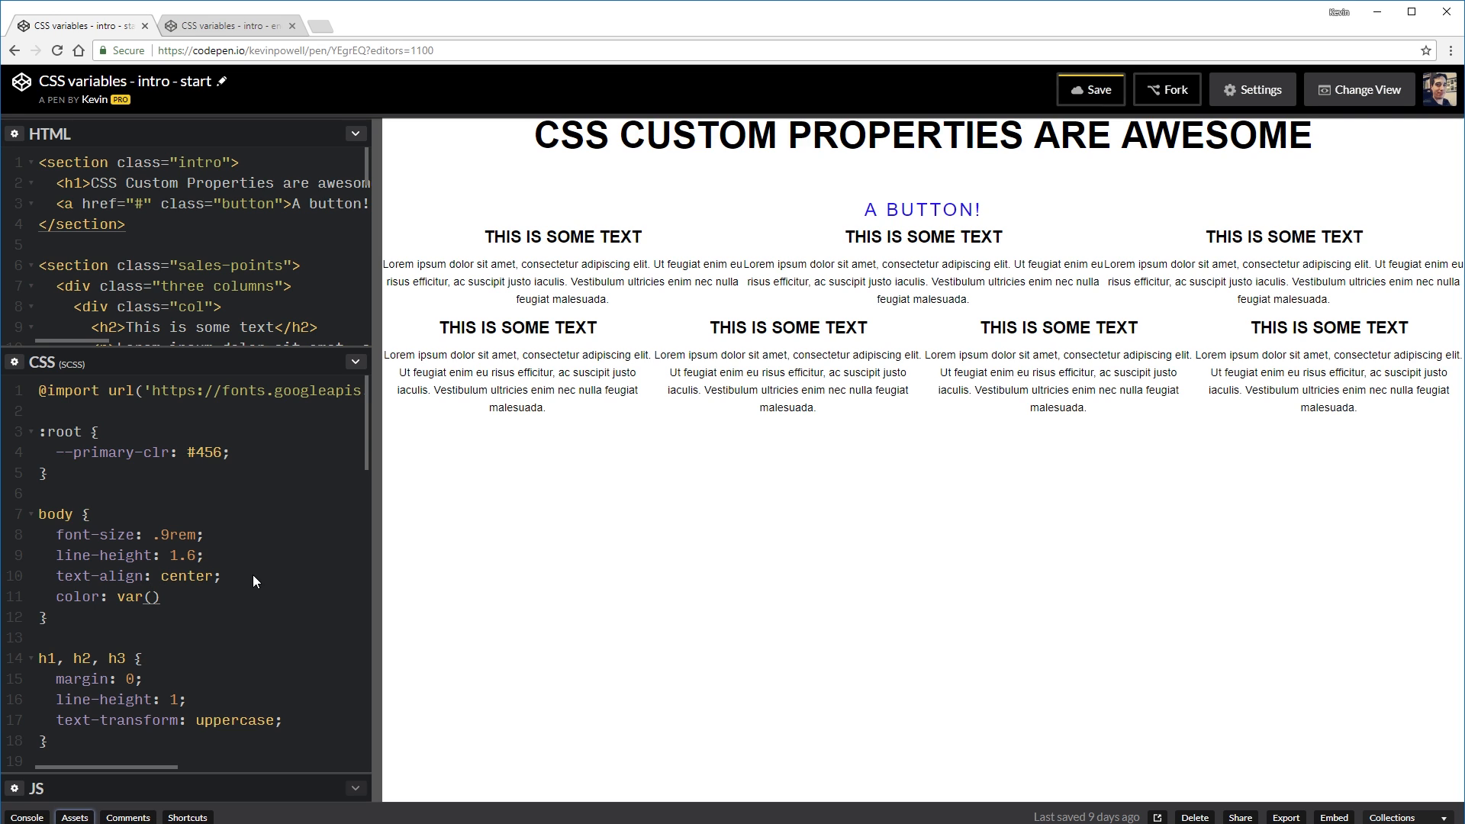
type(";")
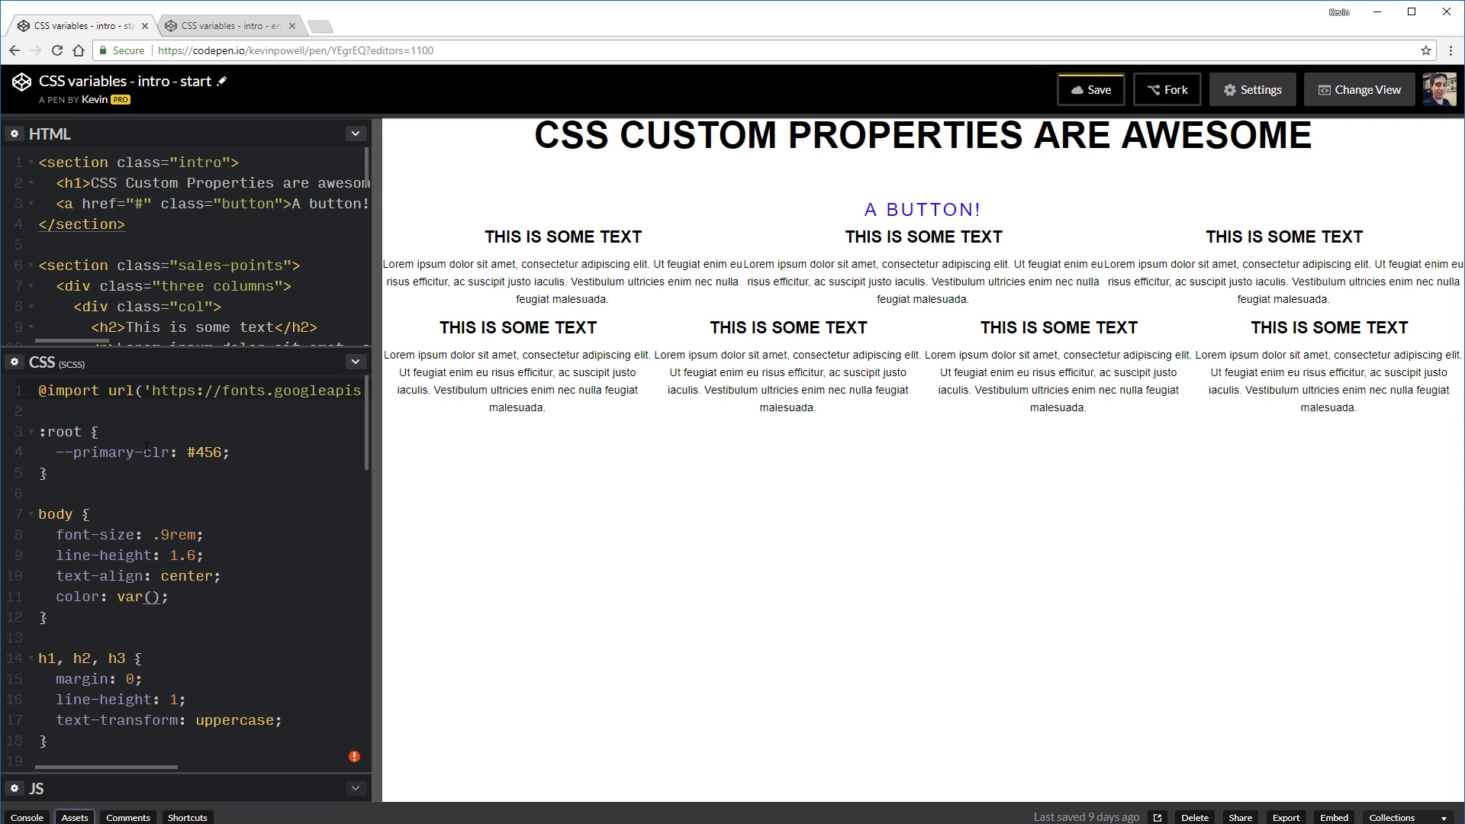
type("--")
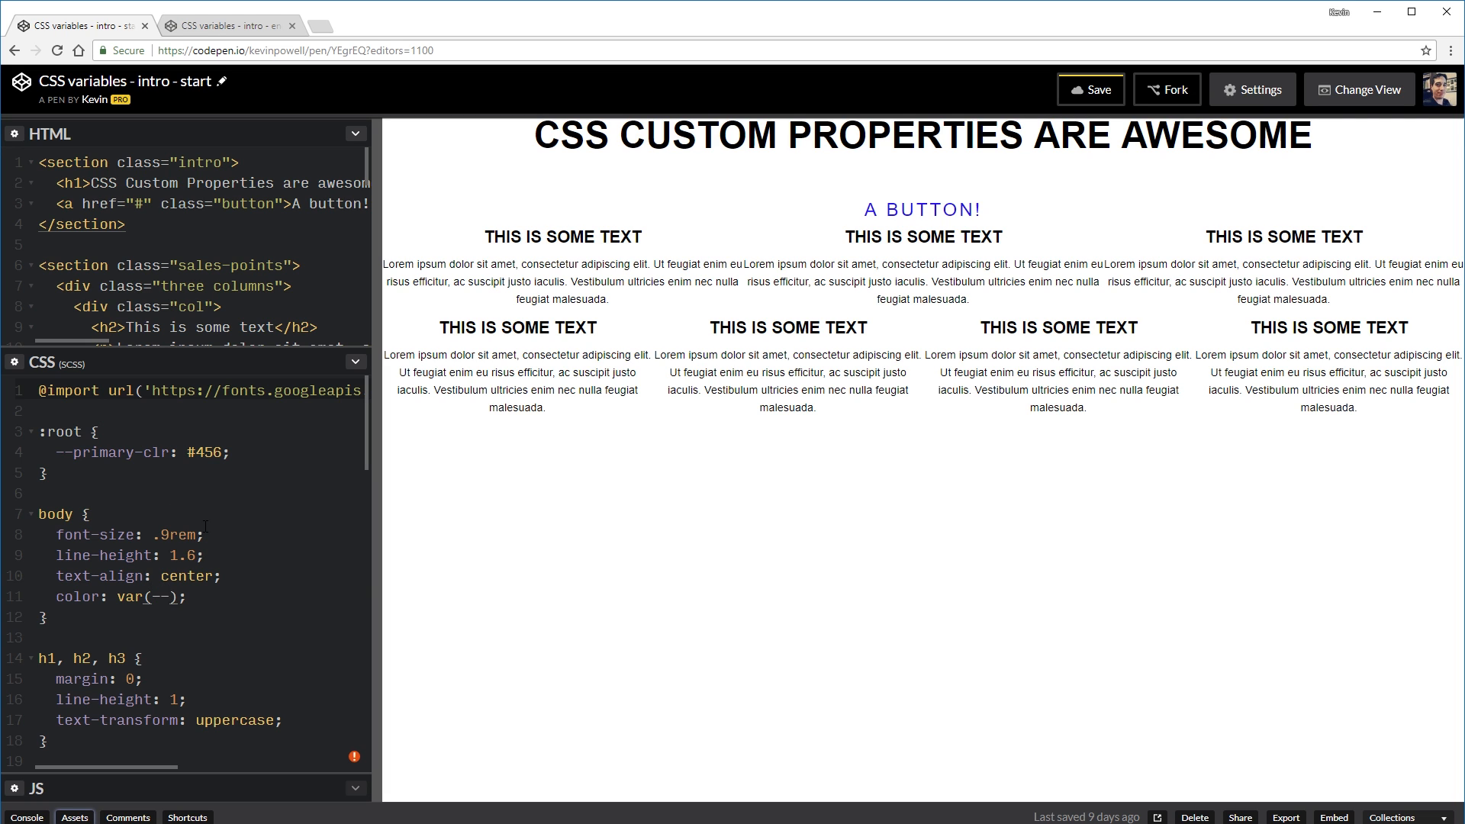
type("--primary-clr")
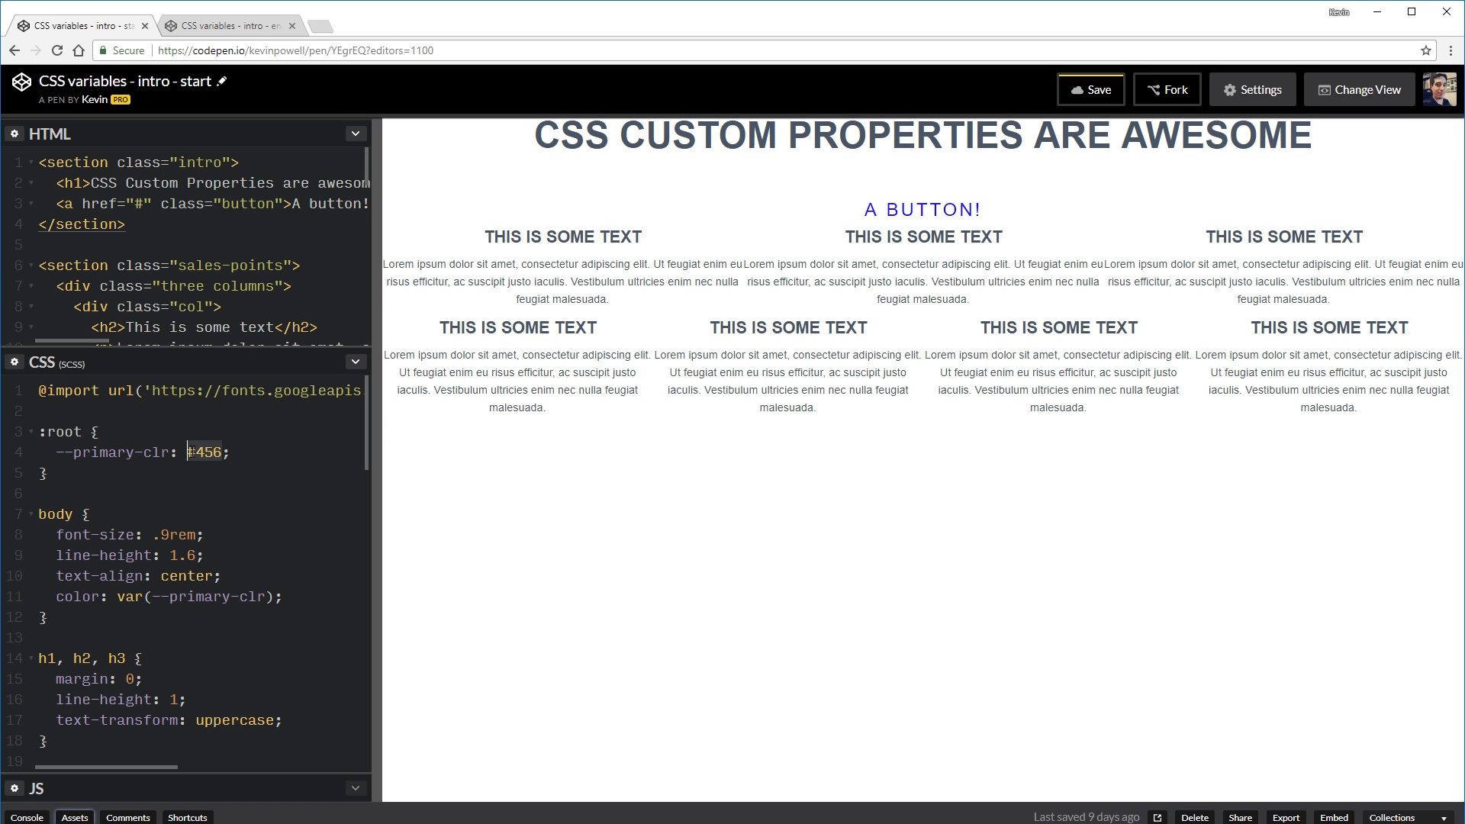
Step: Replace #456 with red in --primary-clr so the page text turns red
type("red")
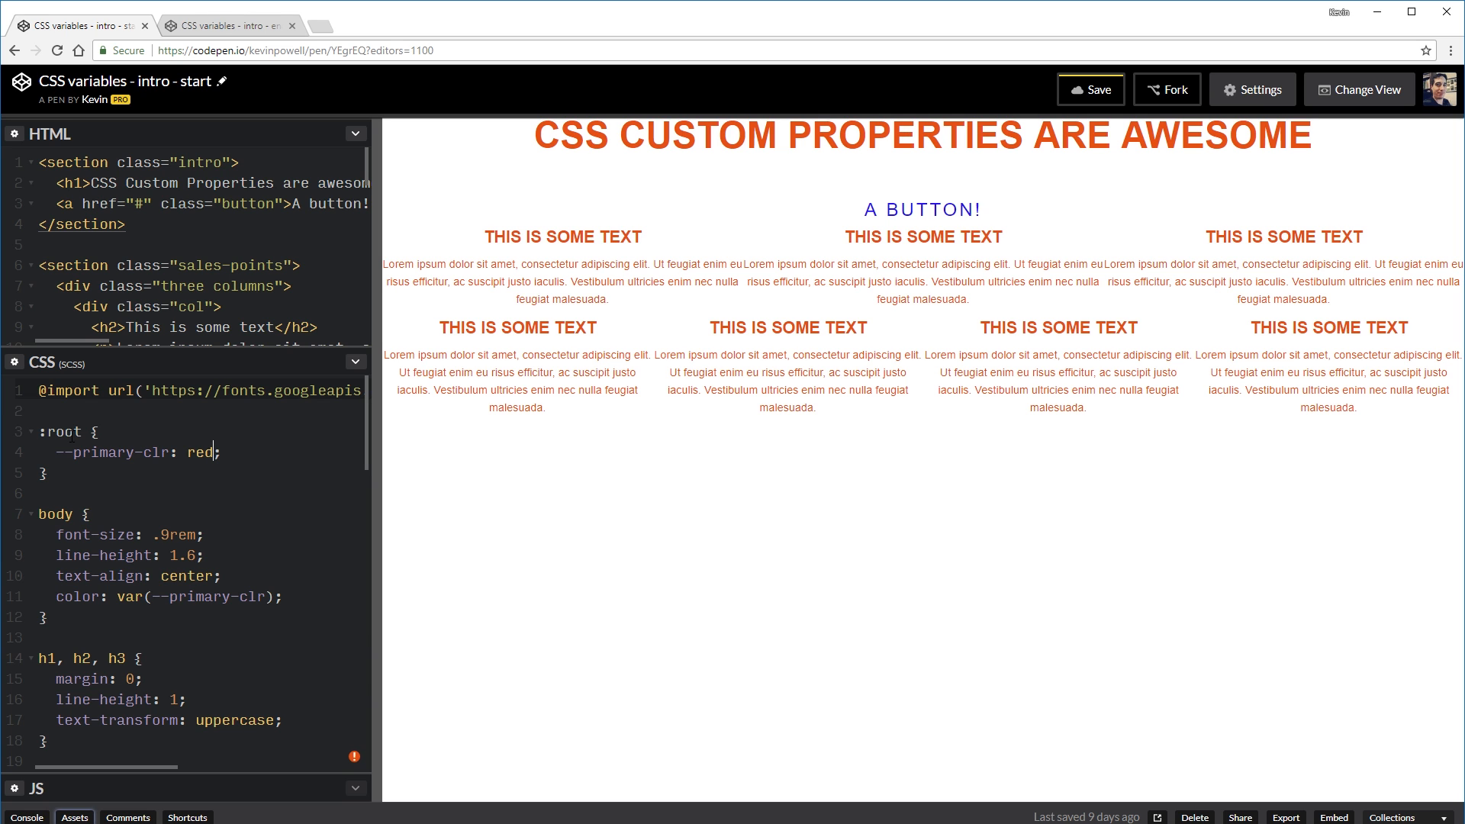
scroll("down", 3)
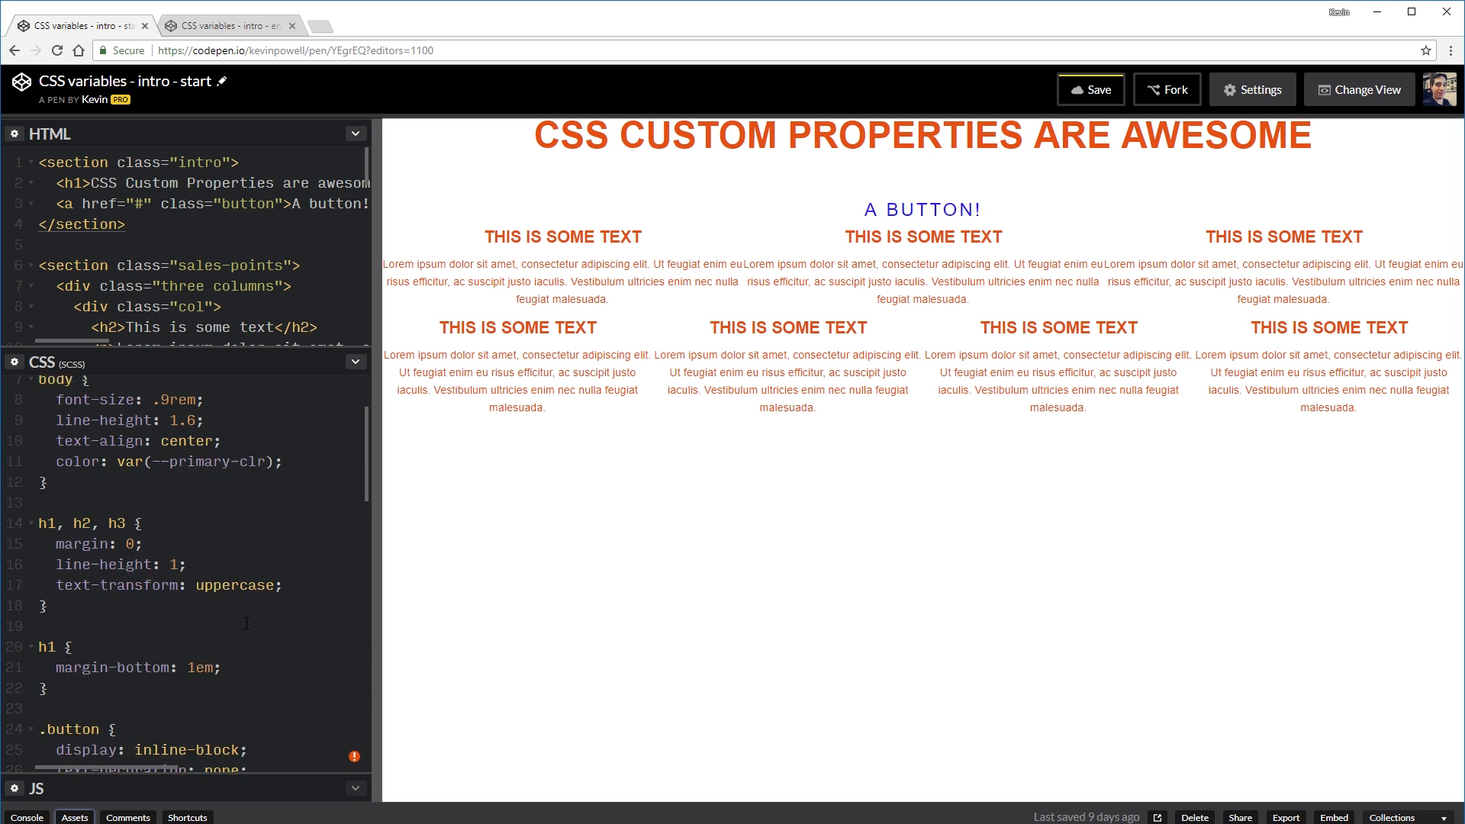
scroll("down", 3)
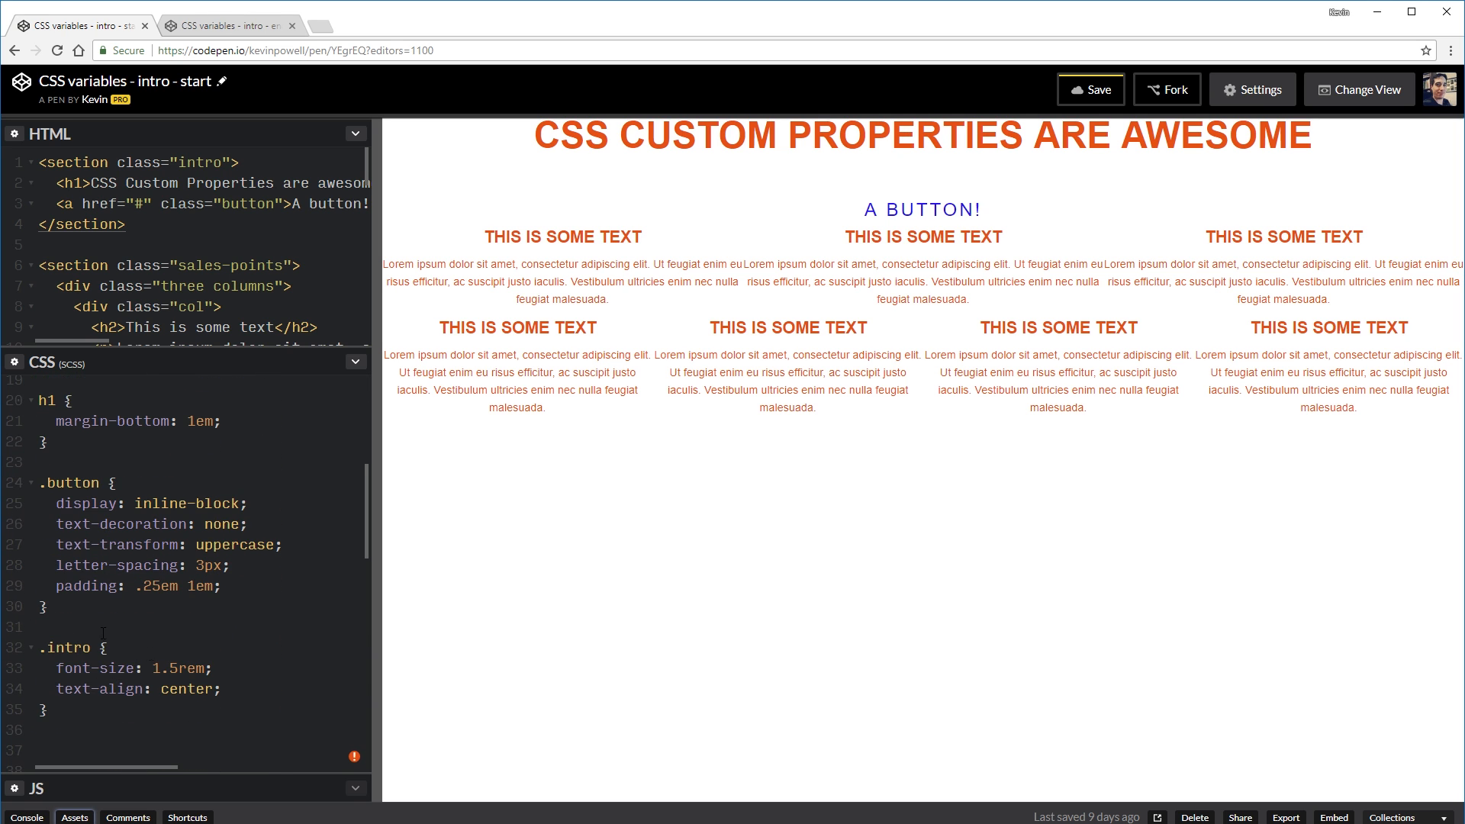
Step: Define --secondary-clr: steelblue; at the top of the .intro rule
left_click(221, 688)
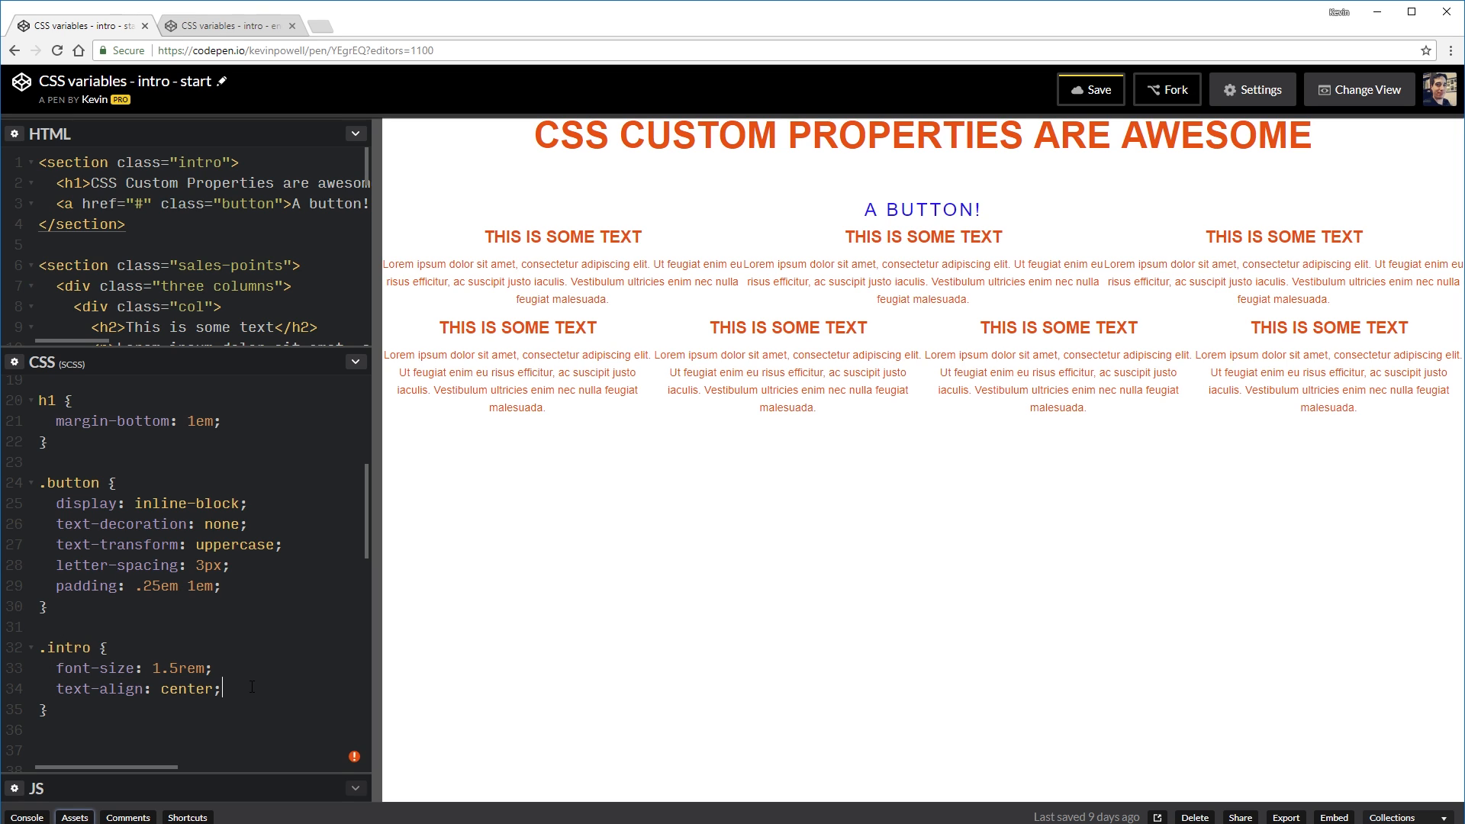
type("--seco")
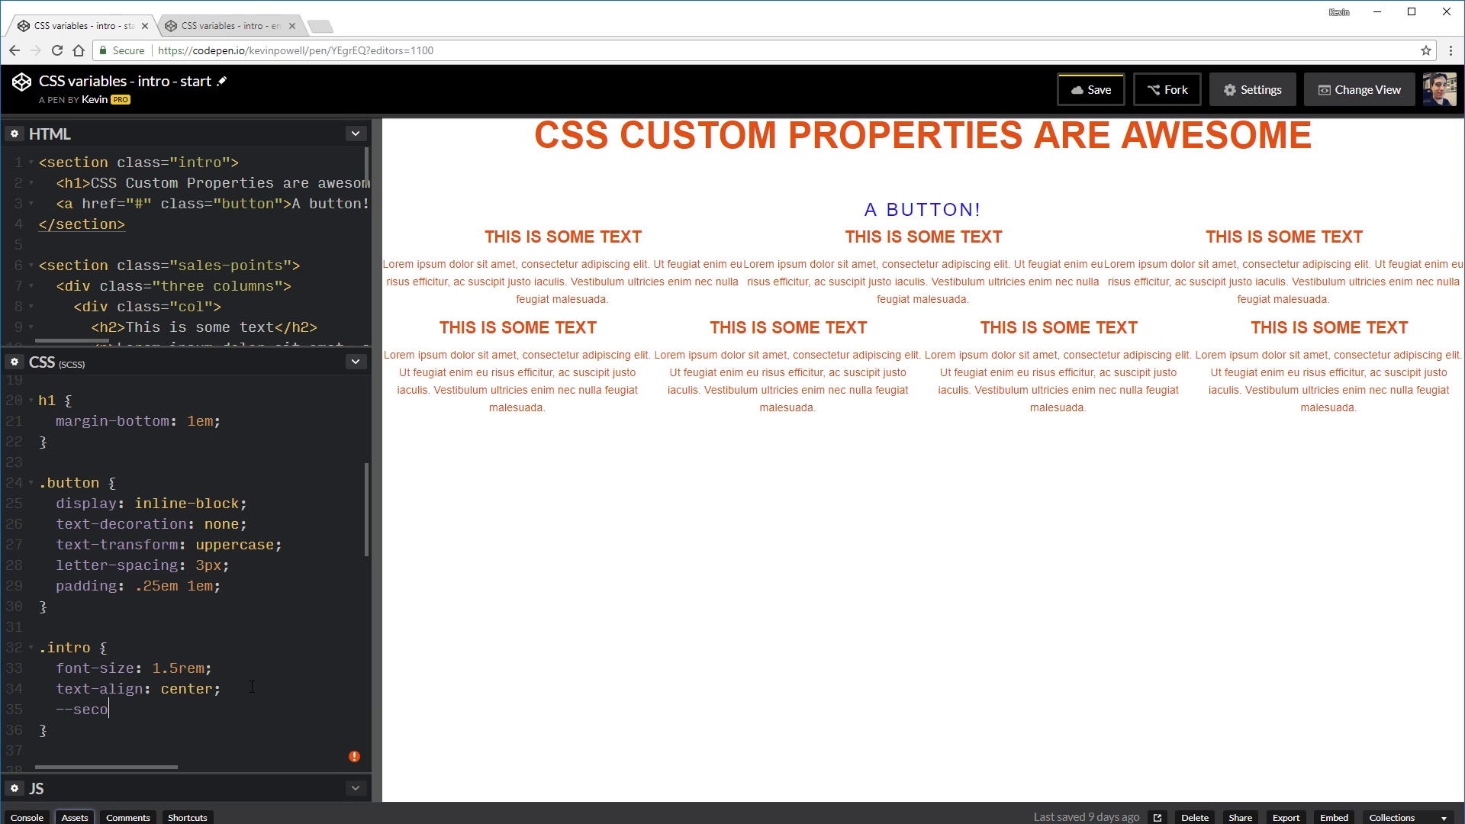
key("BackSpace")
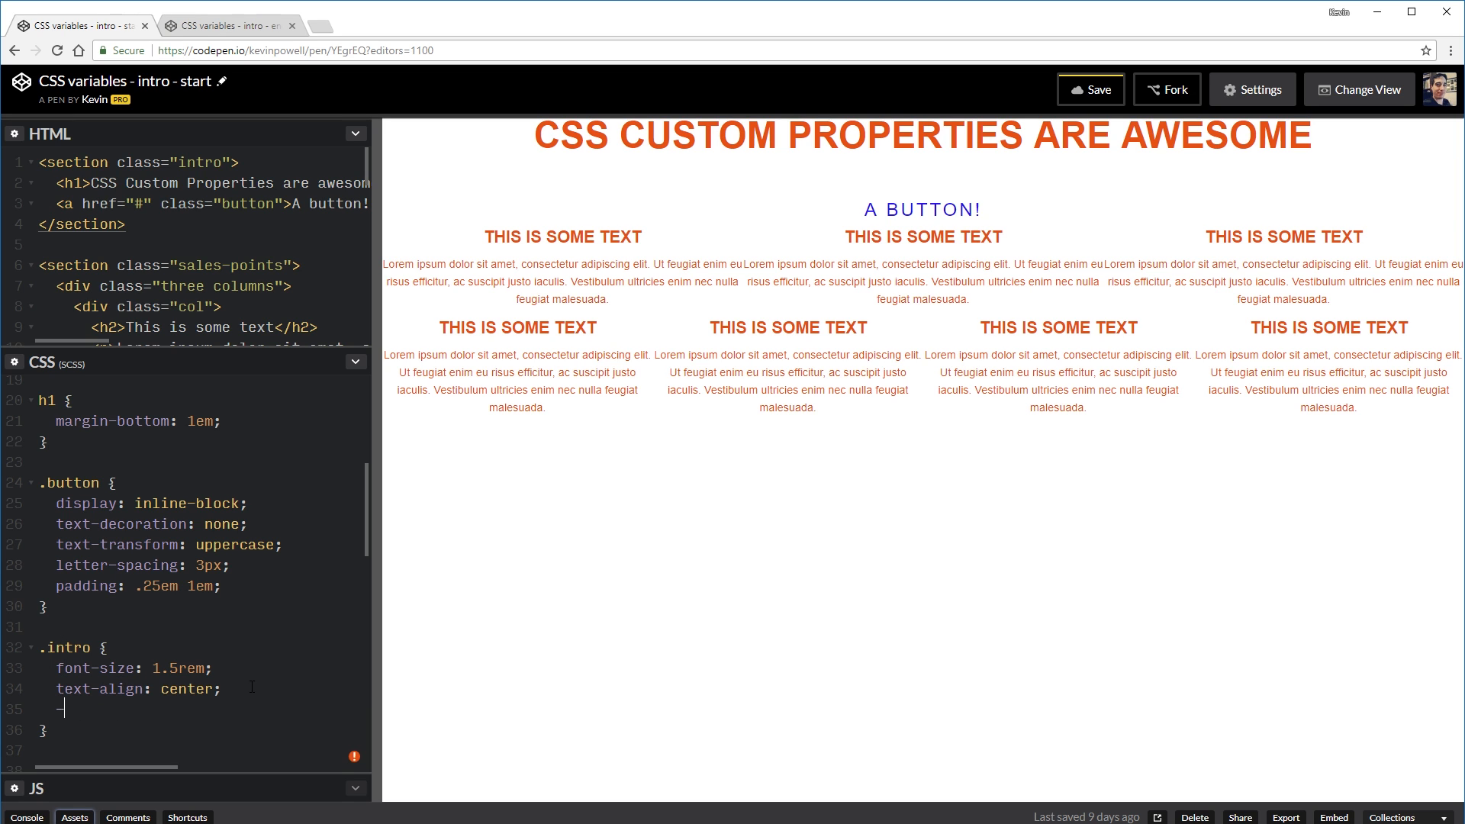
key("Enter")
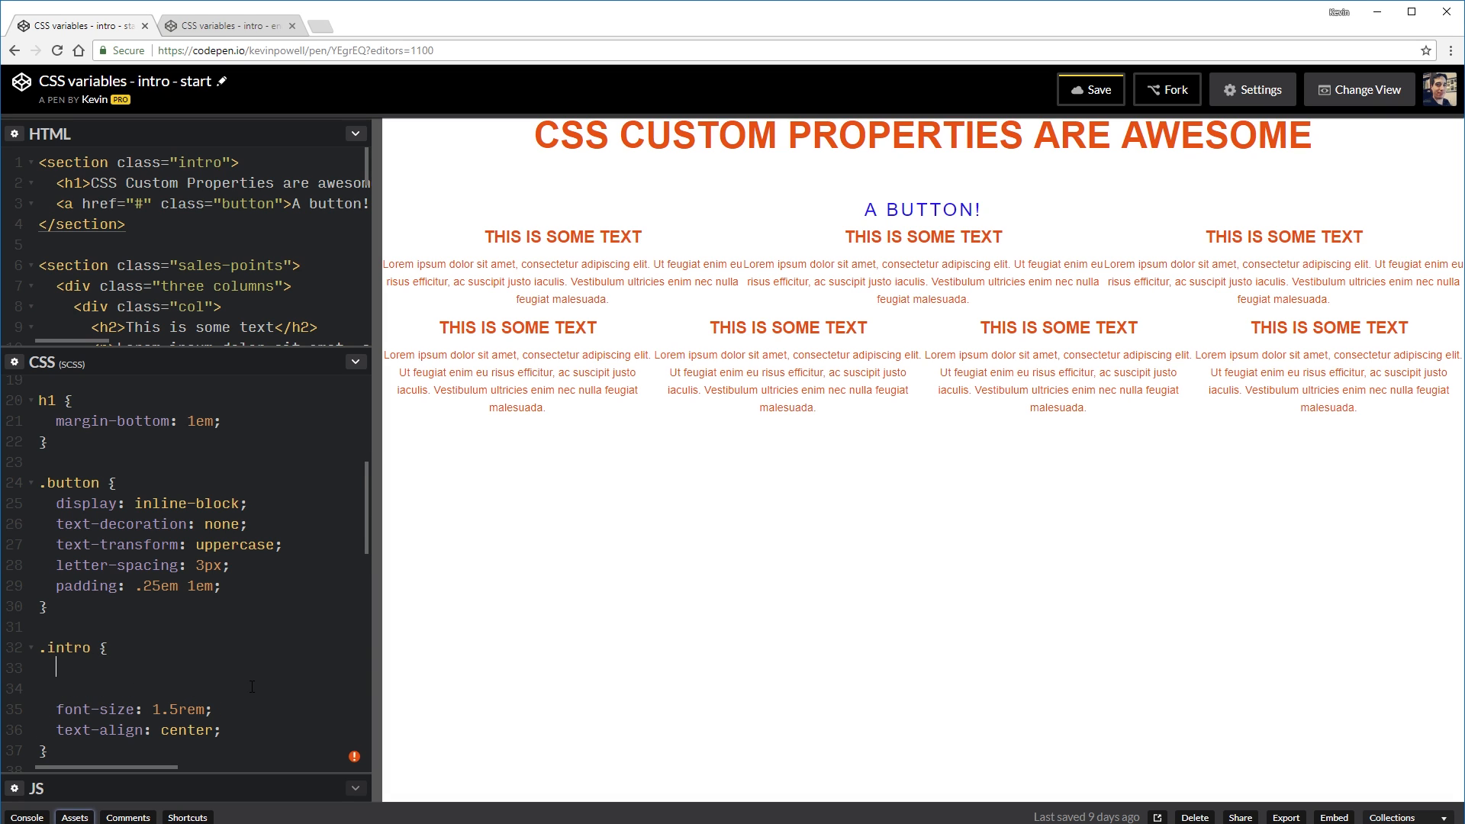
type("--")
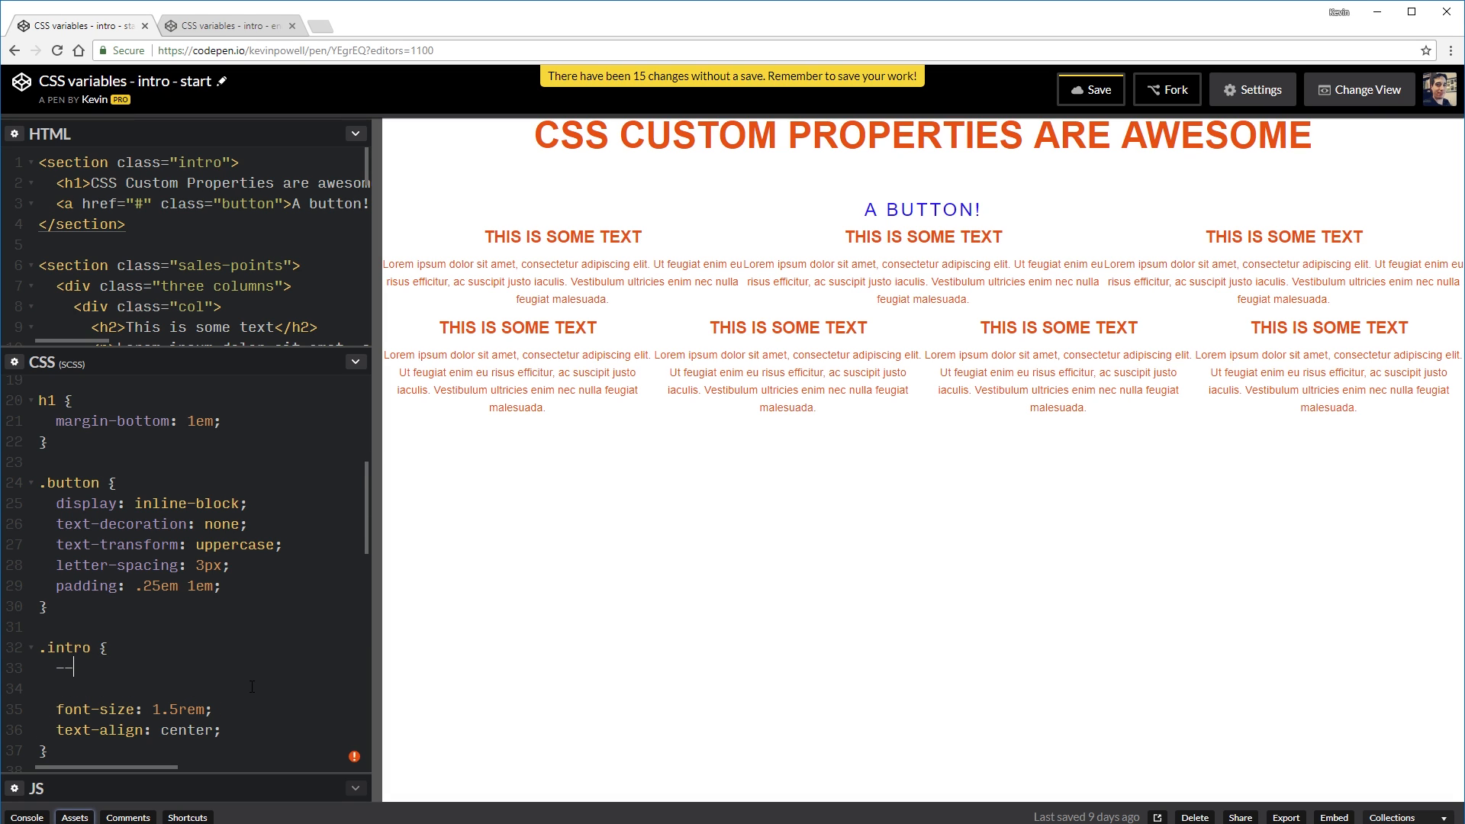
type("secondary-clr:")
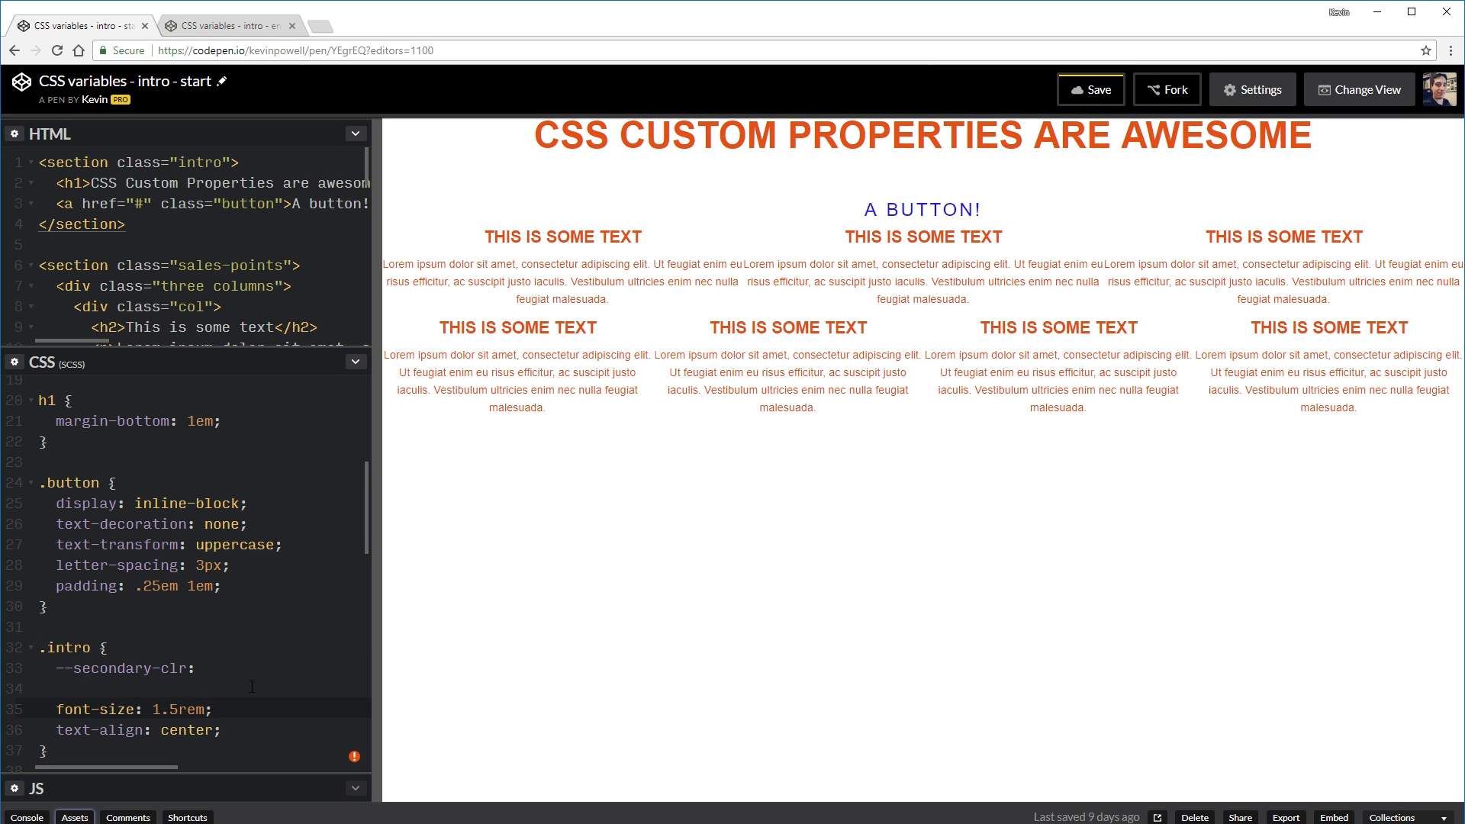
type("st")
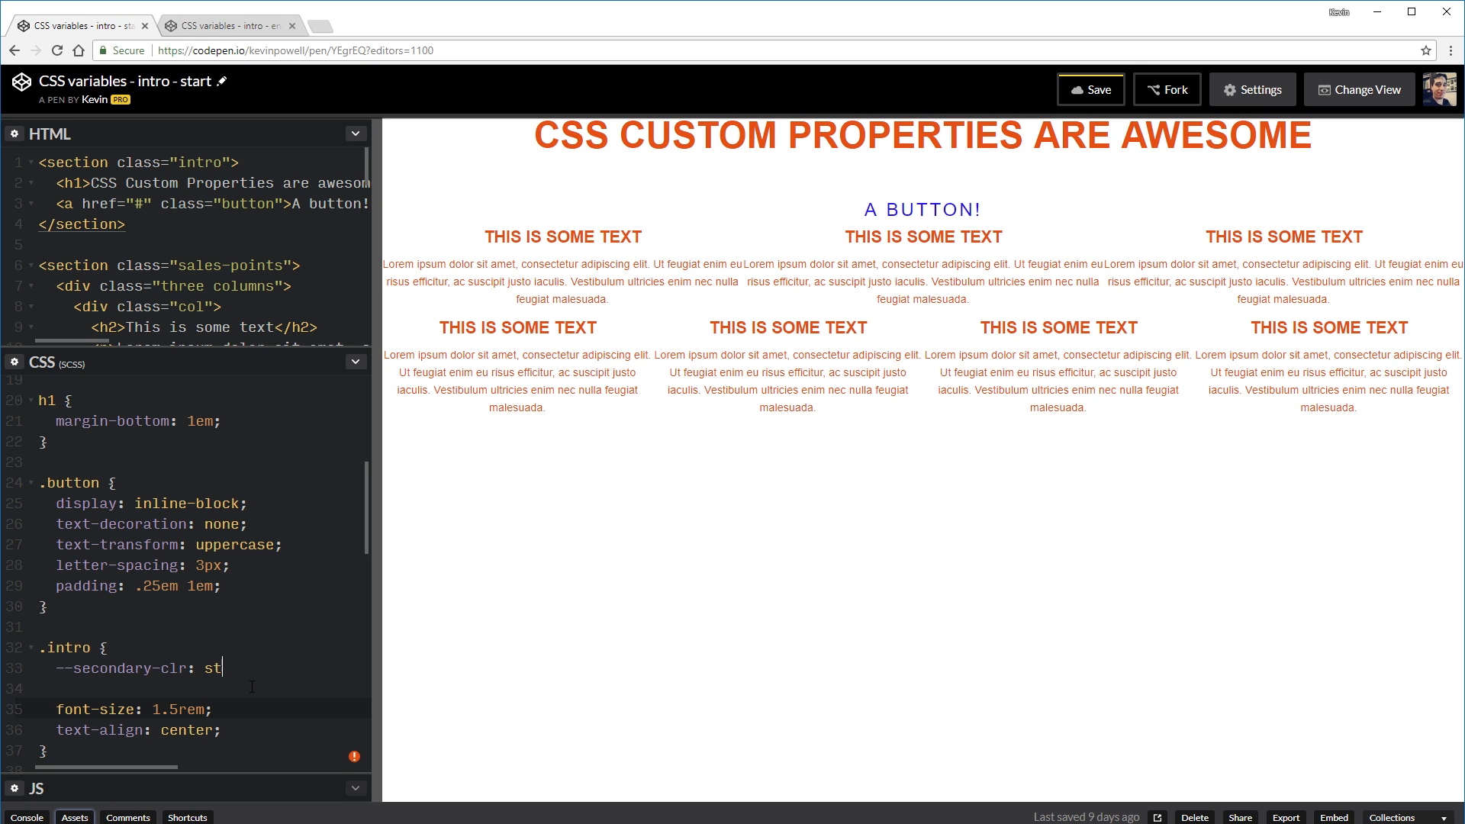
type("eelblue;")
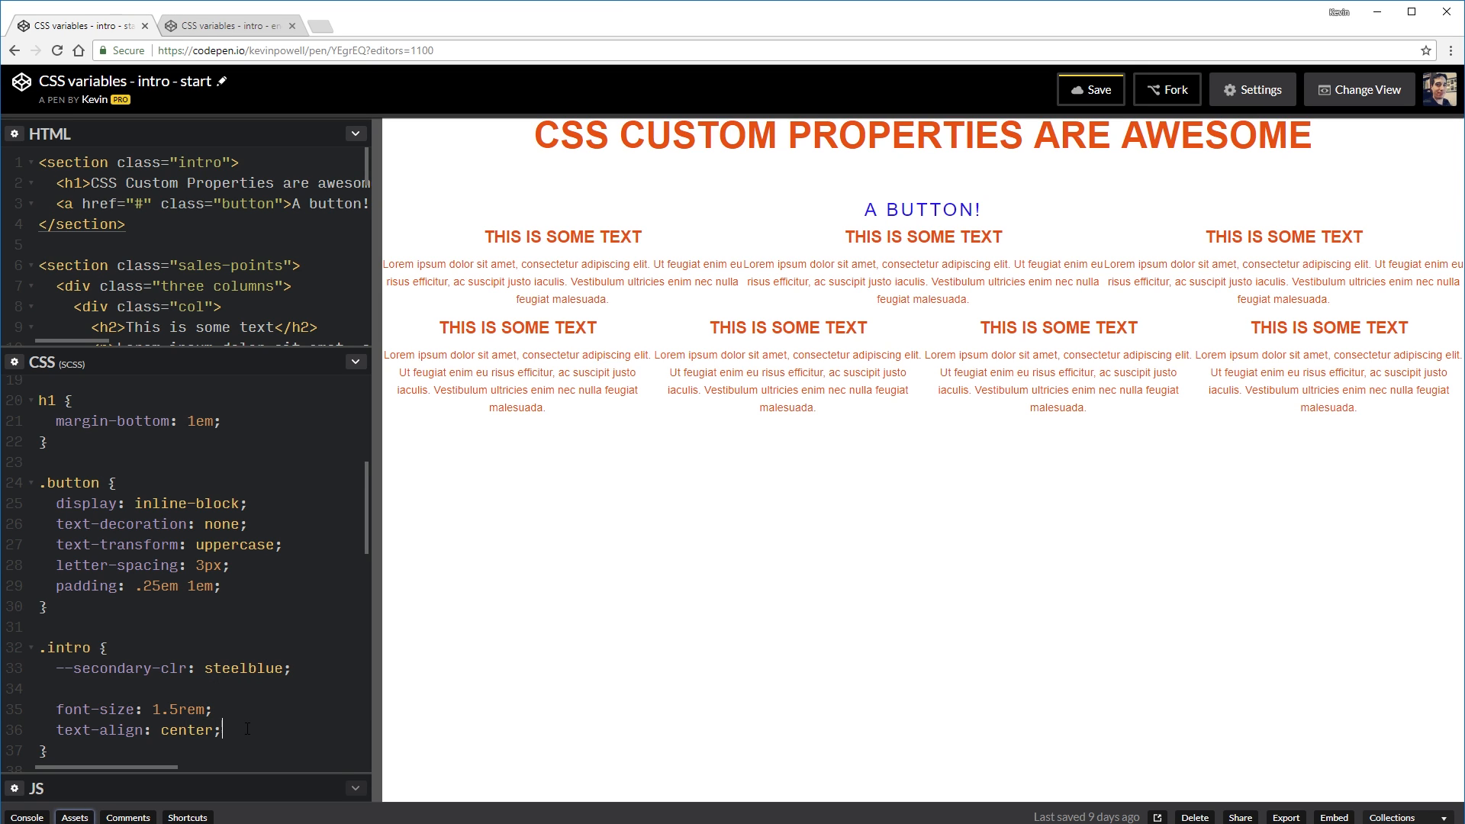
Step: Set the .intro text color to var(--secondary-clr)
type("color:")
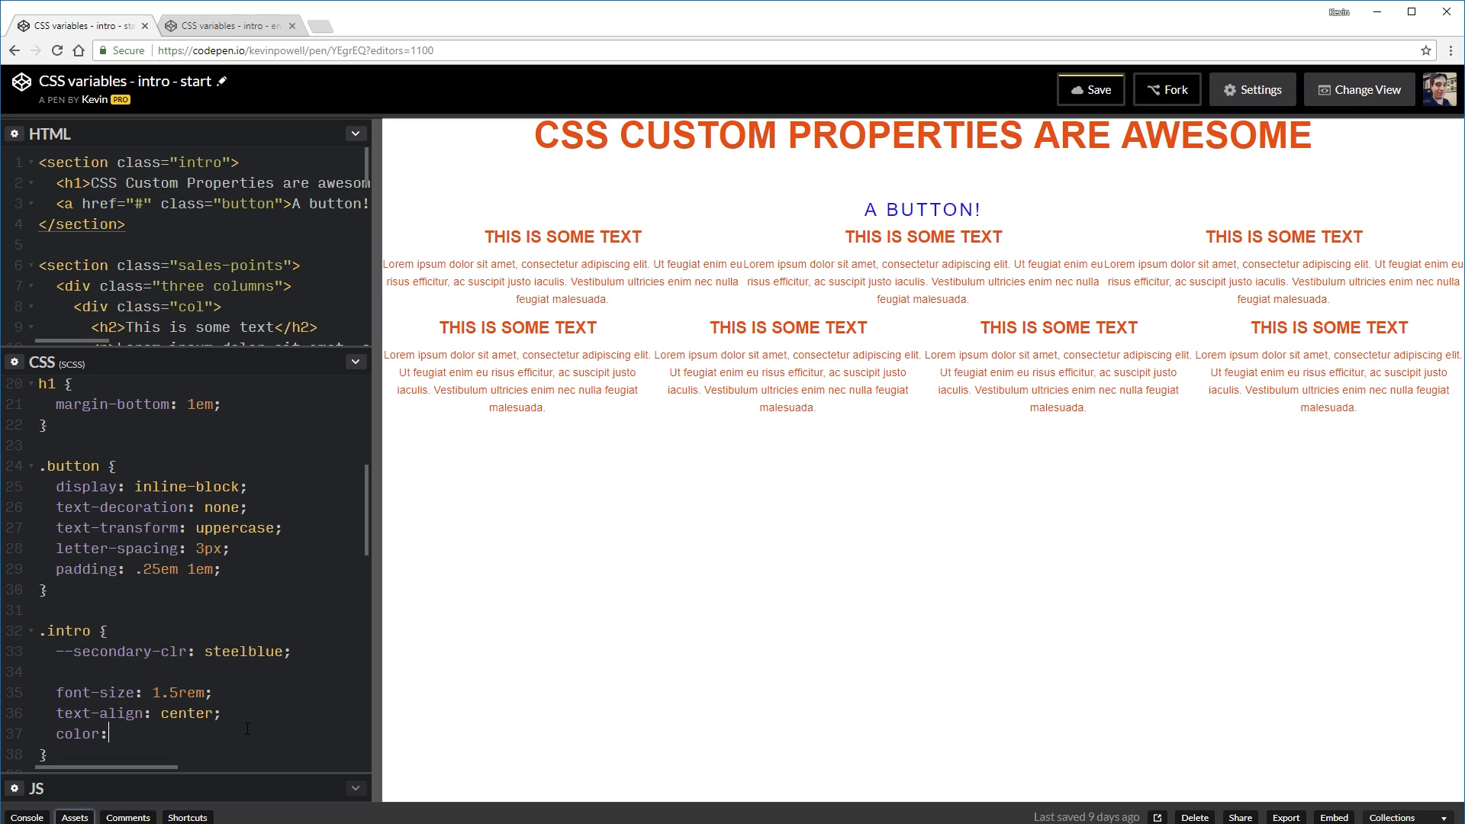
type("var();")
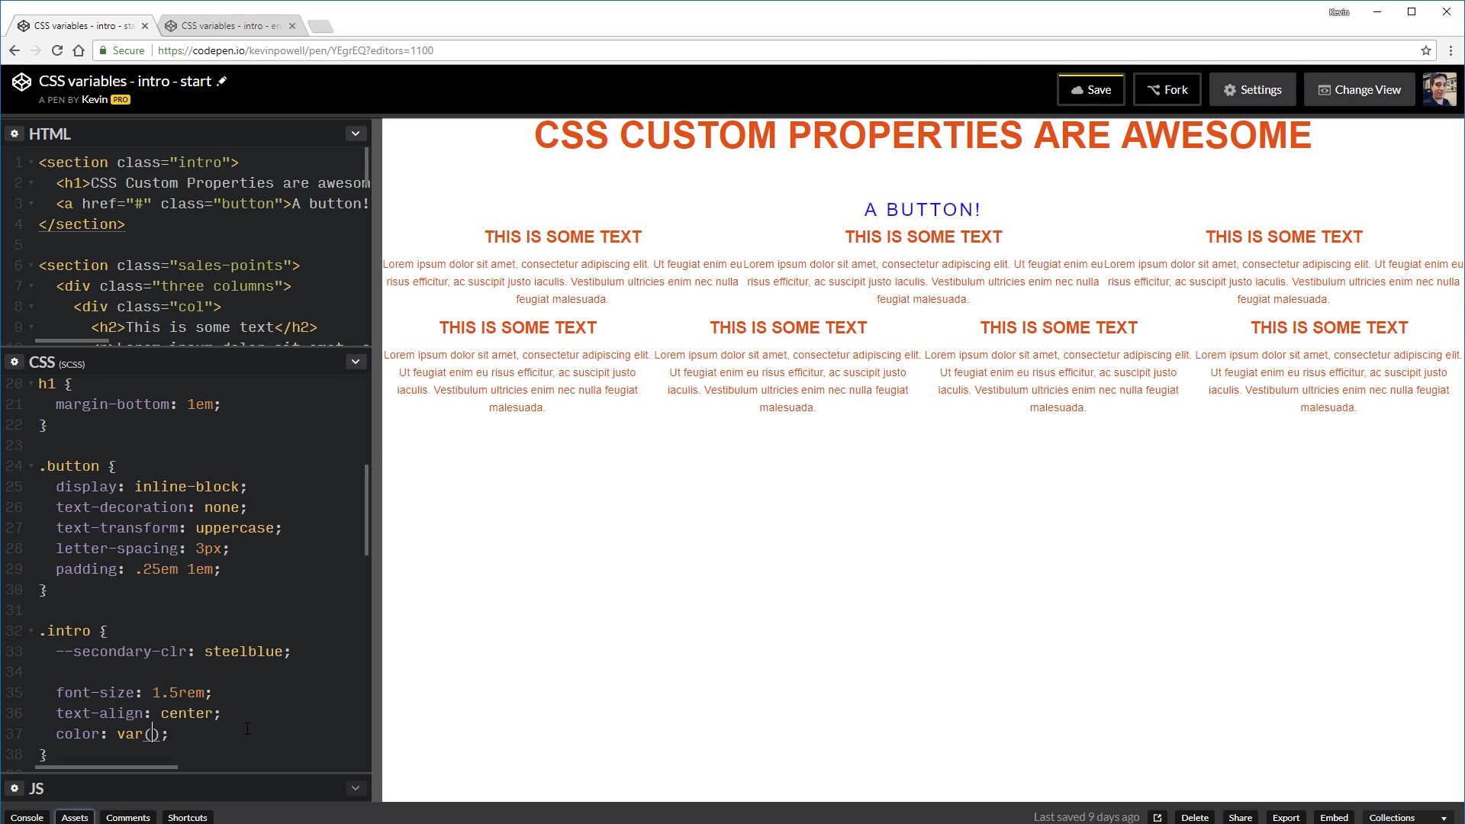
type("--secondar")
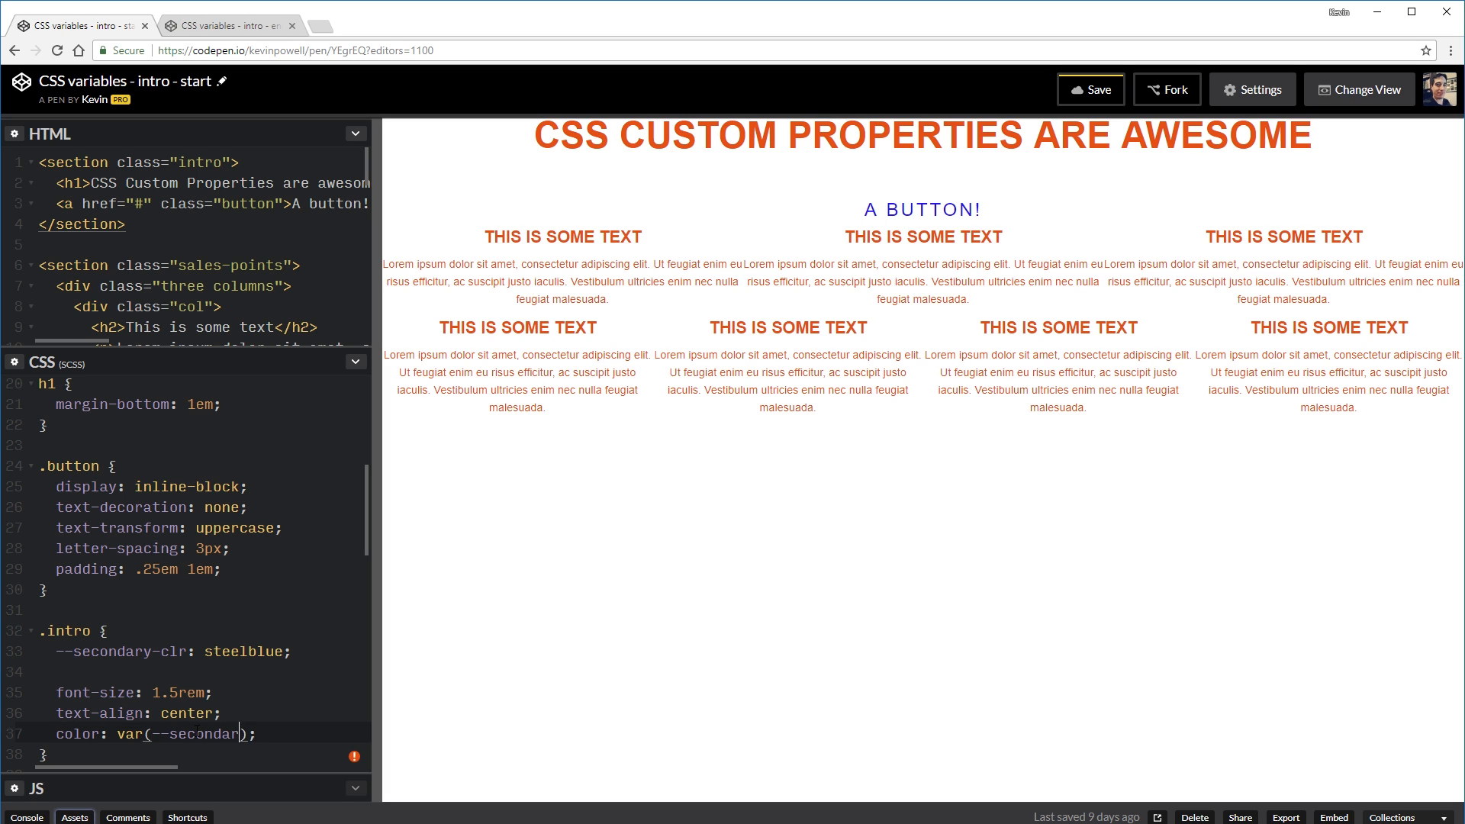
type("y-cr")
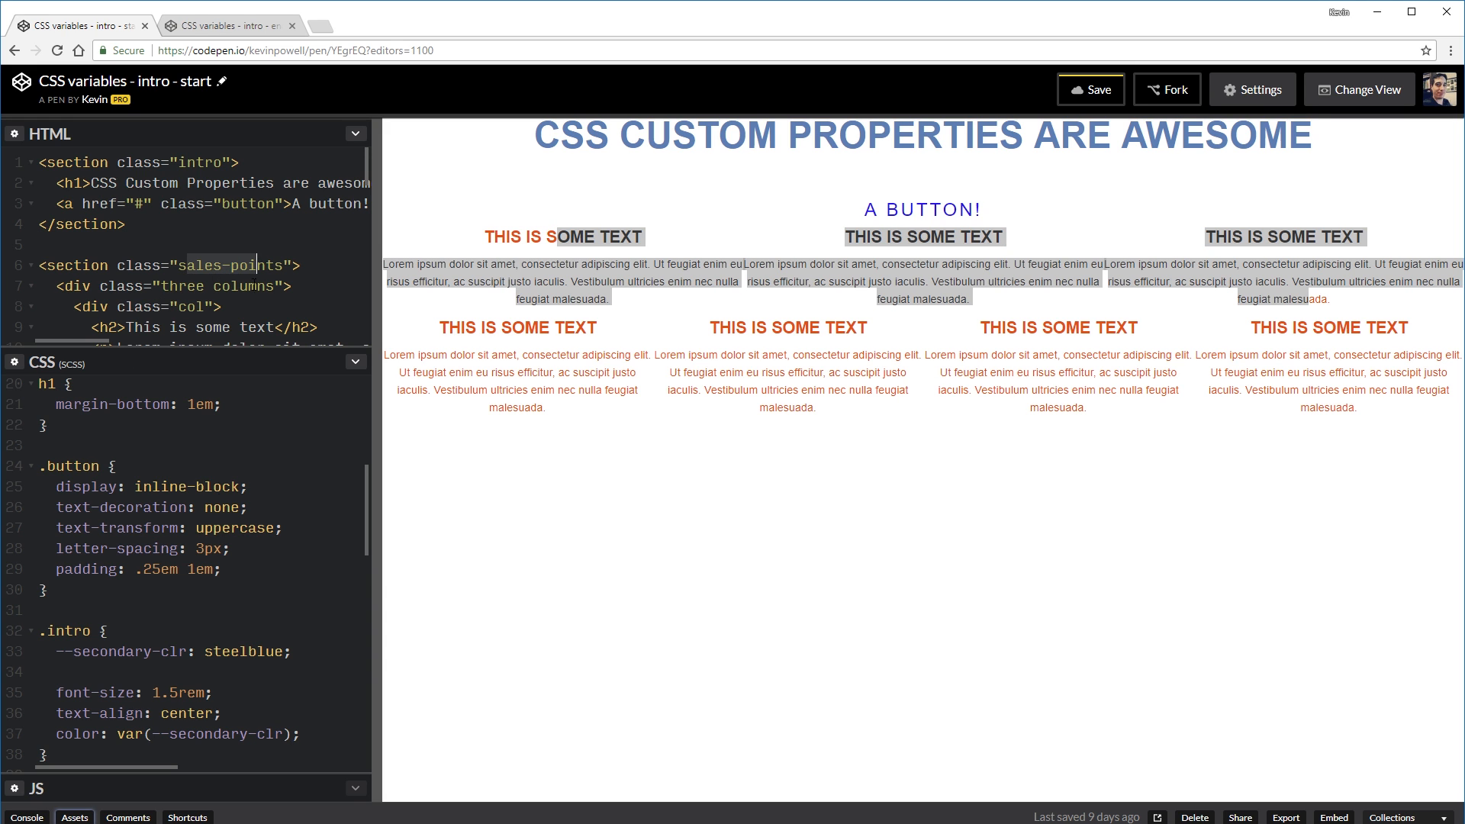
Step: Create a .sales-points rule containing color: var(--secondary-clr)
scroll("down", 3)
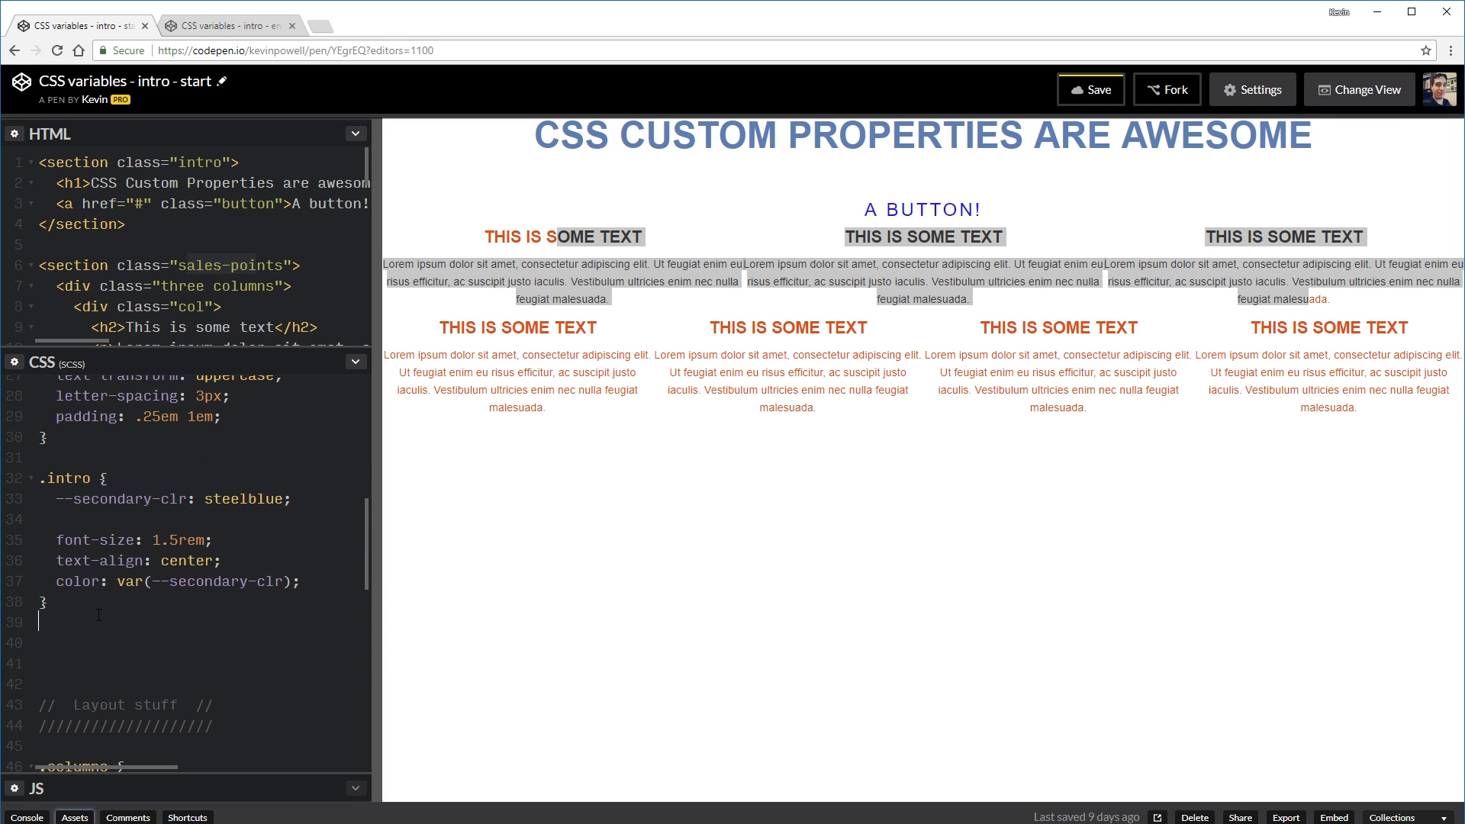
type(".sales-points {")
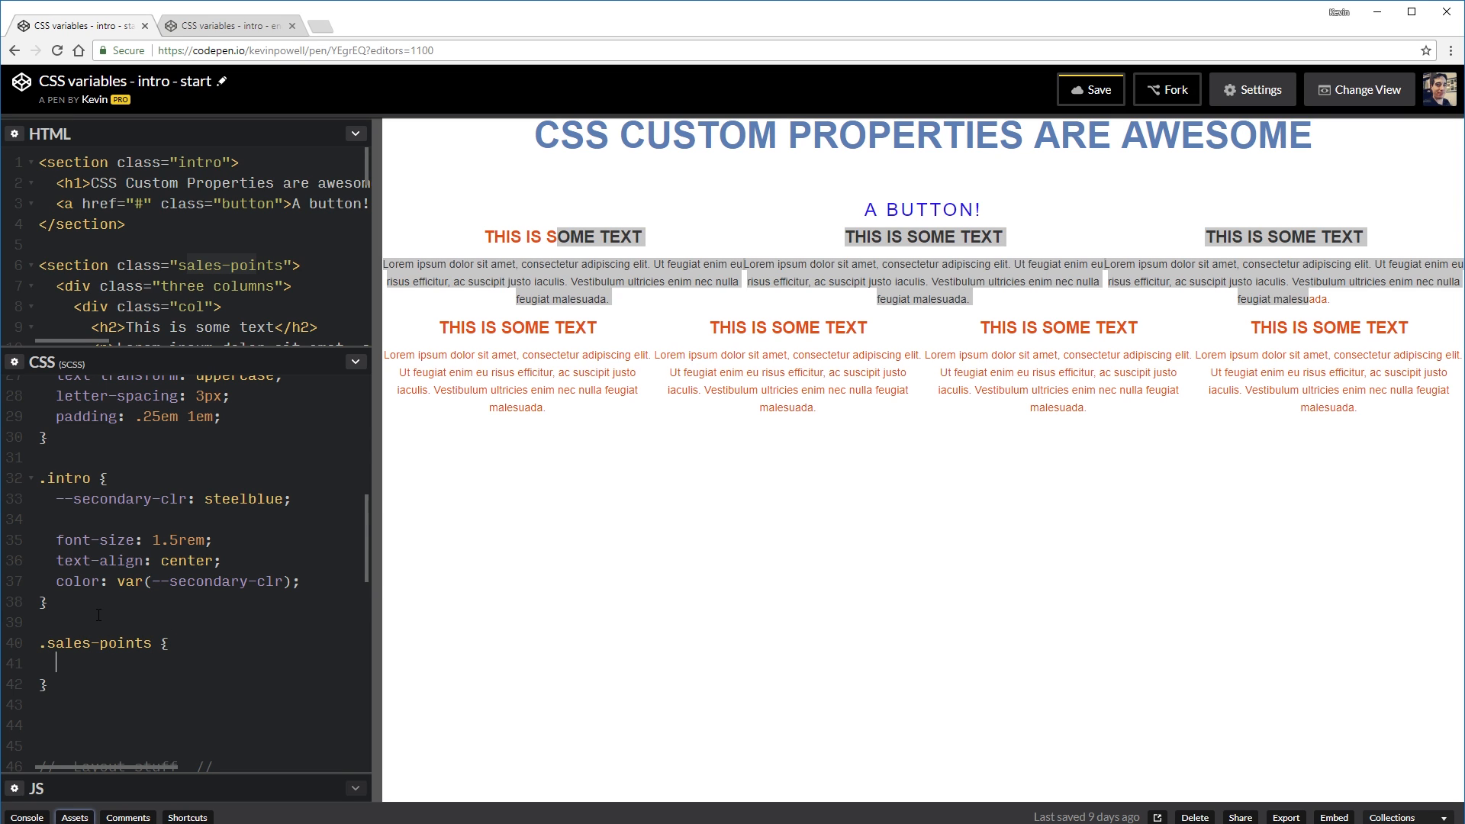
type("color")
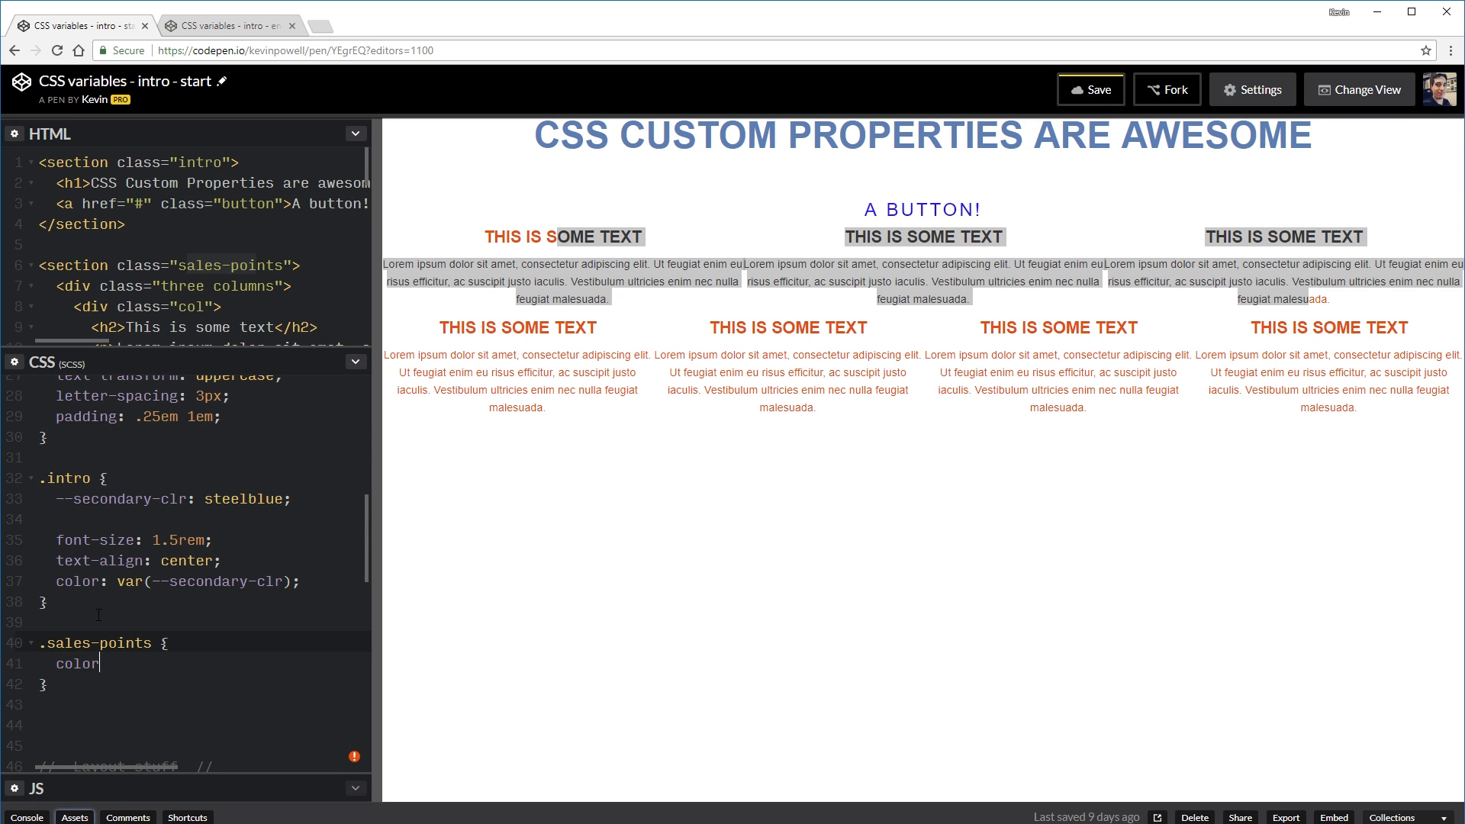
type("var(--se")
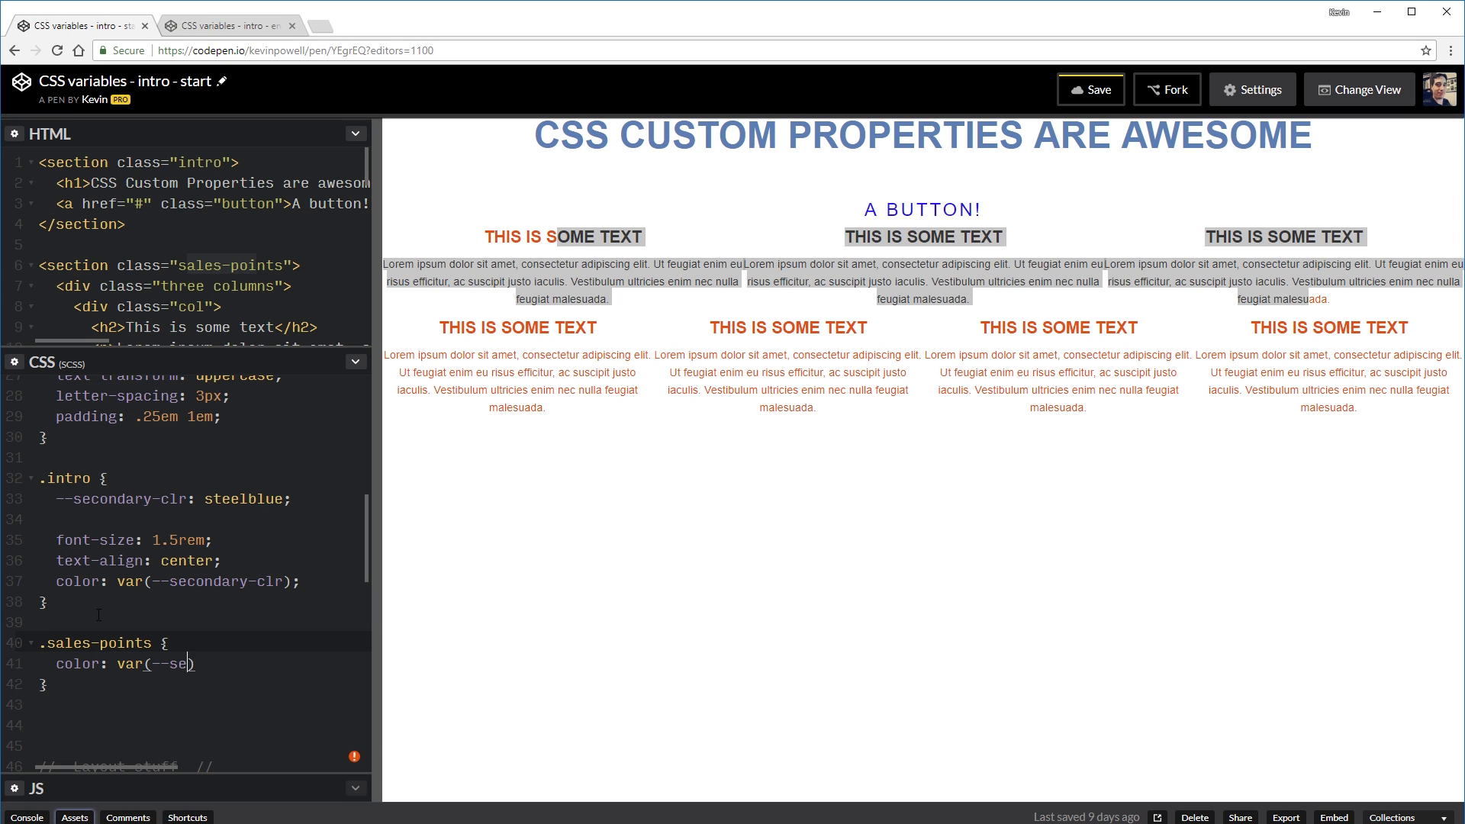
type("condary-clr")
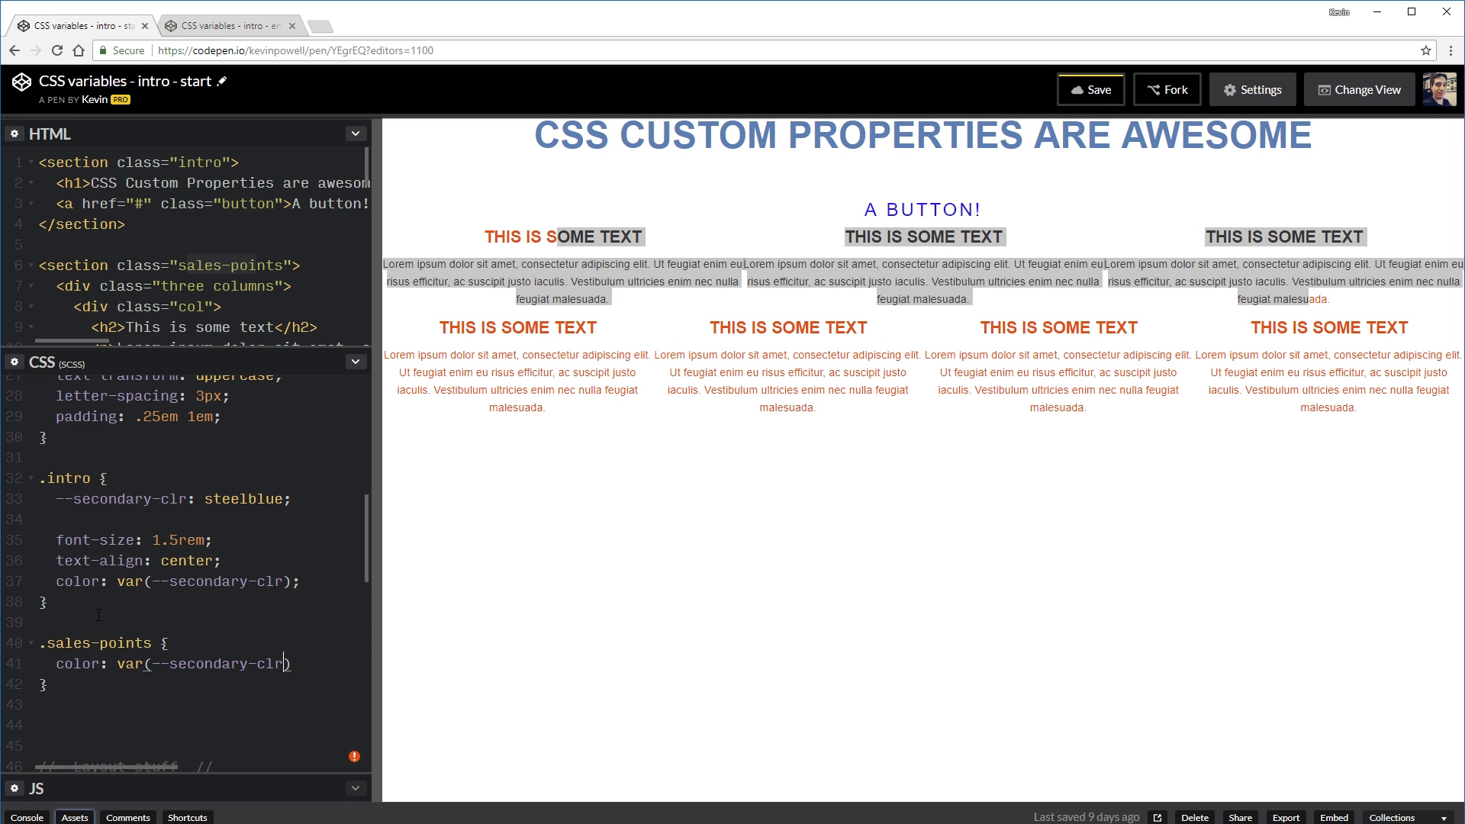
mouse_move(308, 673)
type(";")
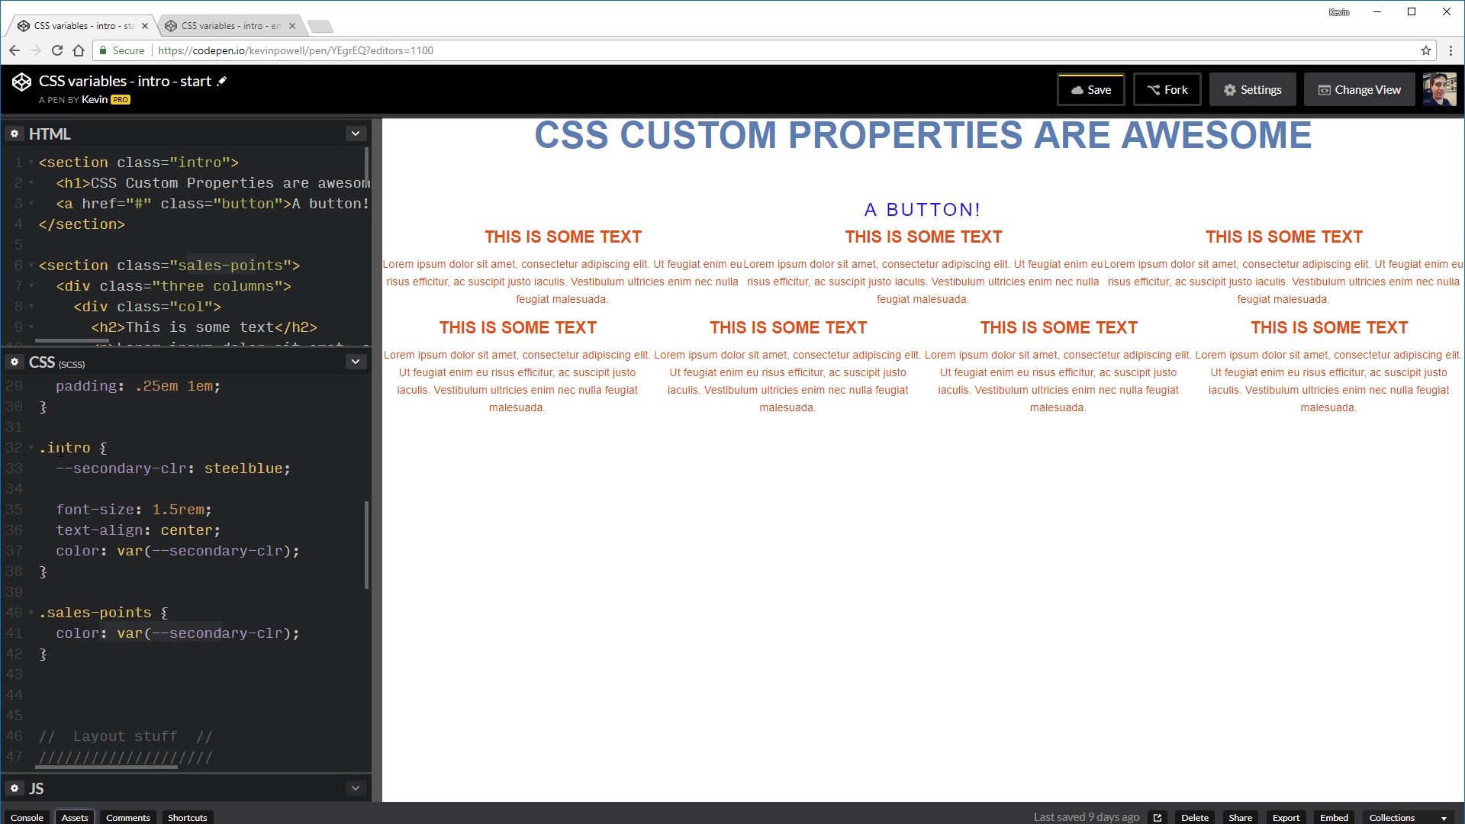
Step: Select text in the .sales-points area and type 'pdding: 50px;', leaving the colour unchanged
double_click(112, 468)
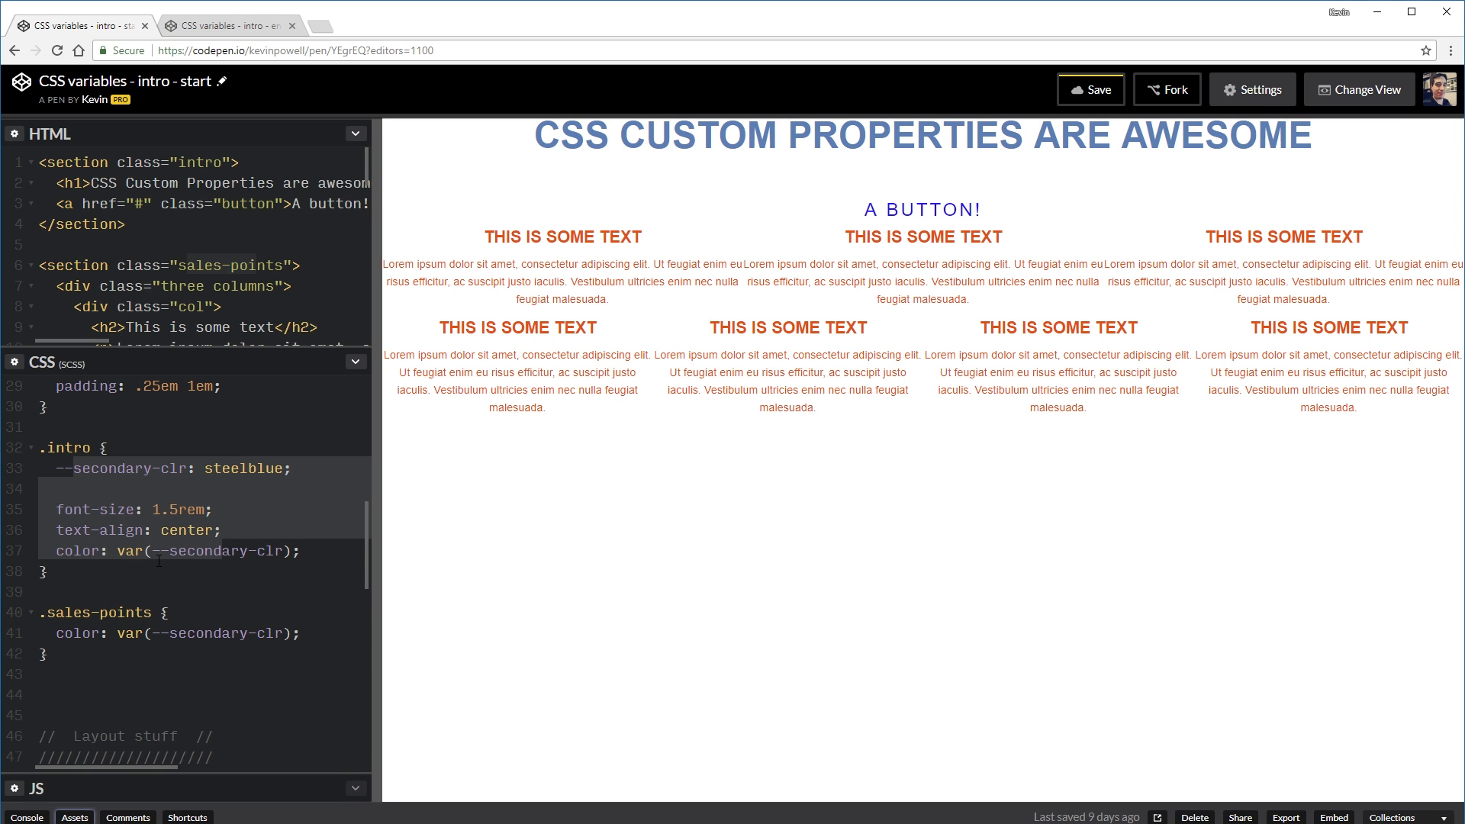
left_click(126, 448)
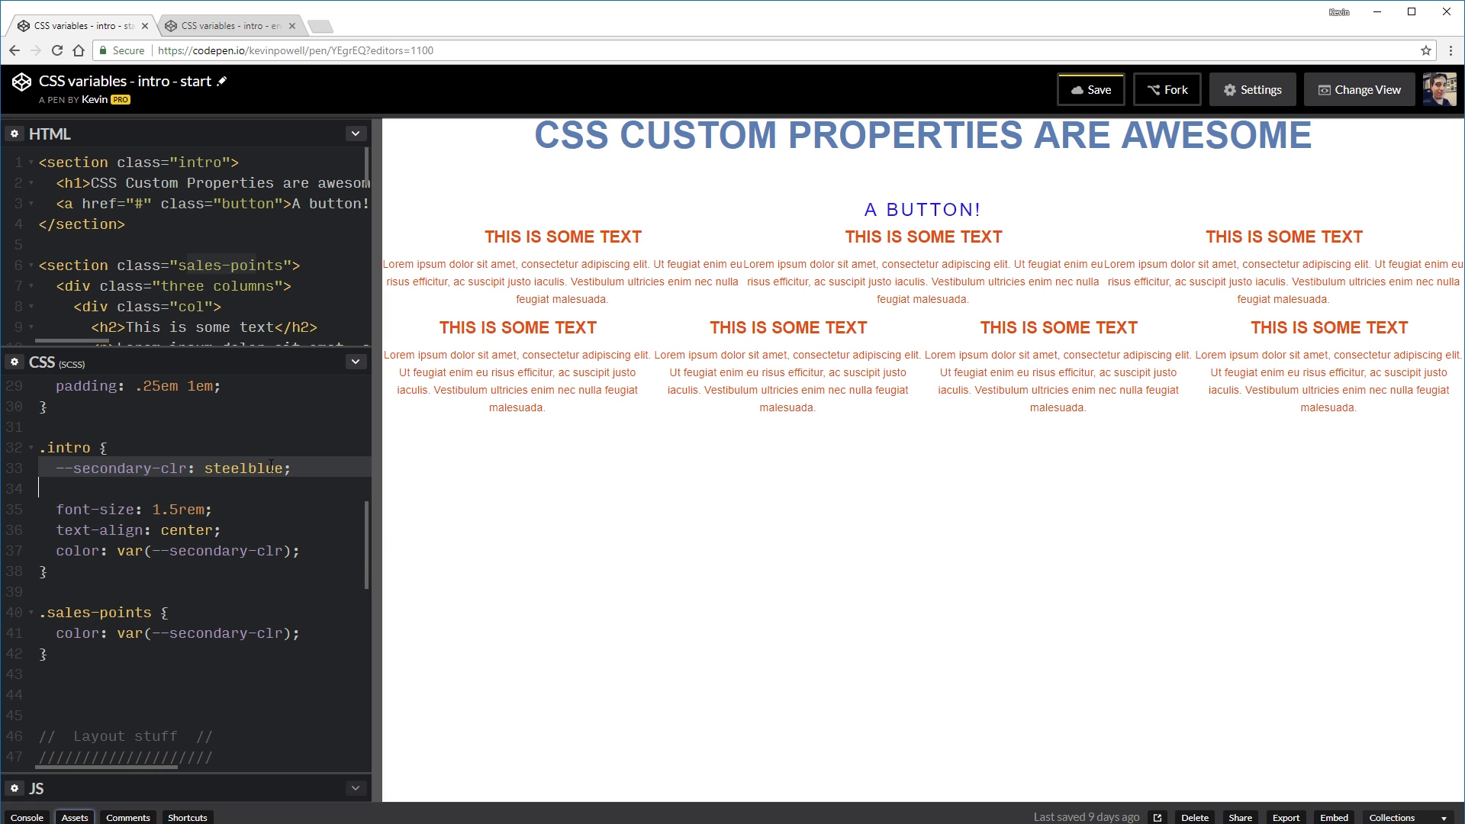
double_click(211, 634)
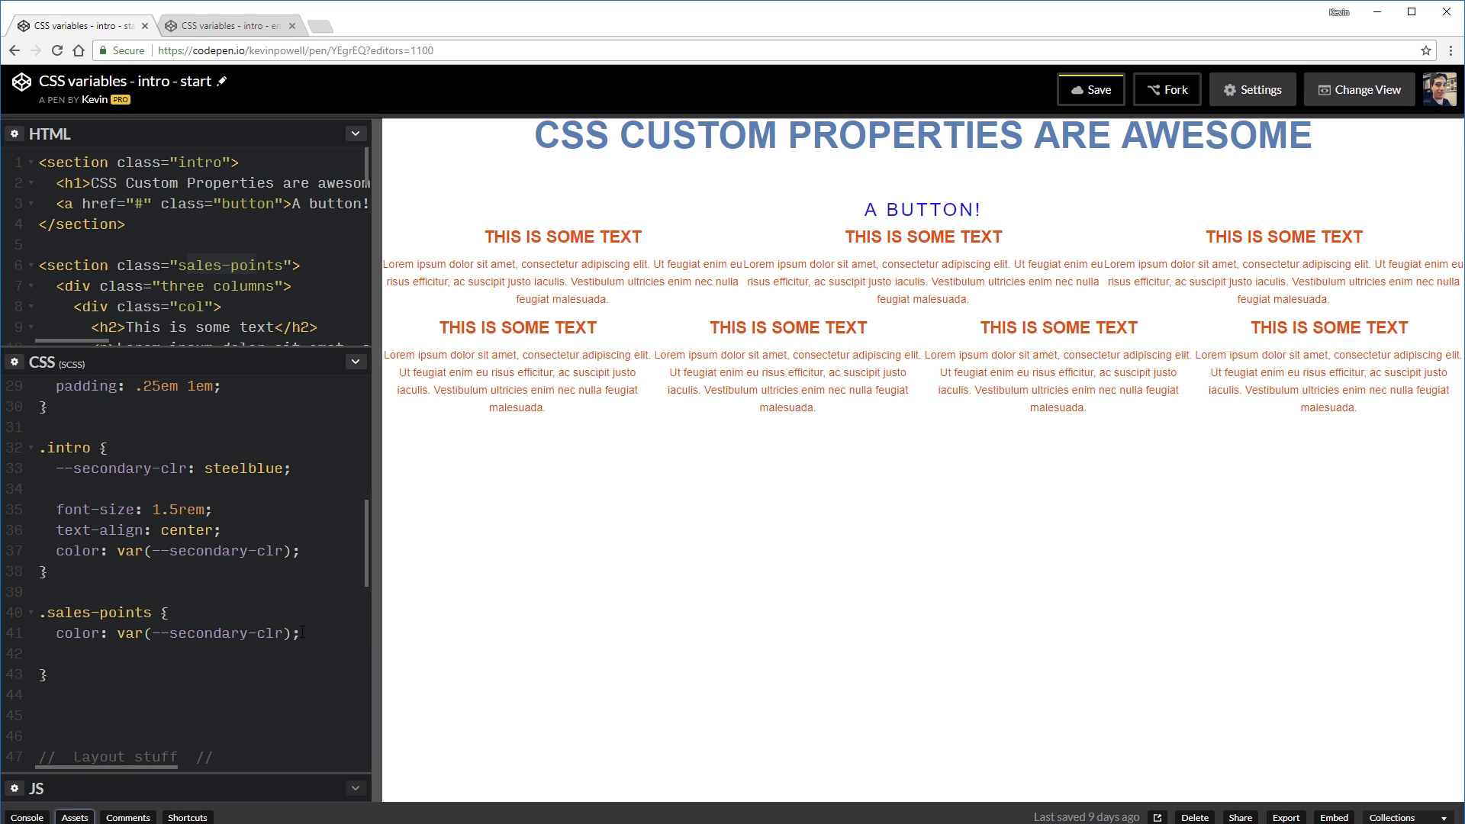
type("pdding: 50px;")
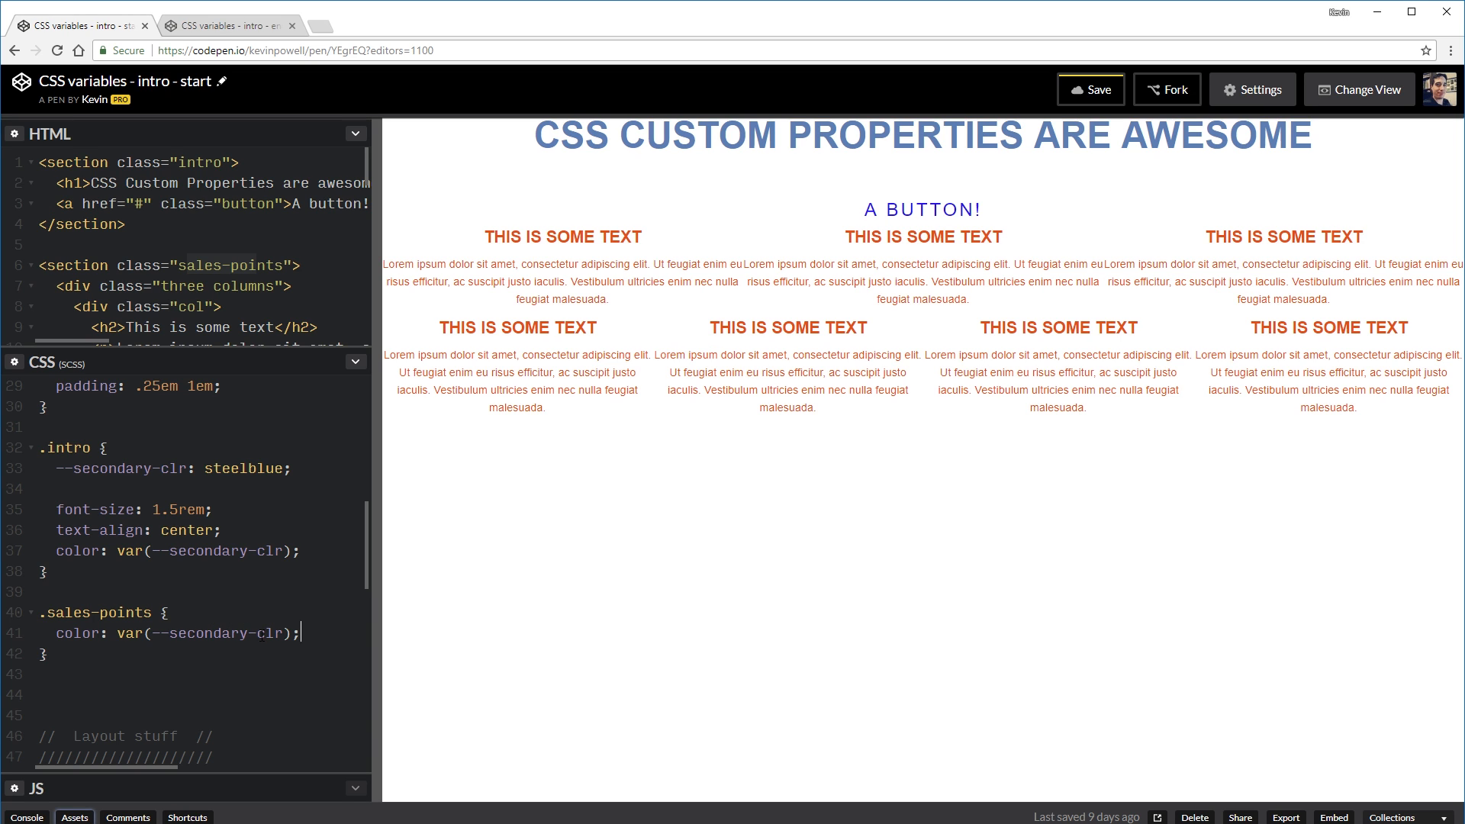
mouse_move(344, 513)
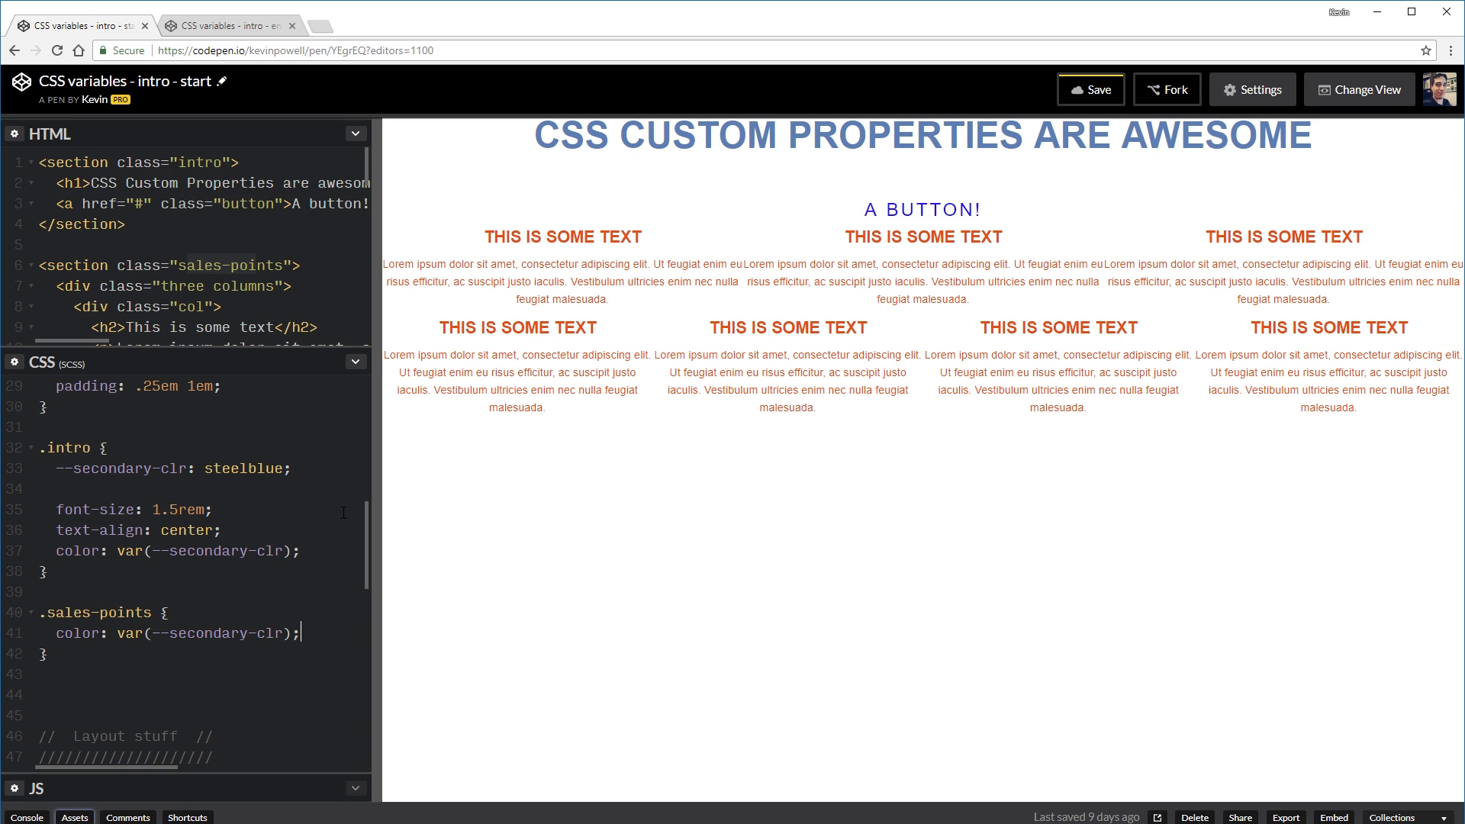
mouse_move(290, 519)
type(", yellow")
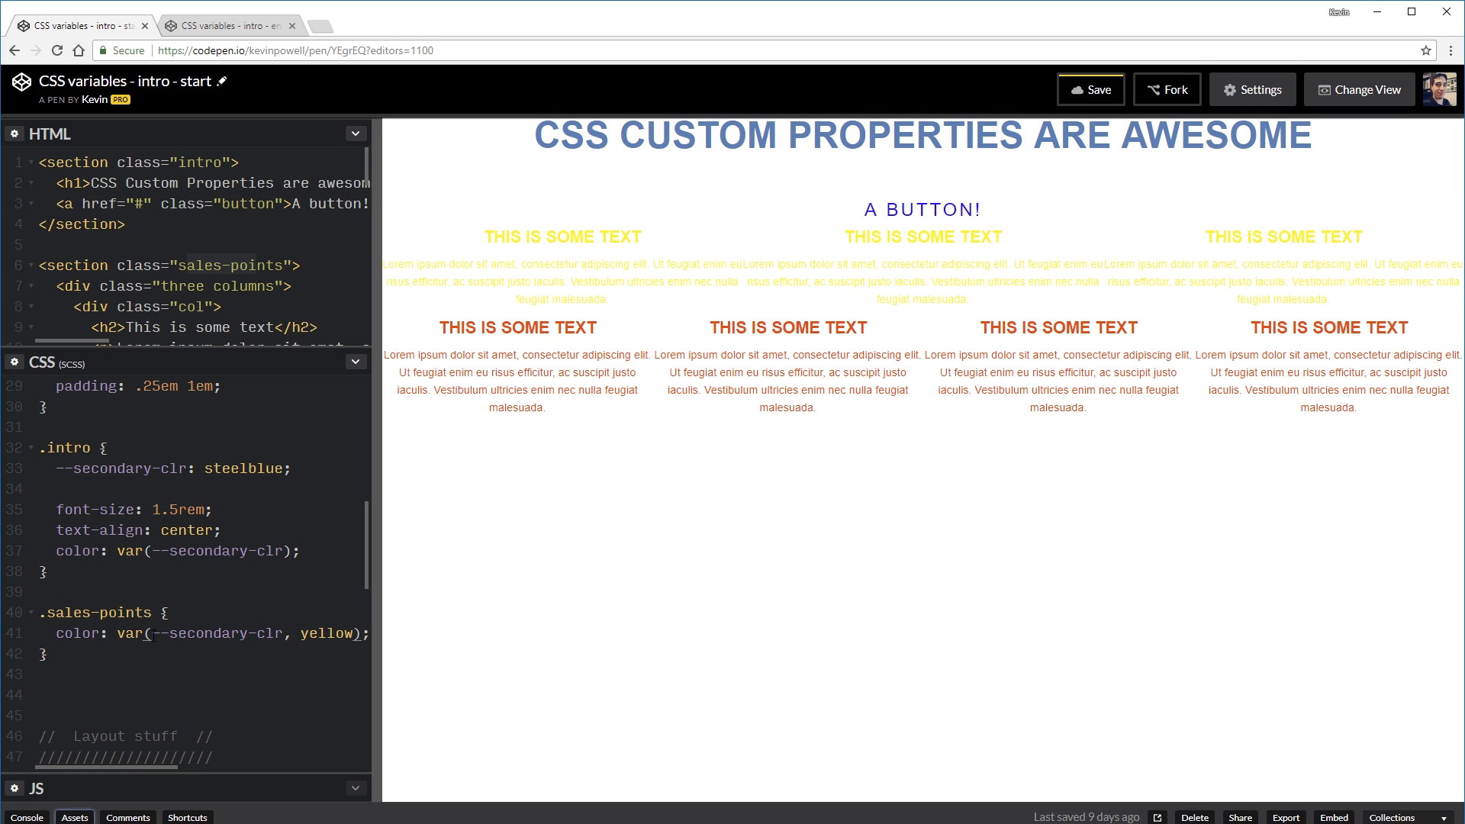
Step: Move the ', yellow' fallback from .sales-points' colour into .intro's var(--secondary-clr)
double_click(215, 633)
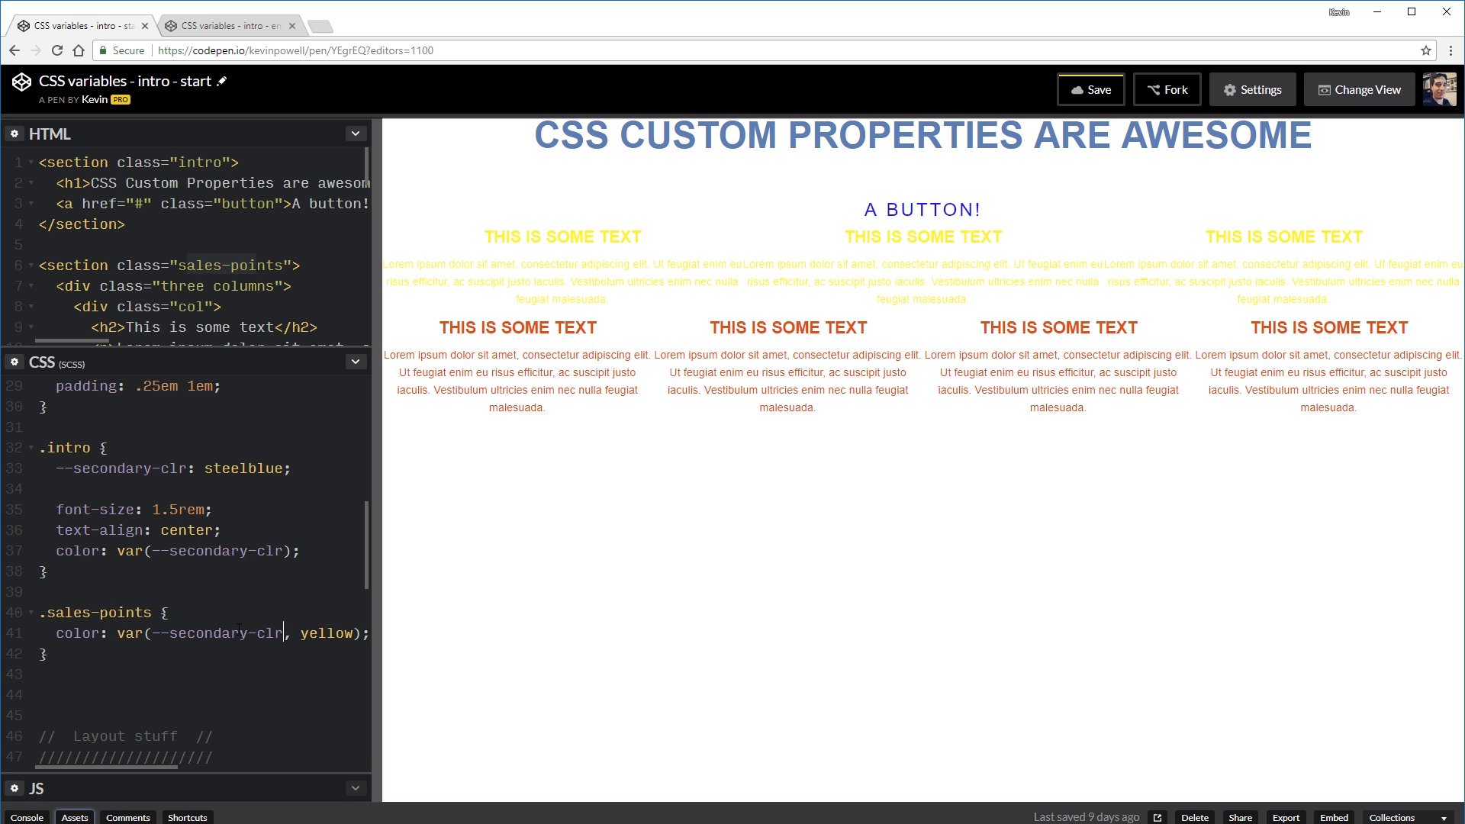
double_click(326, 633)
type(", ")
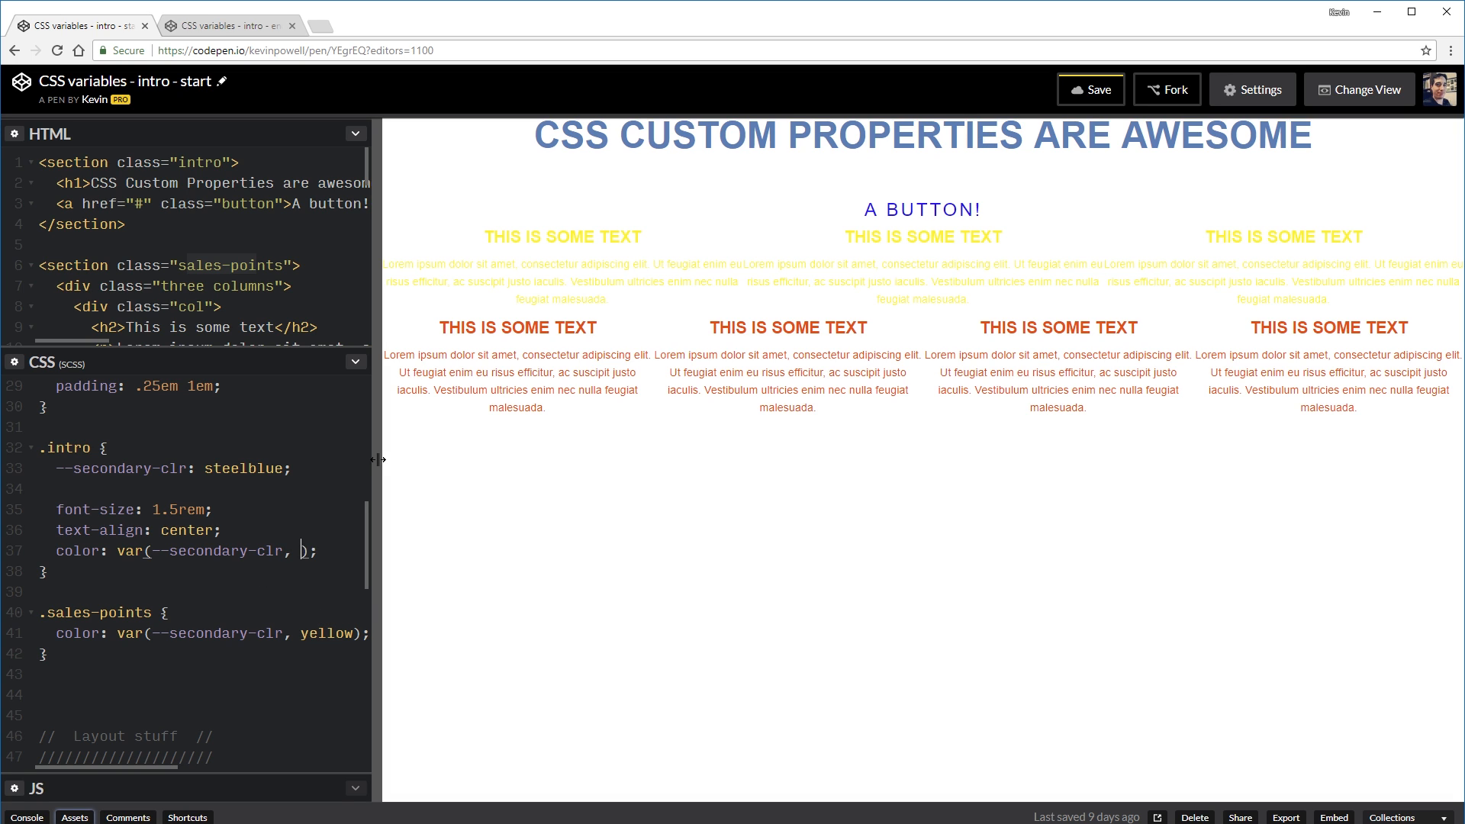
type("yellow")
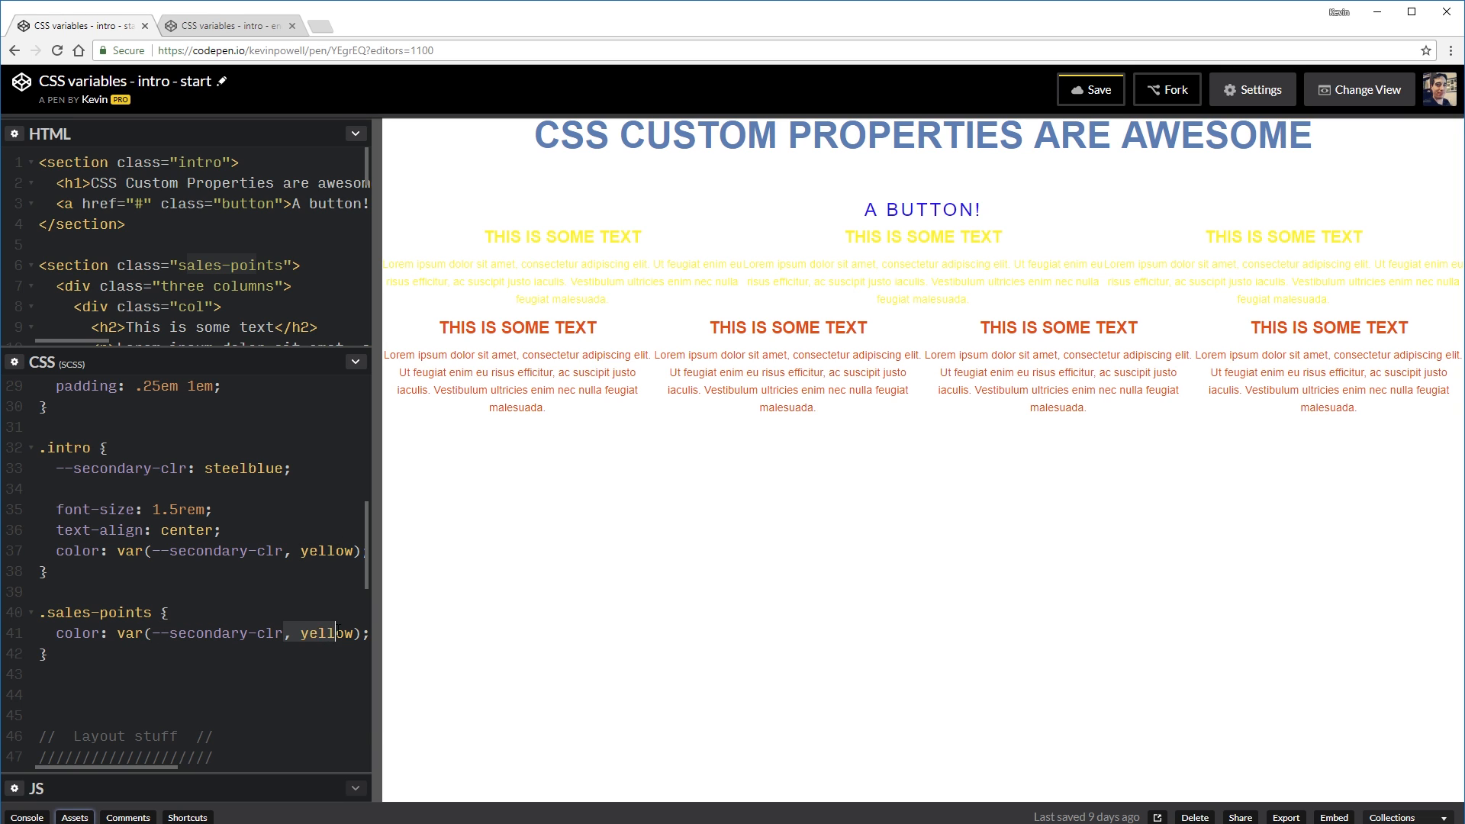
double_click(325, 632)
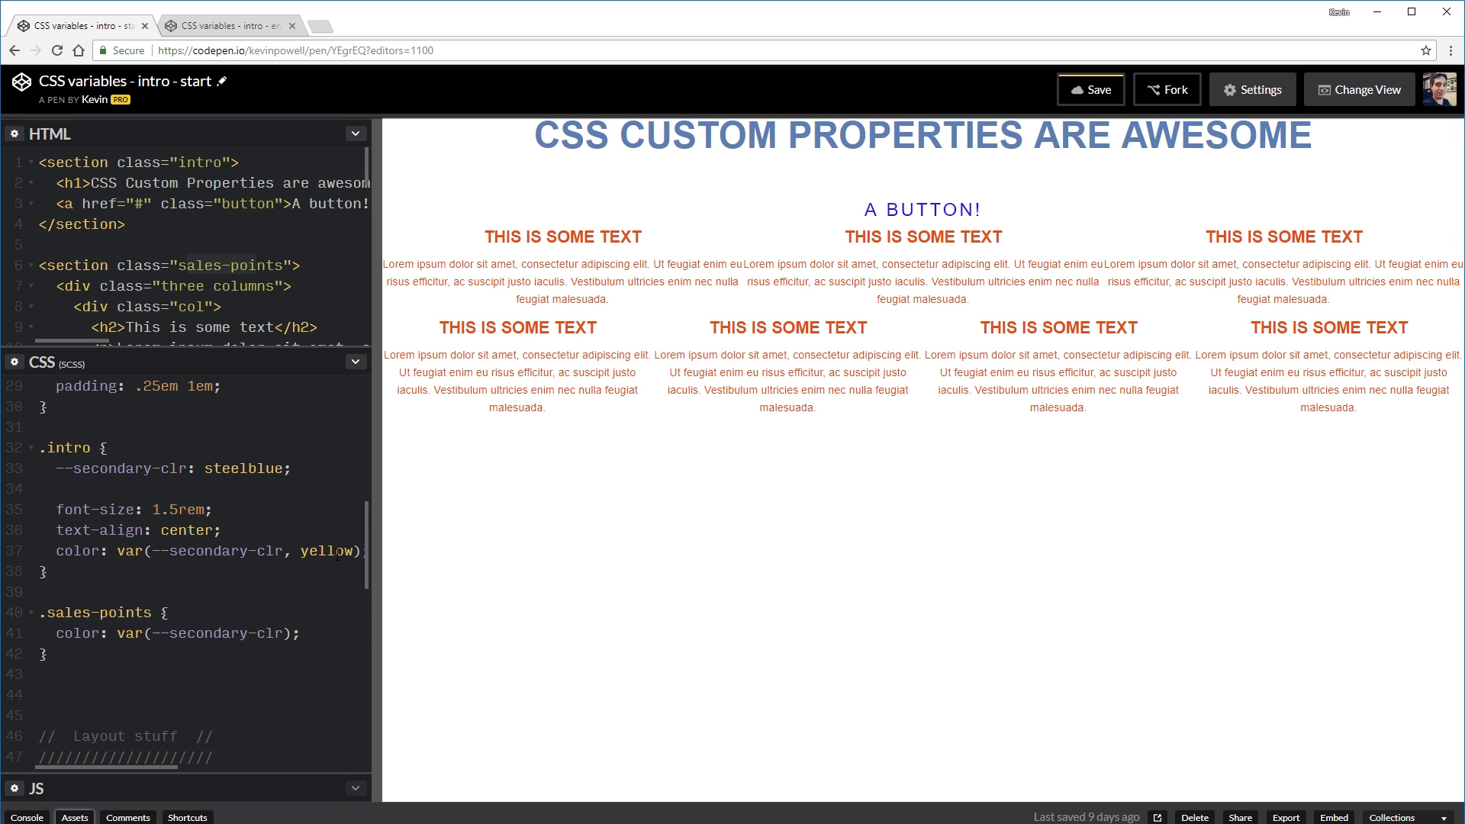
left_click(280, 550)
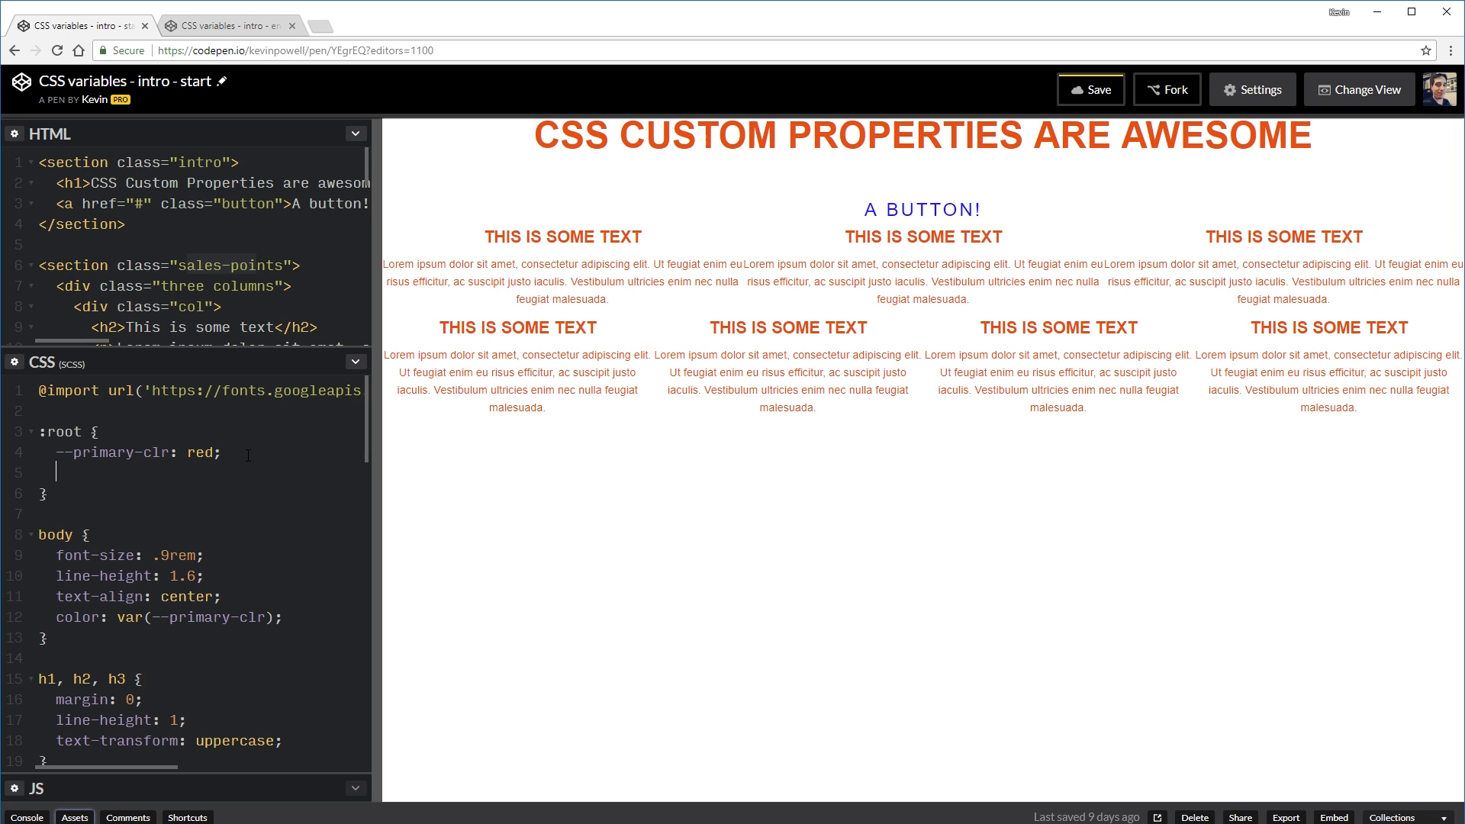
Step: Add --secondary-clr: steelblue; beneath --primary-clr: red in the :root rule
type("--secondary-clr: steelblue;")
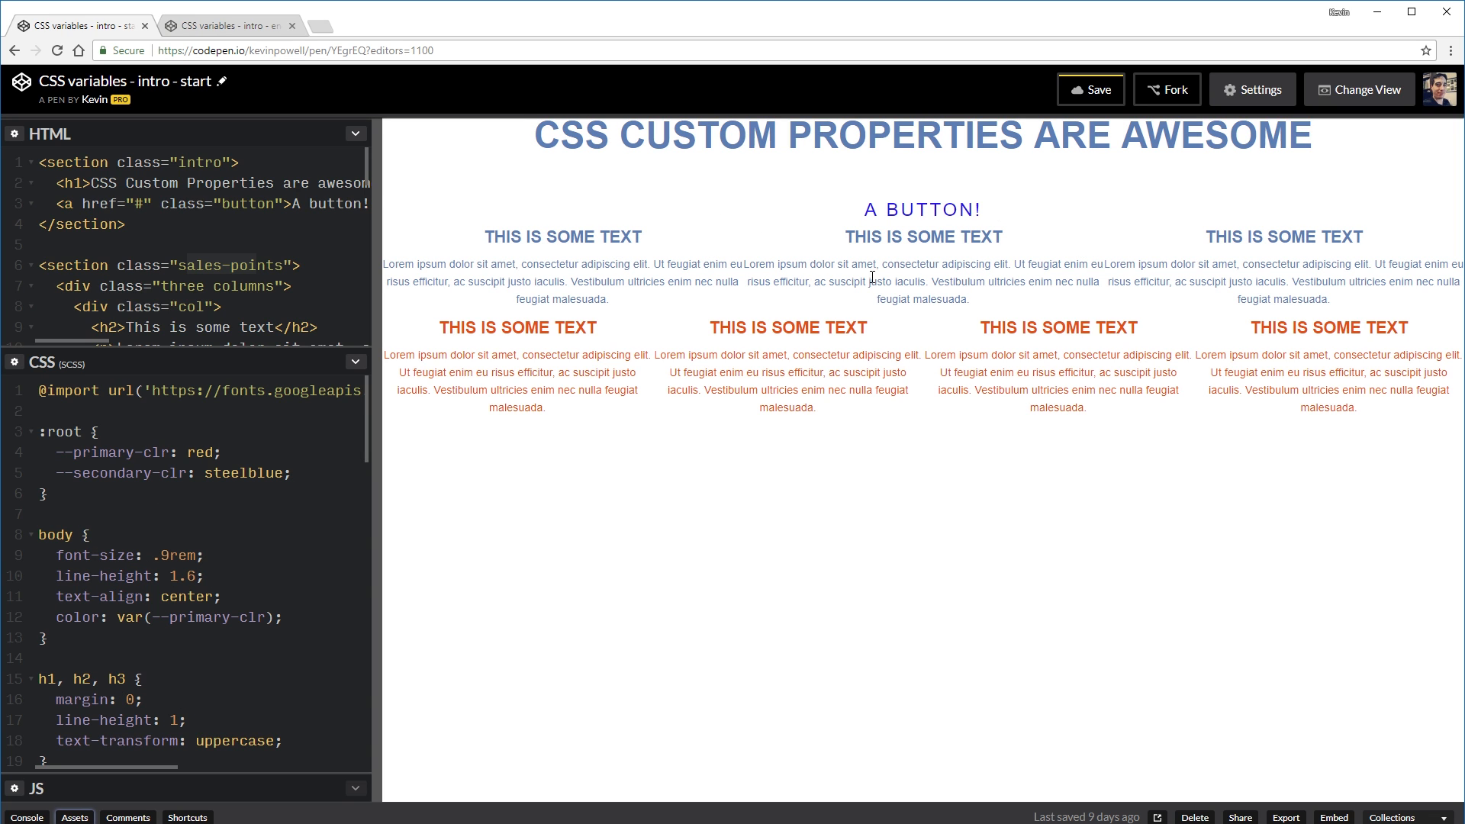
mouse_move(287, 404)
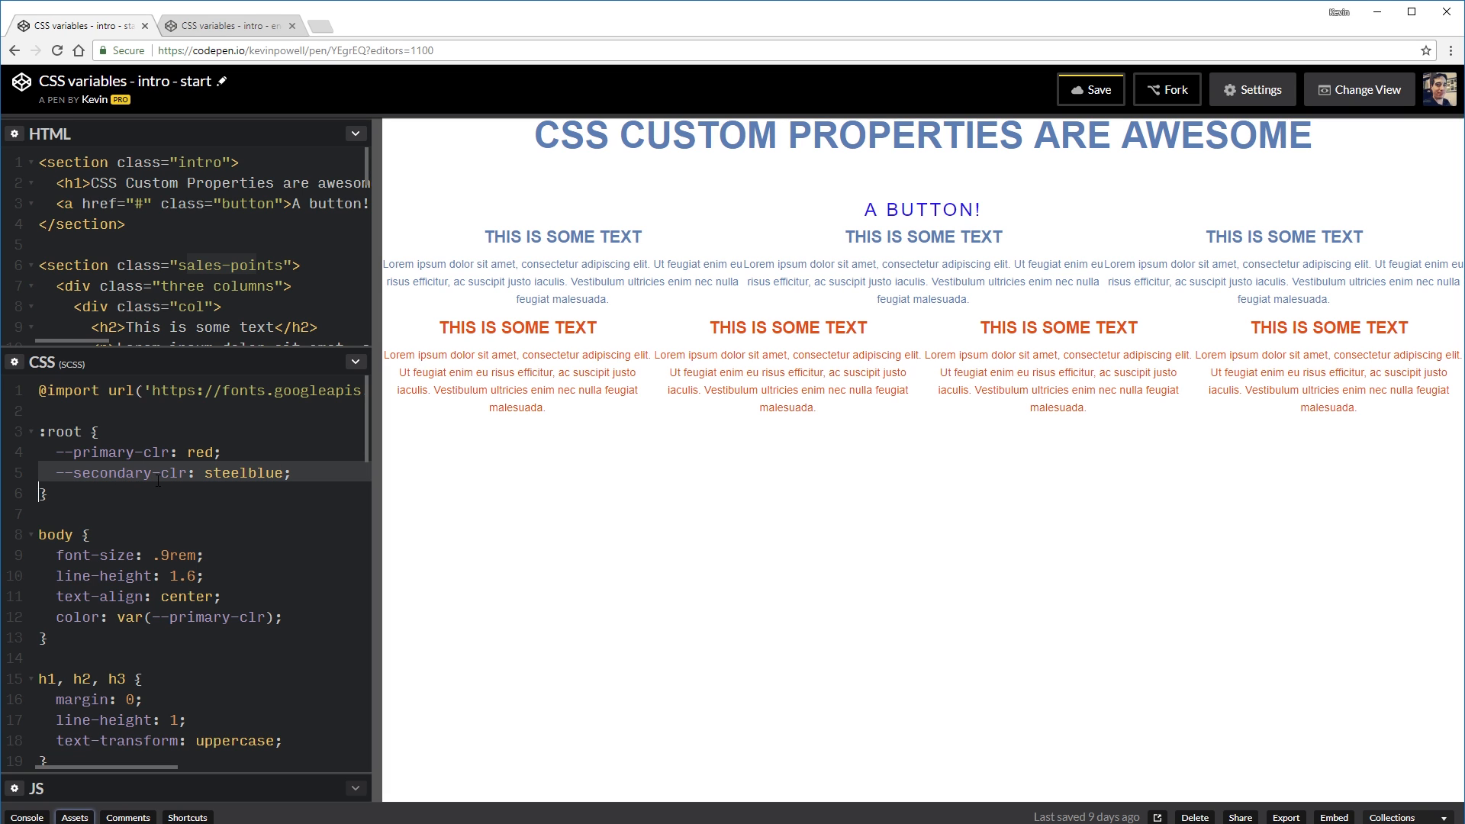
scroll("down", 3)
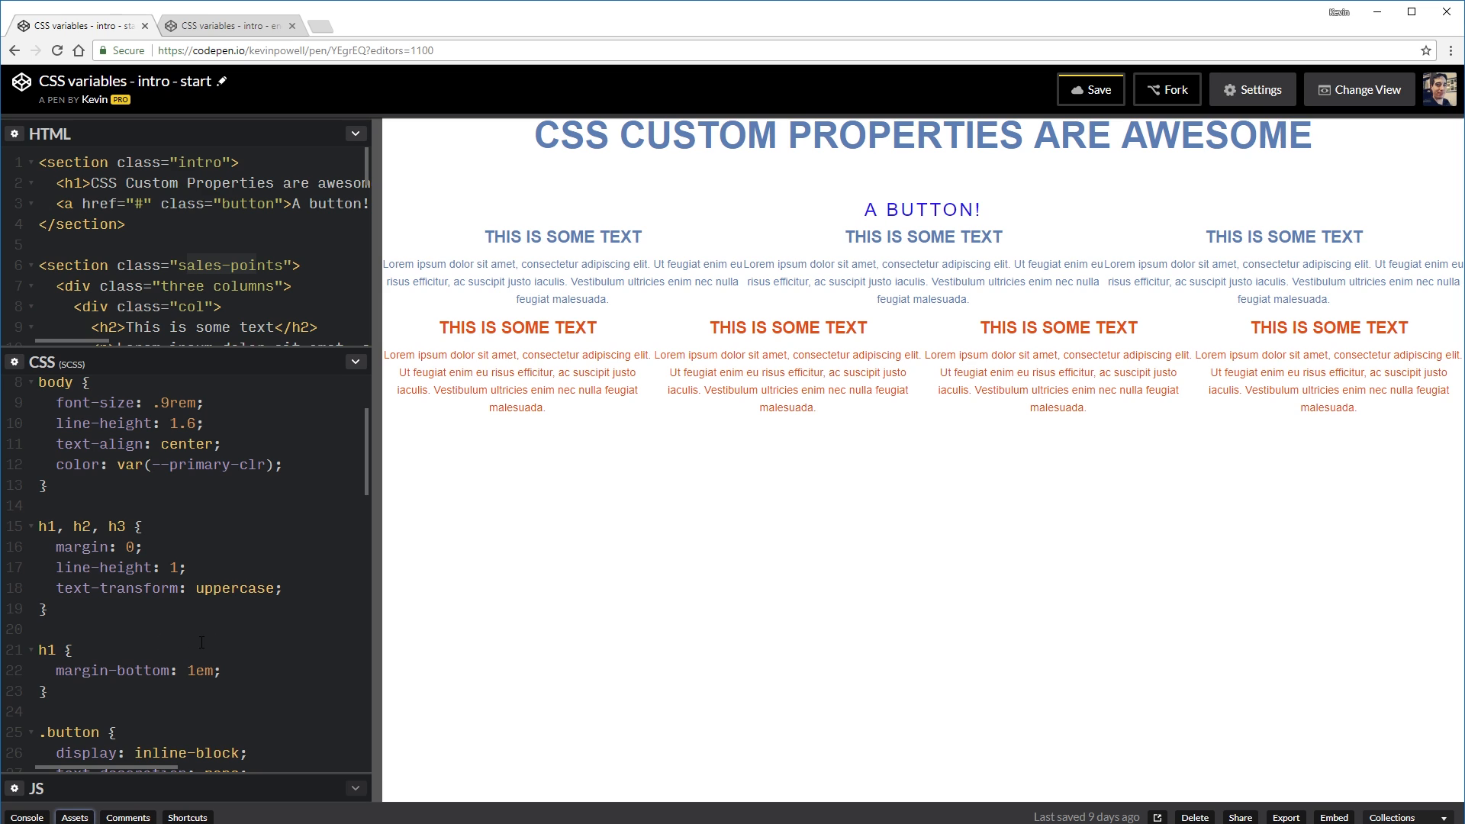
Step: Add color: var(--secondary-clr); after text-transform: uppercase in the h1, h2, h3 rule
key("Enter")
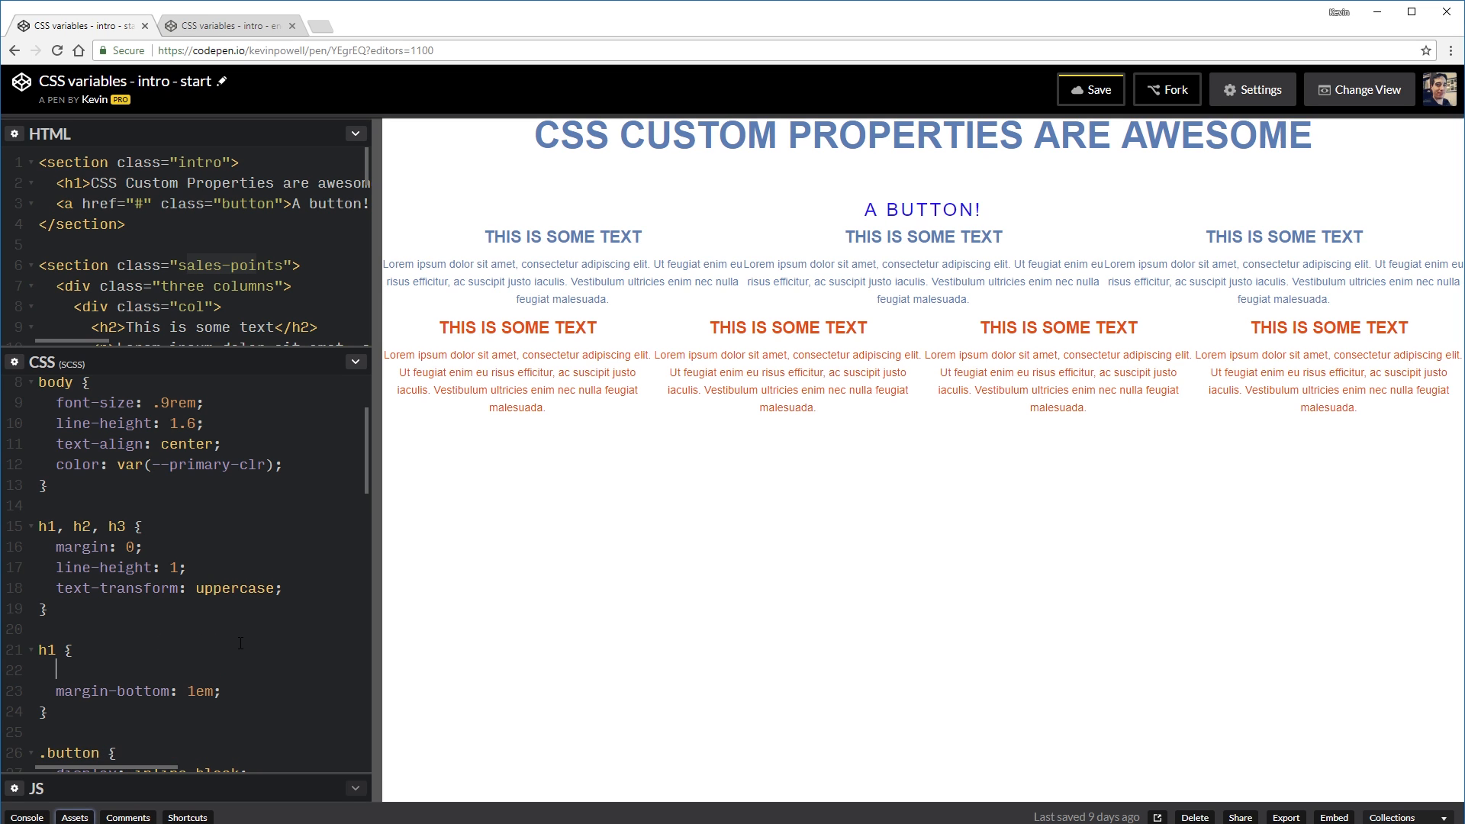
type("c")
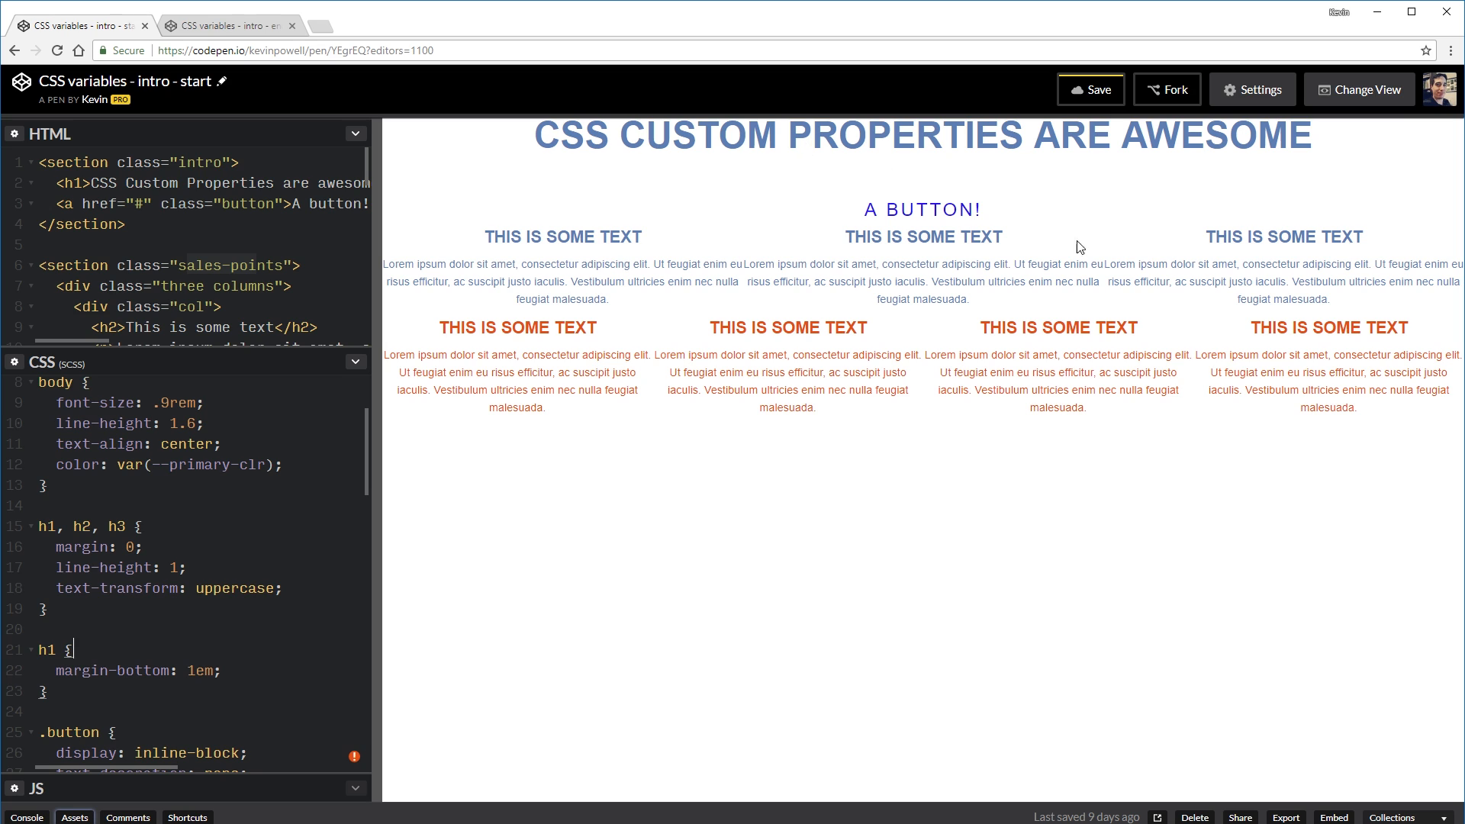
type("co")
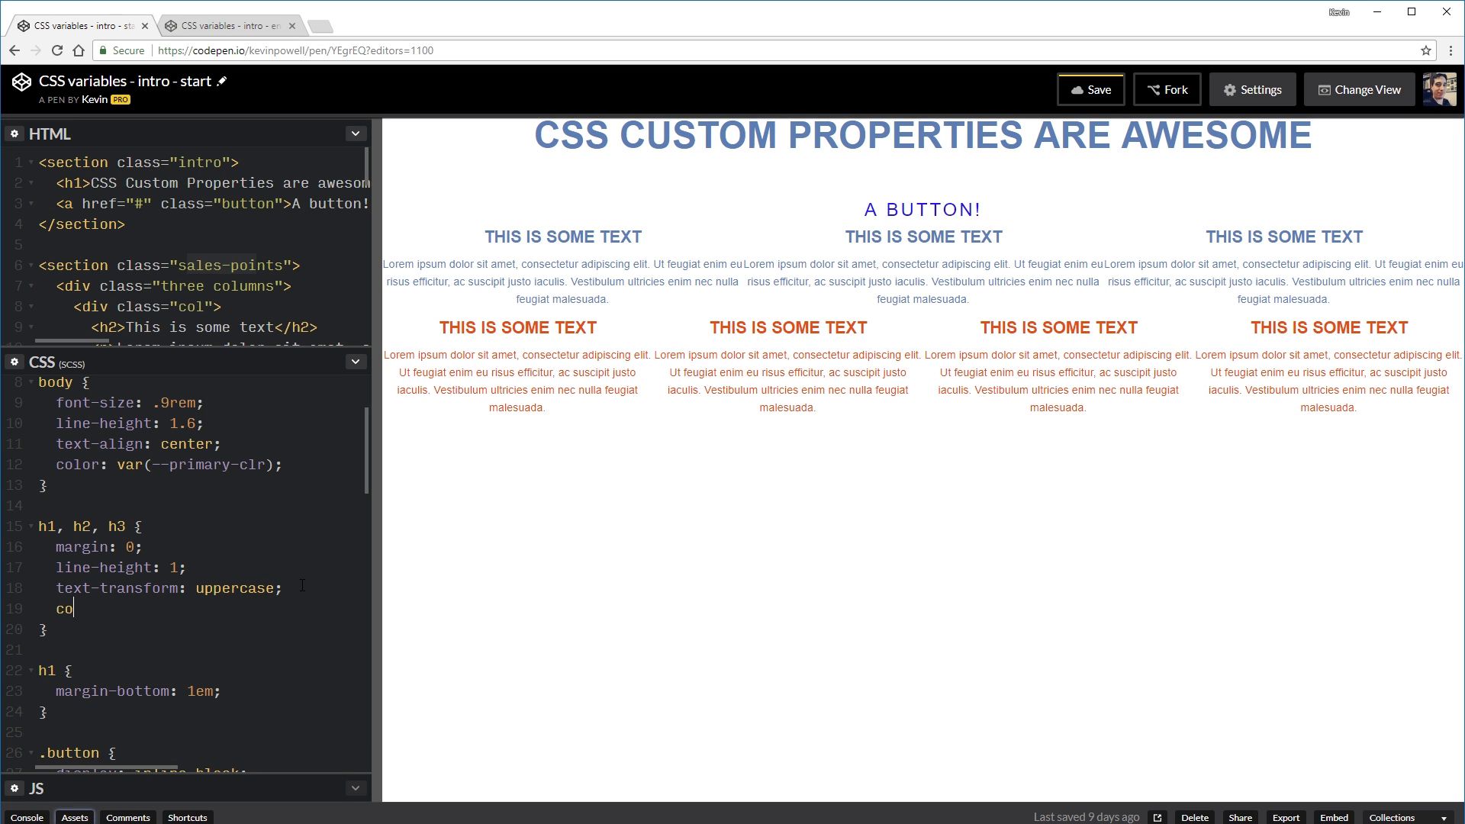
type("lor: var(")
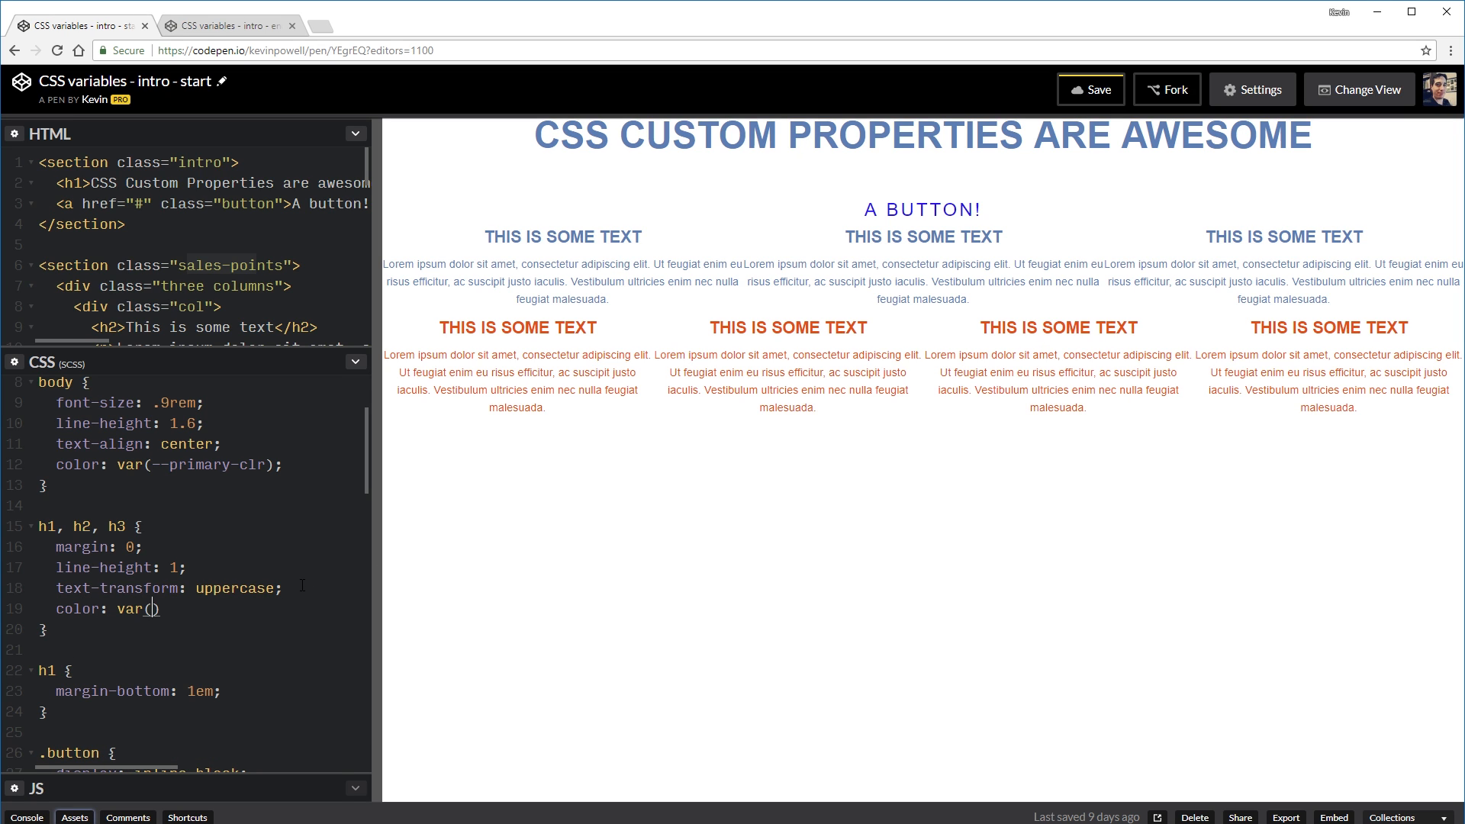
type("--secon")
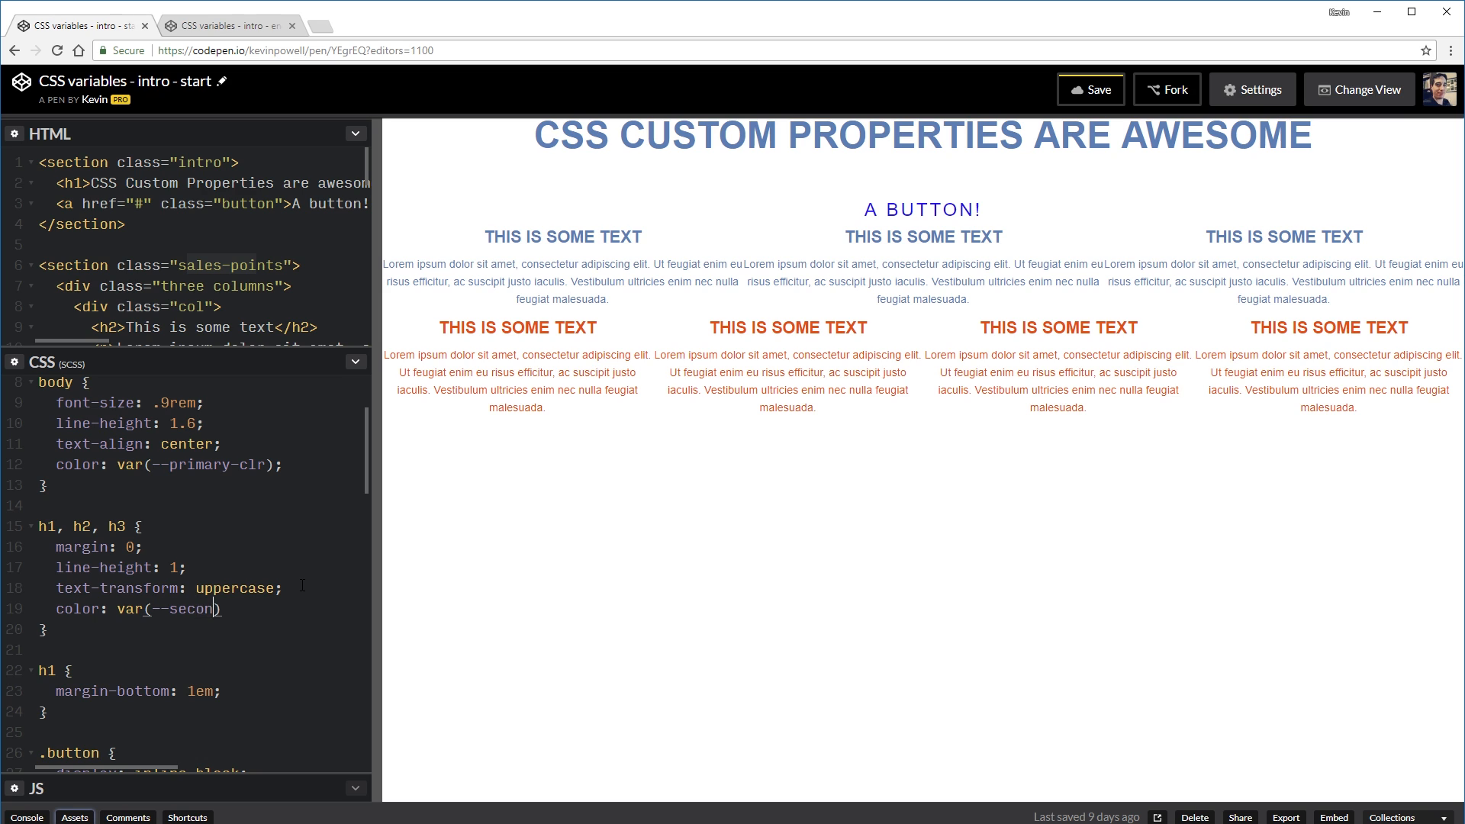
type("dary-clr")
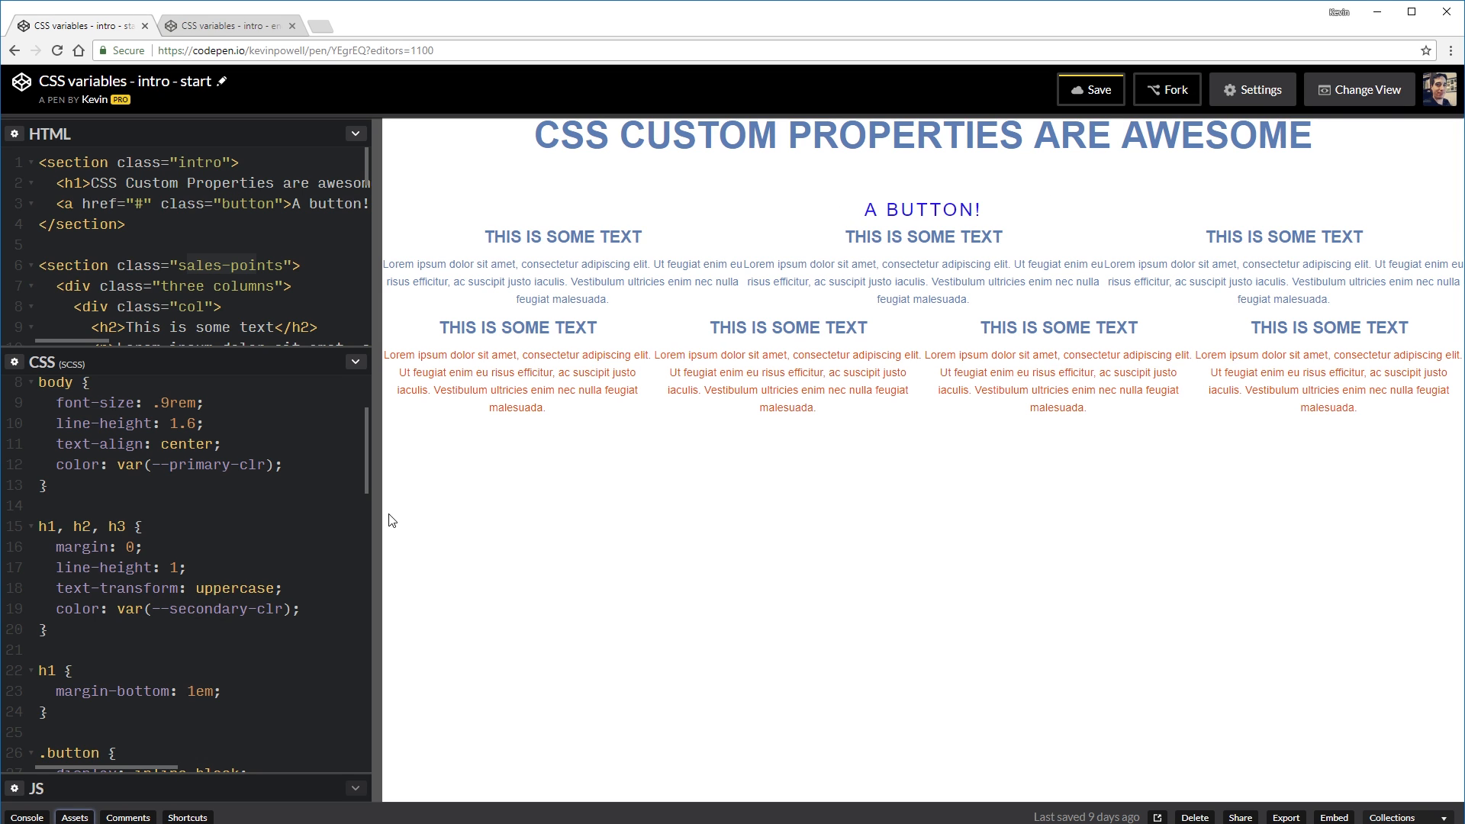
scroll("down", 3)
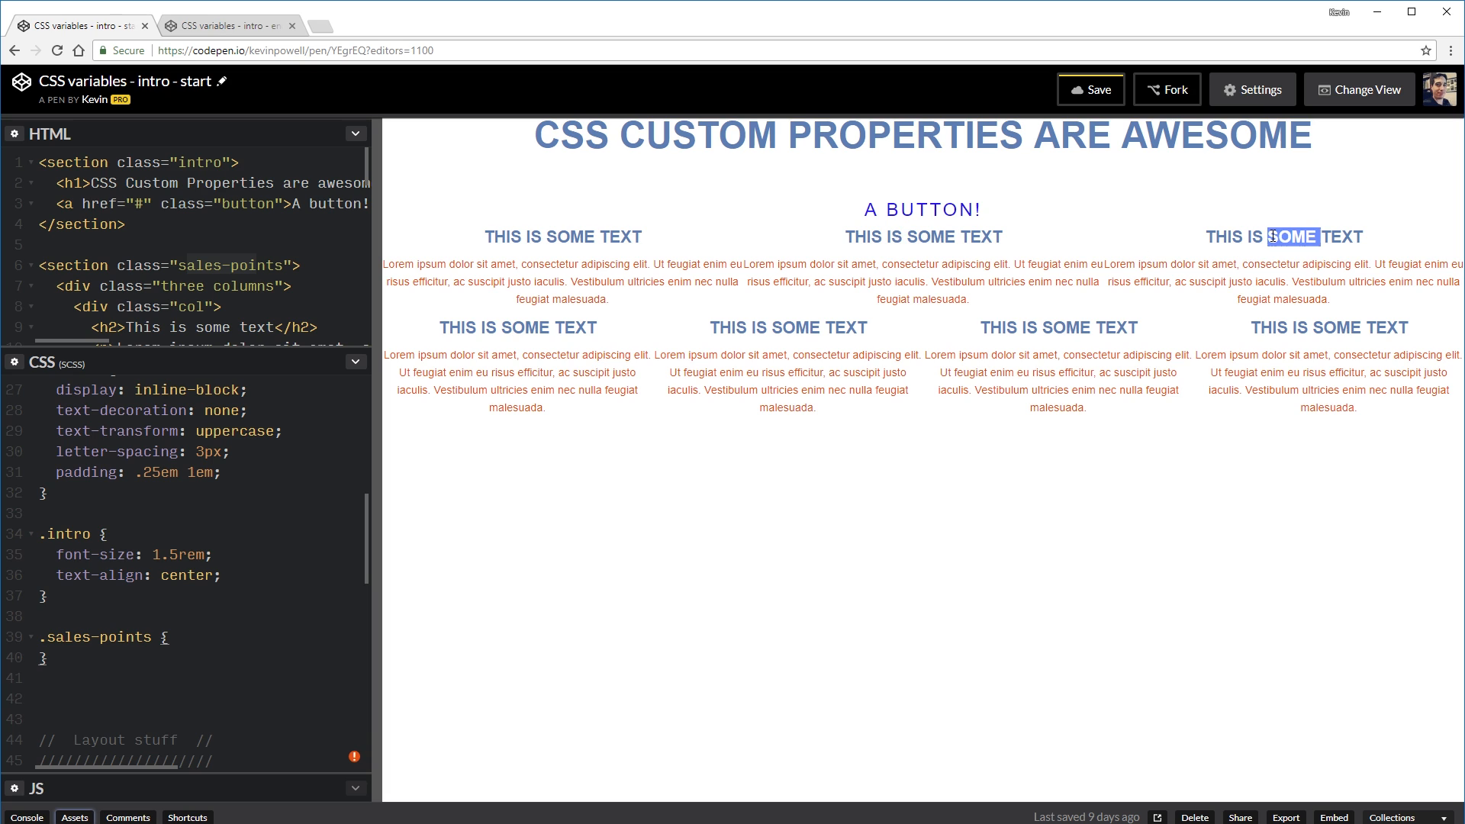
mouse_move(367, 531)
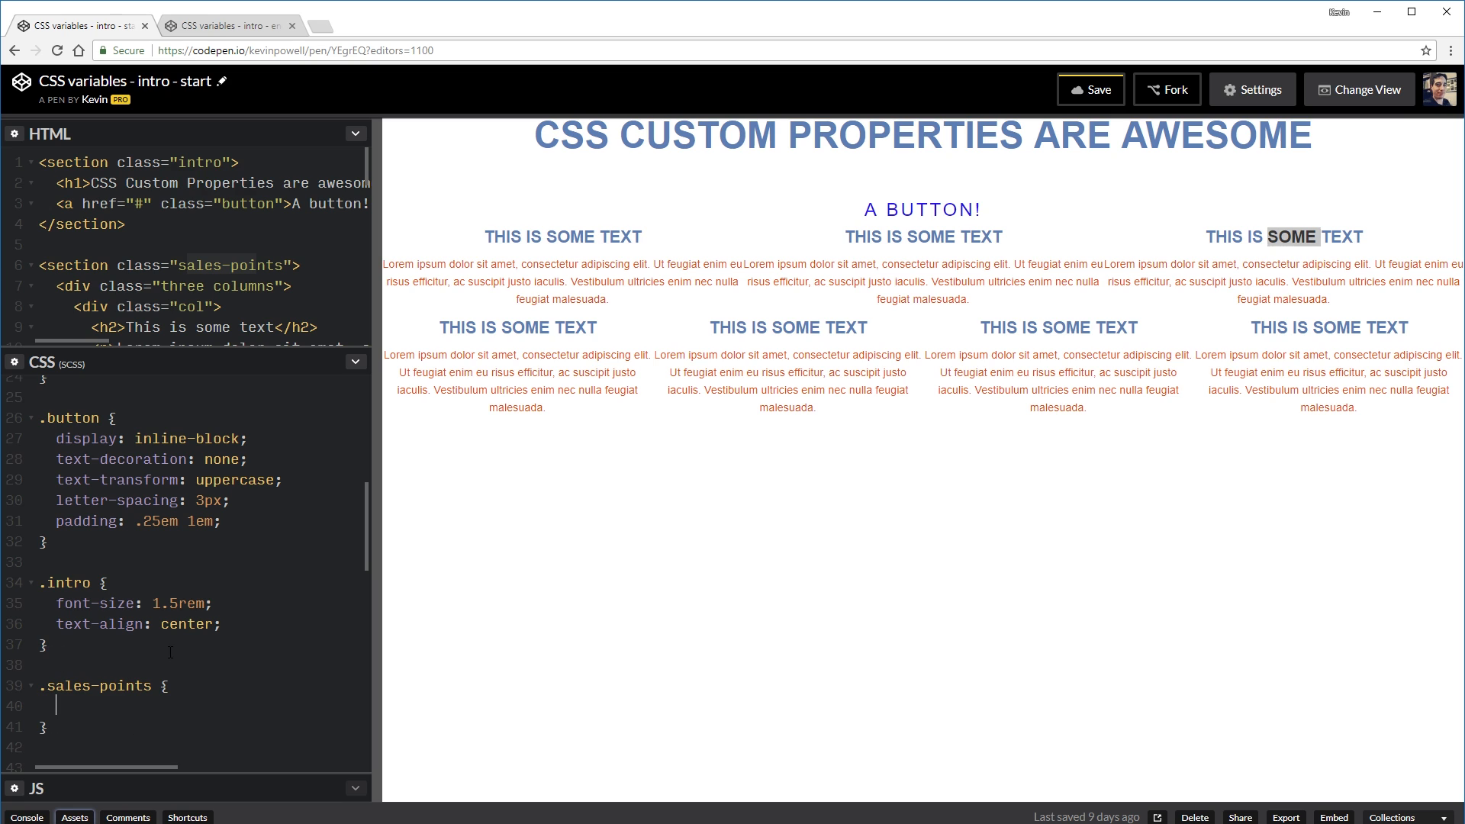
mouse_move(172, 642)
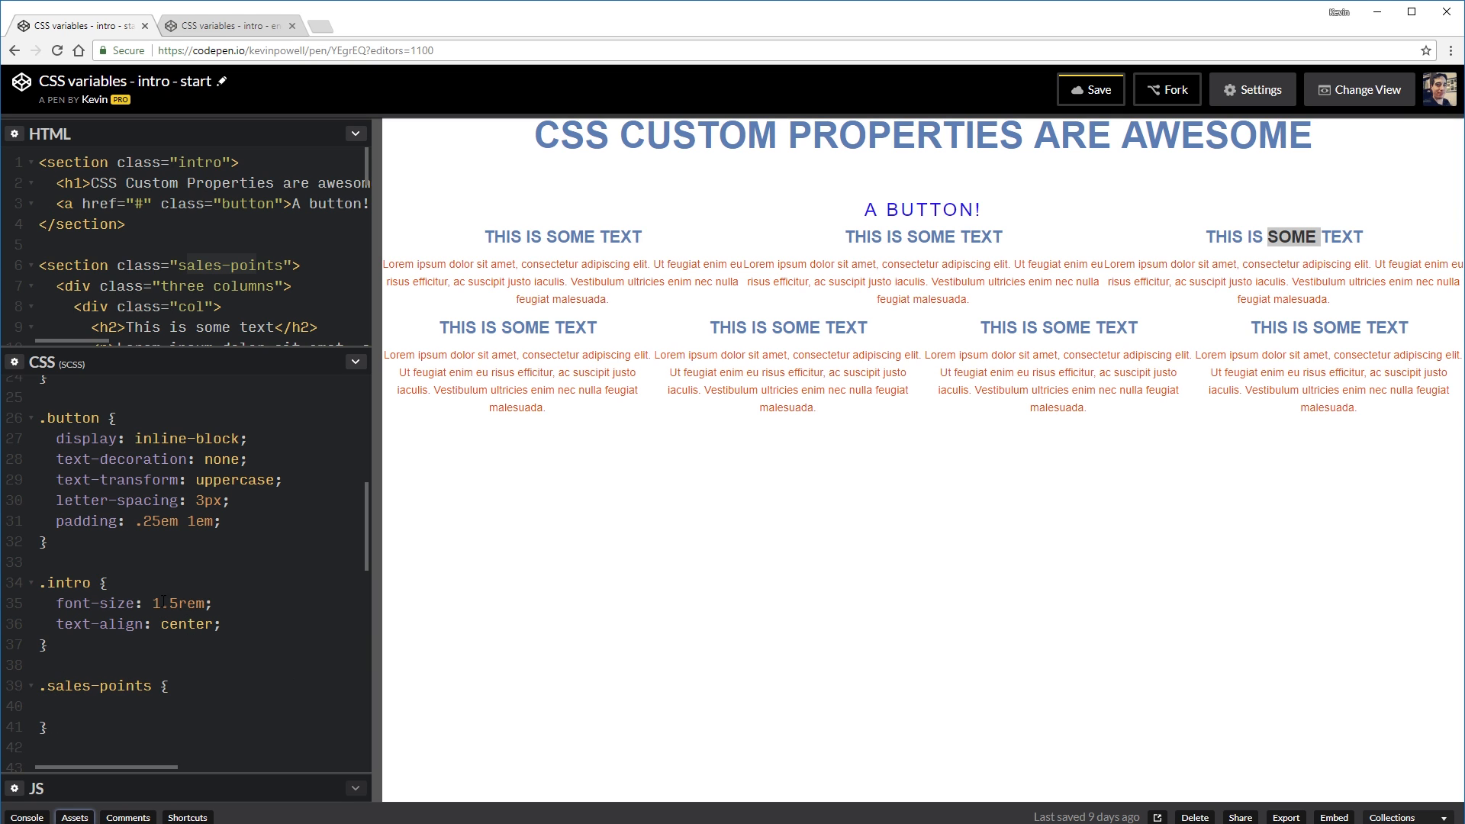
left_click_drag(612, 136, 1028, 136)
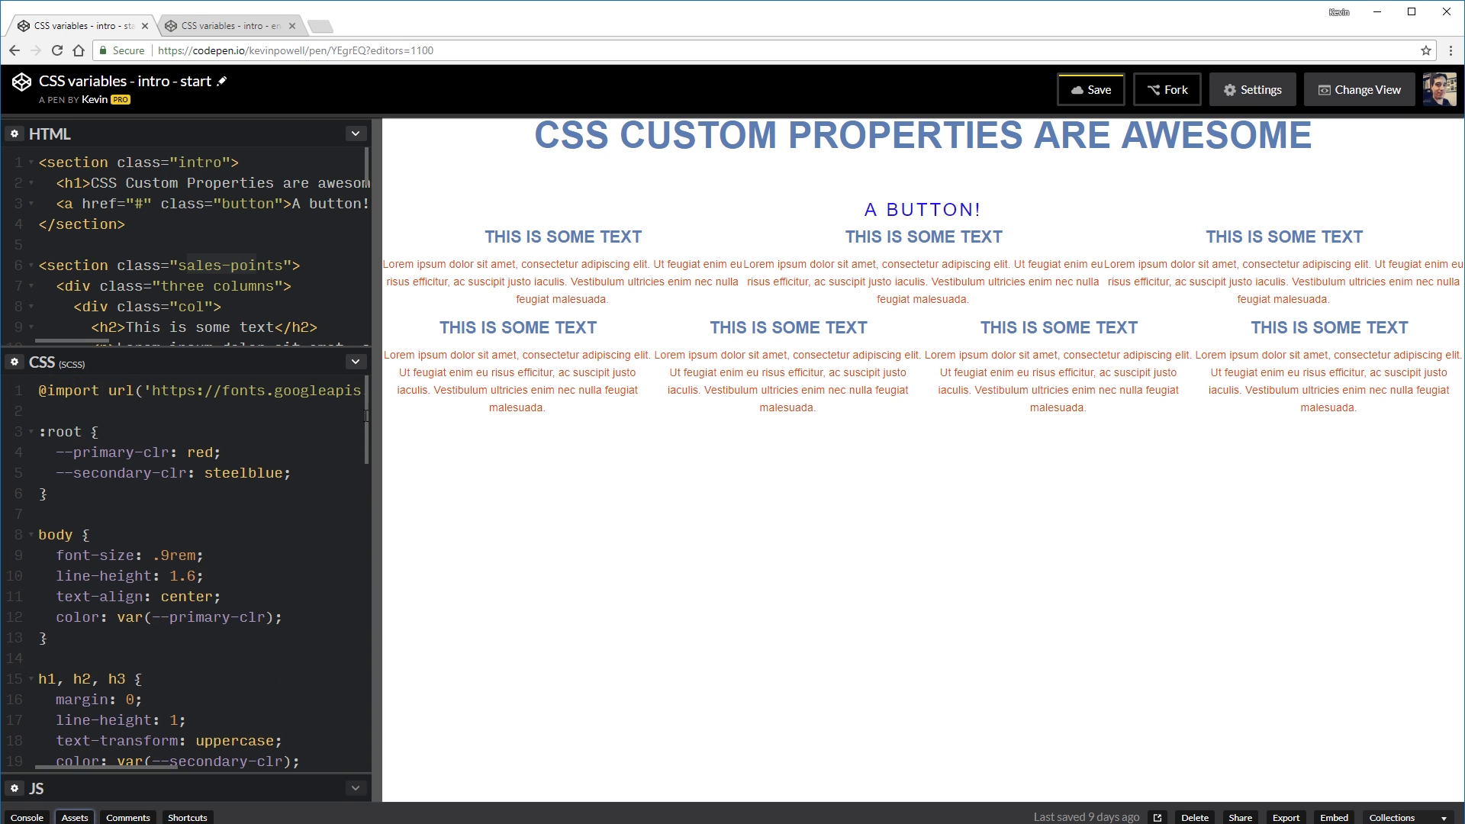
double_click(245, 473)
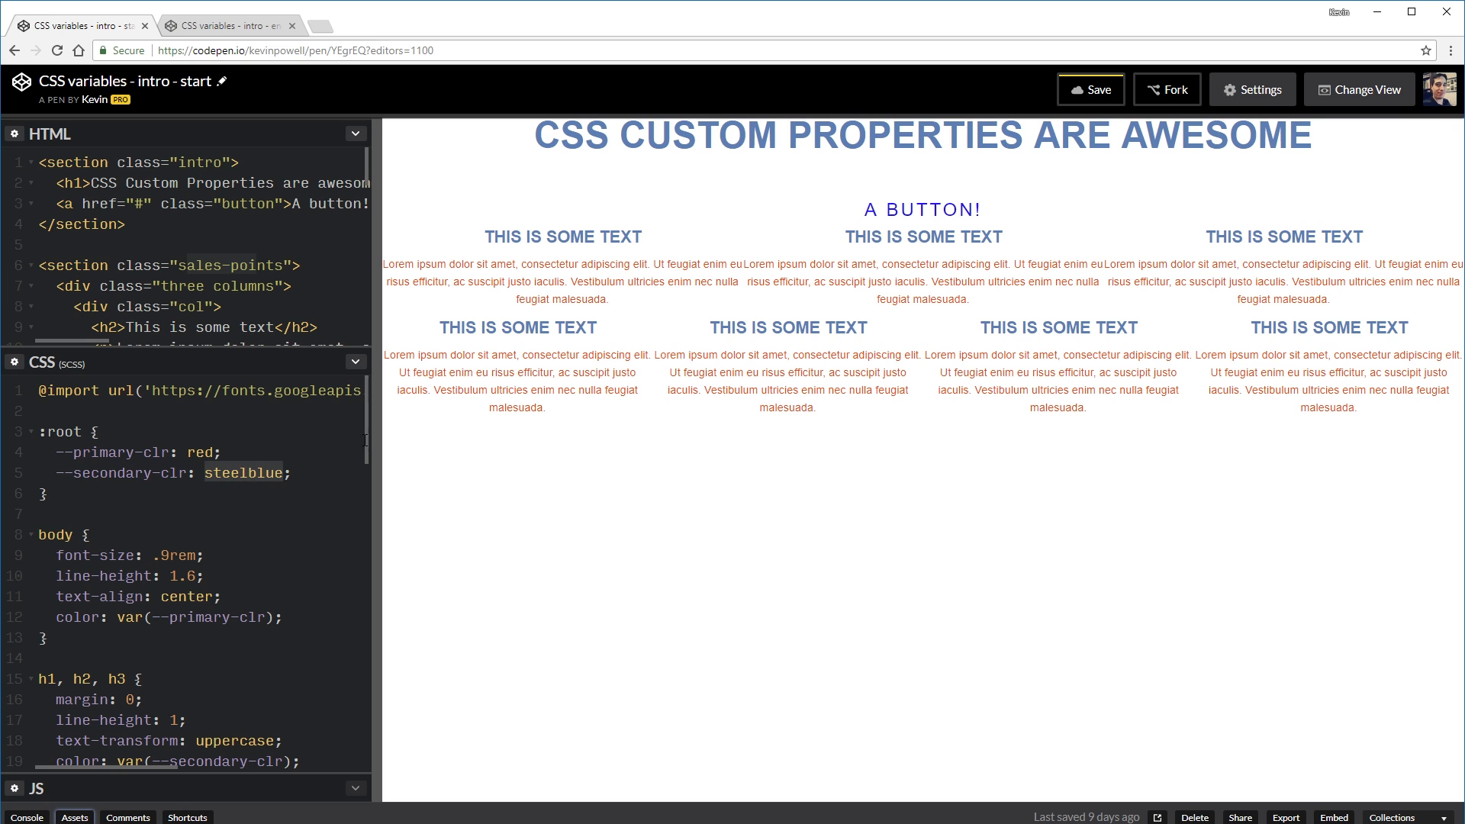
scroll("down", 3)
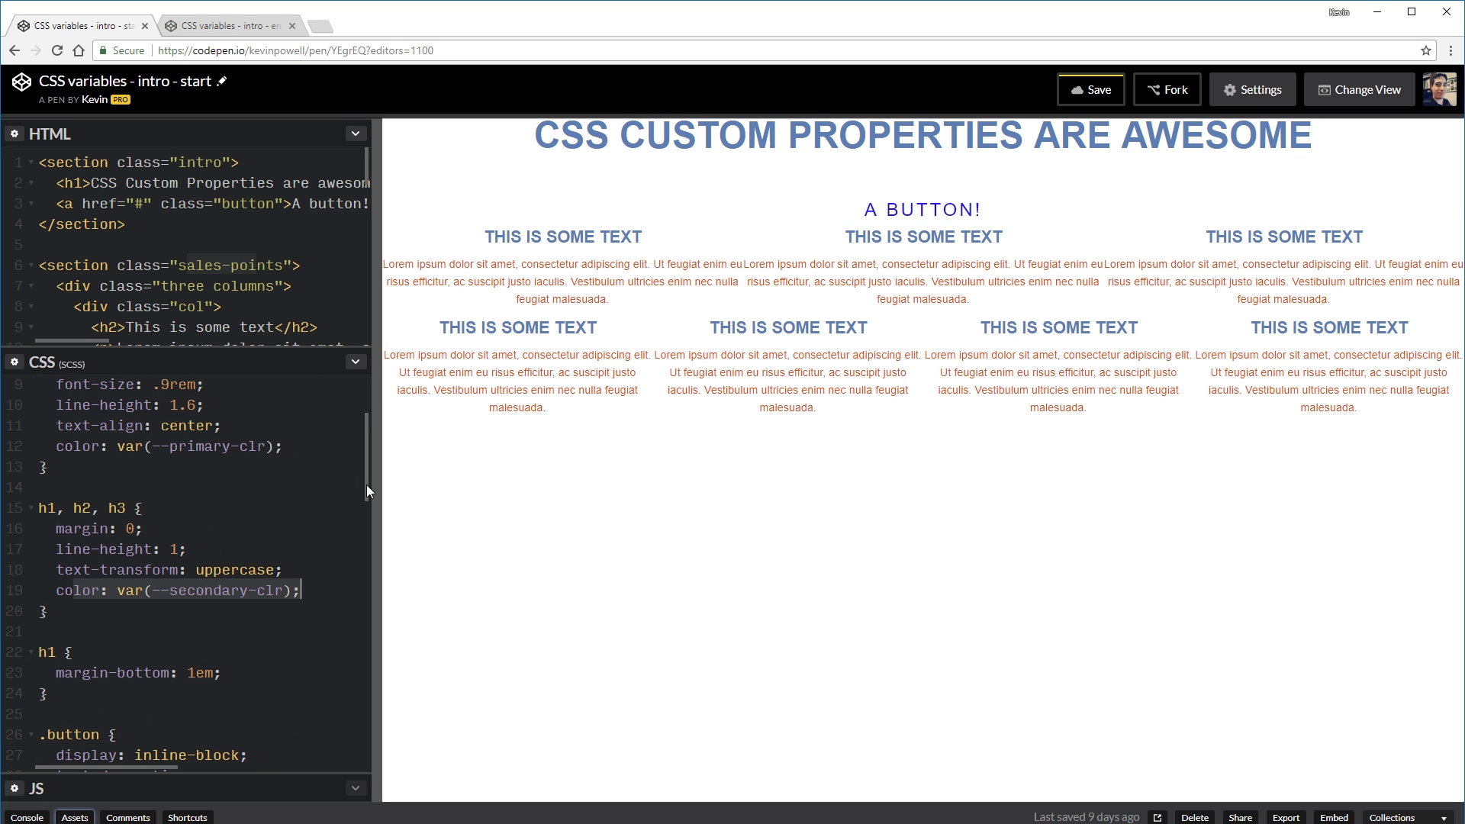
Step: Place --secondary-clr: green; as the first declaration inside the .intro rule
scroll("down", 3)
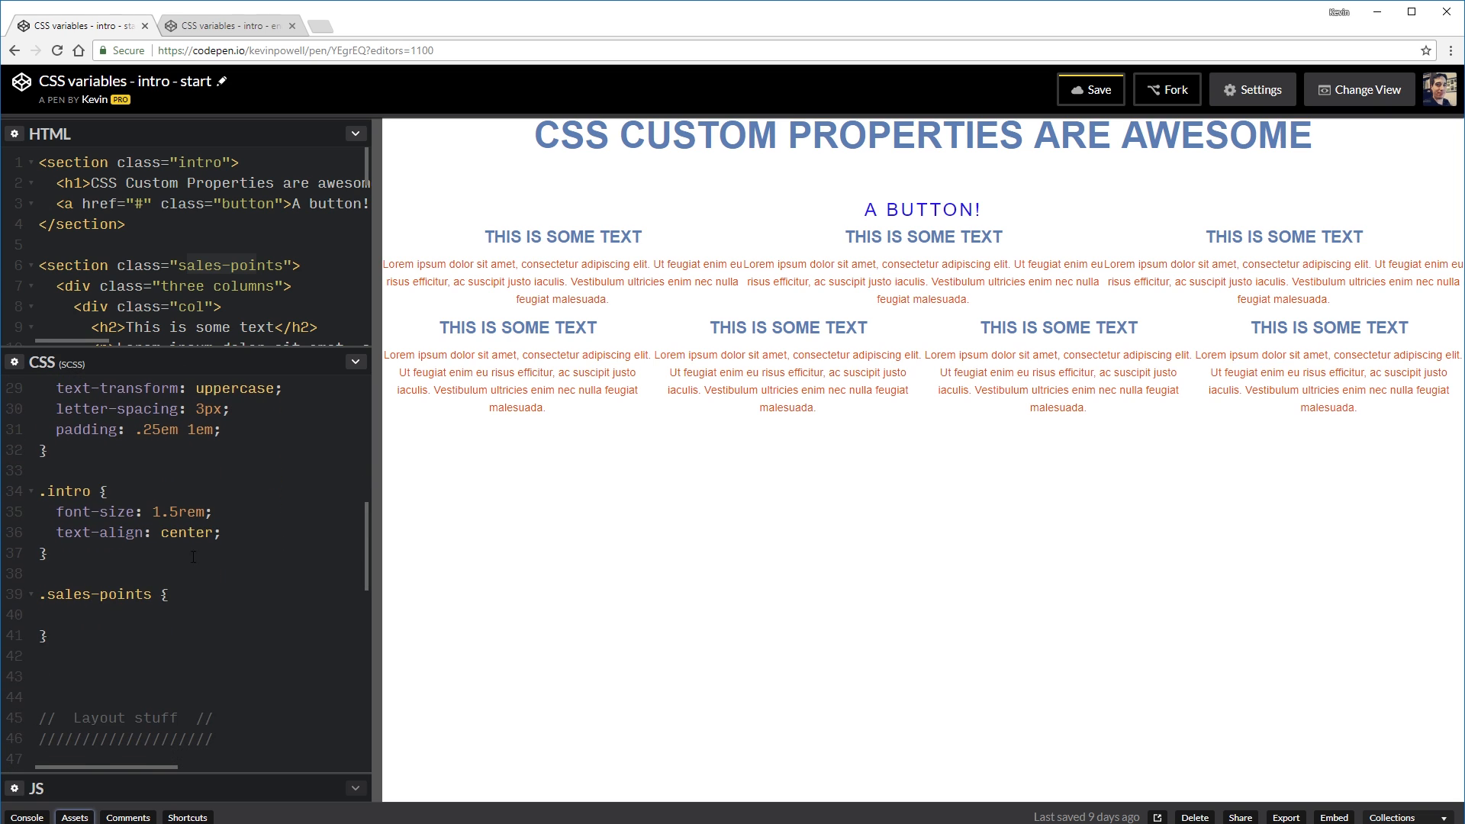
type("--")
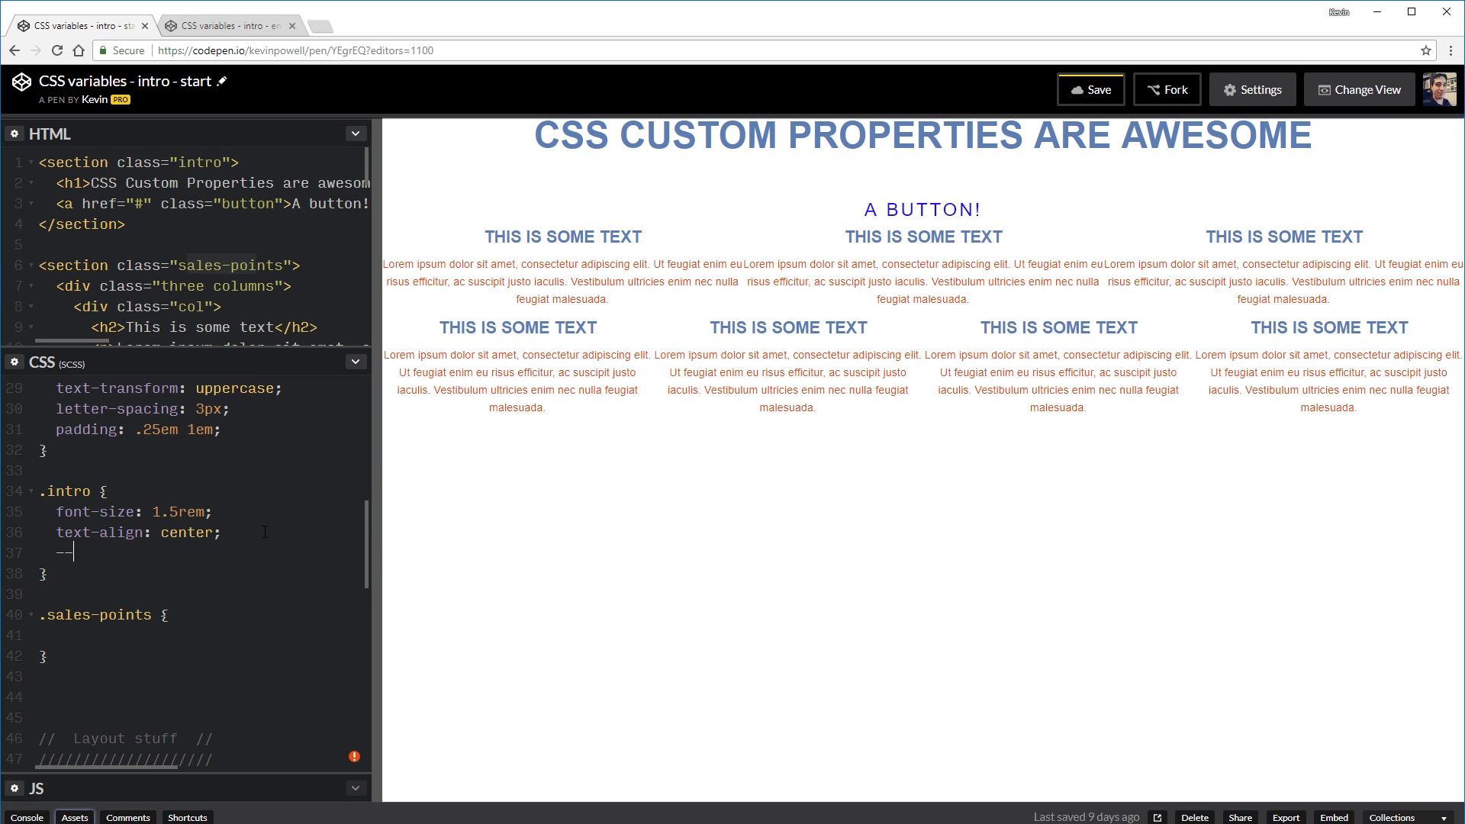
type("secondary-cl")
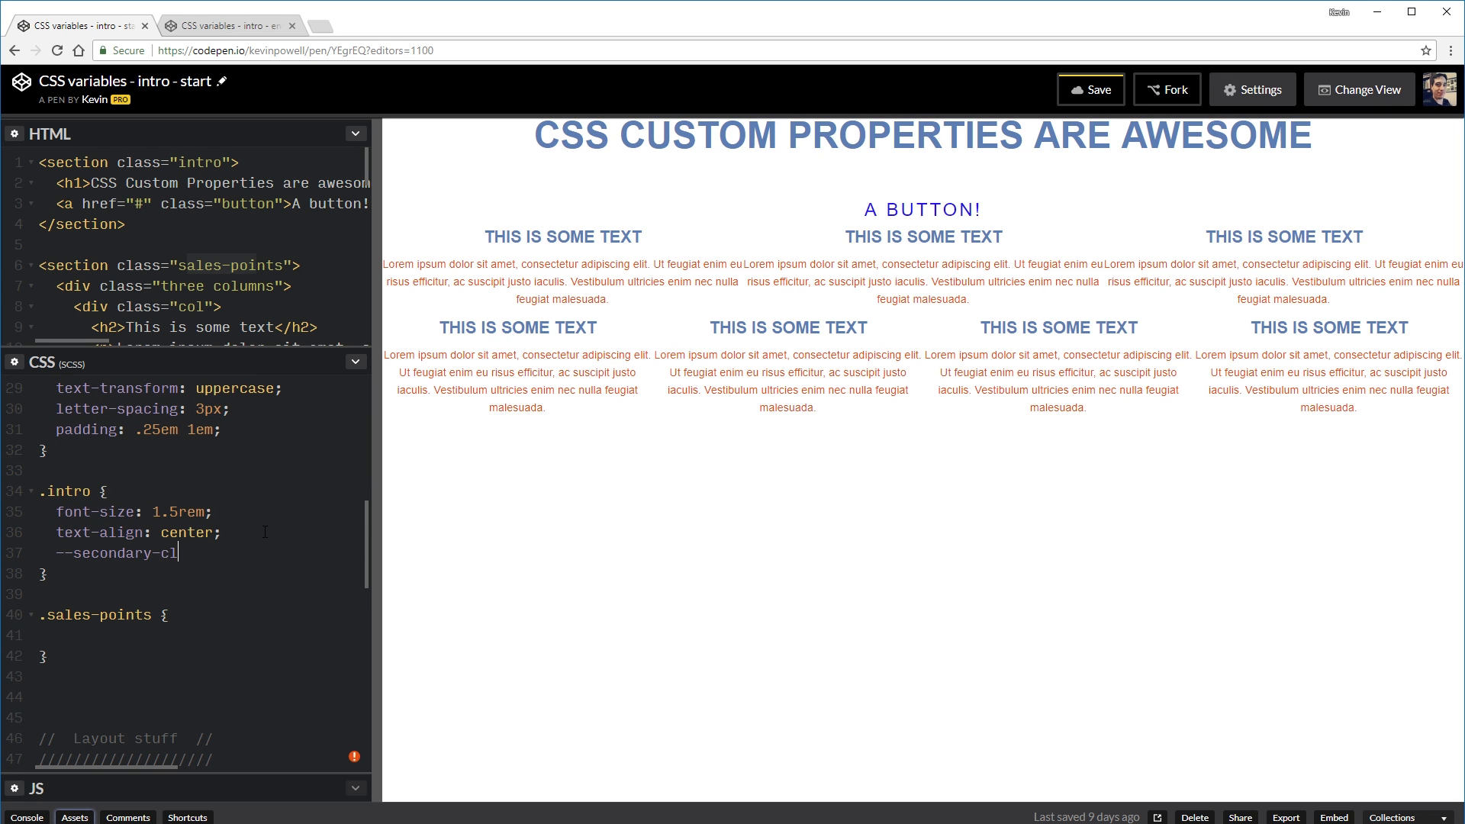
key("BackSpace")
type("olr")
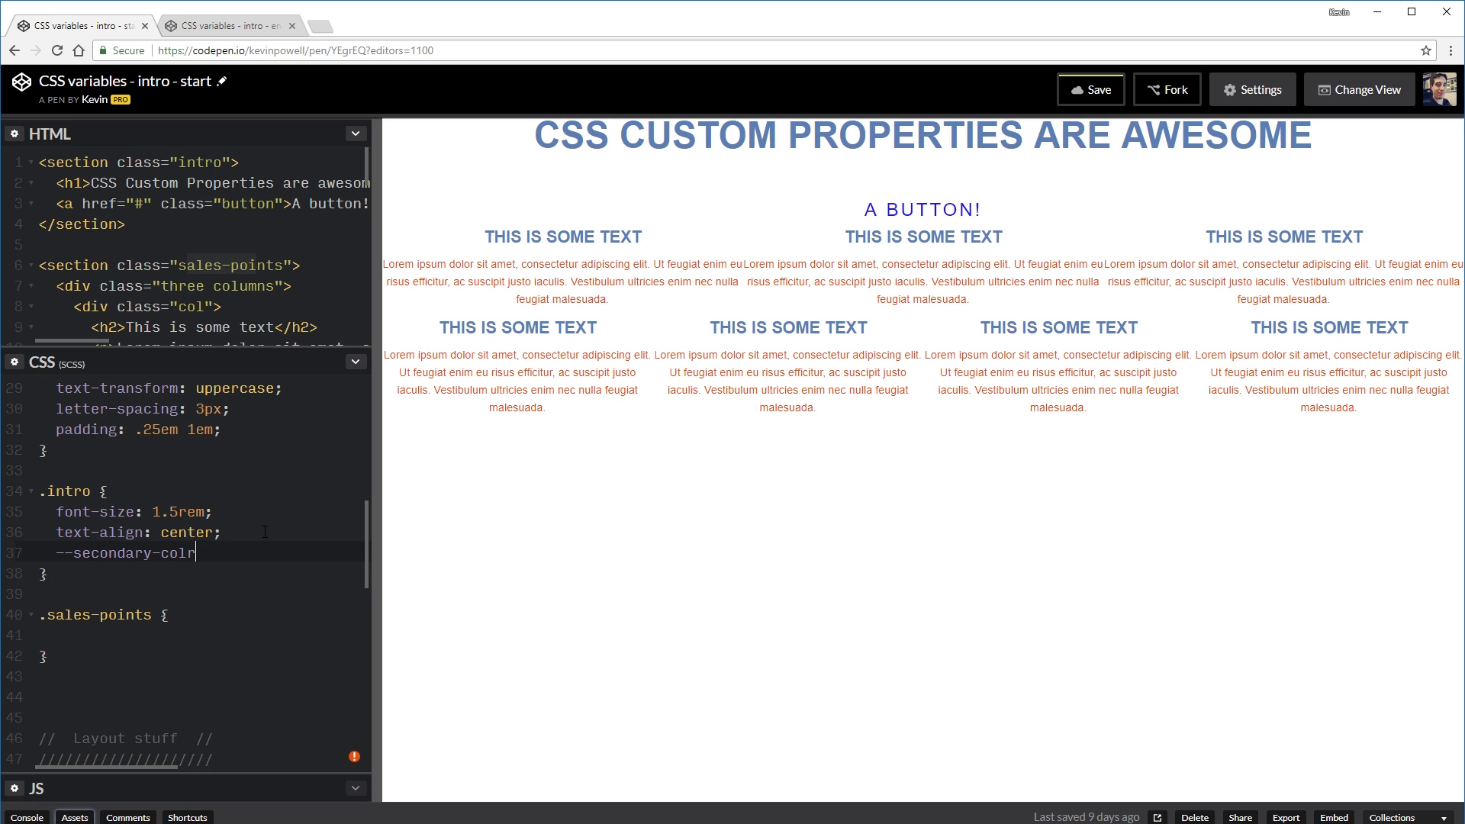
type("clr:")
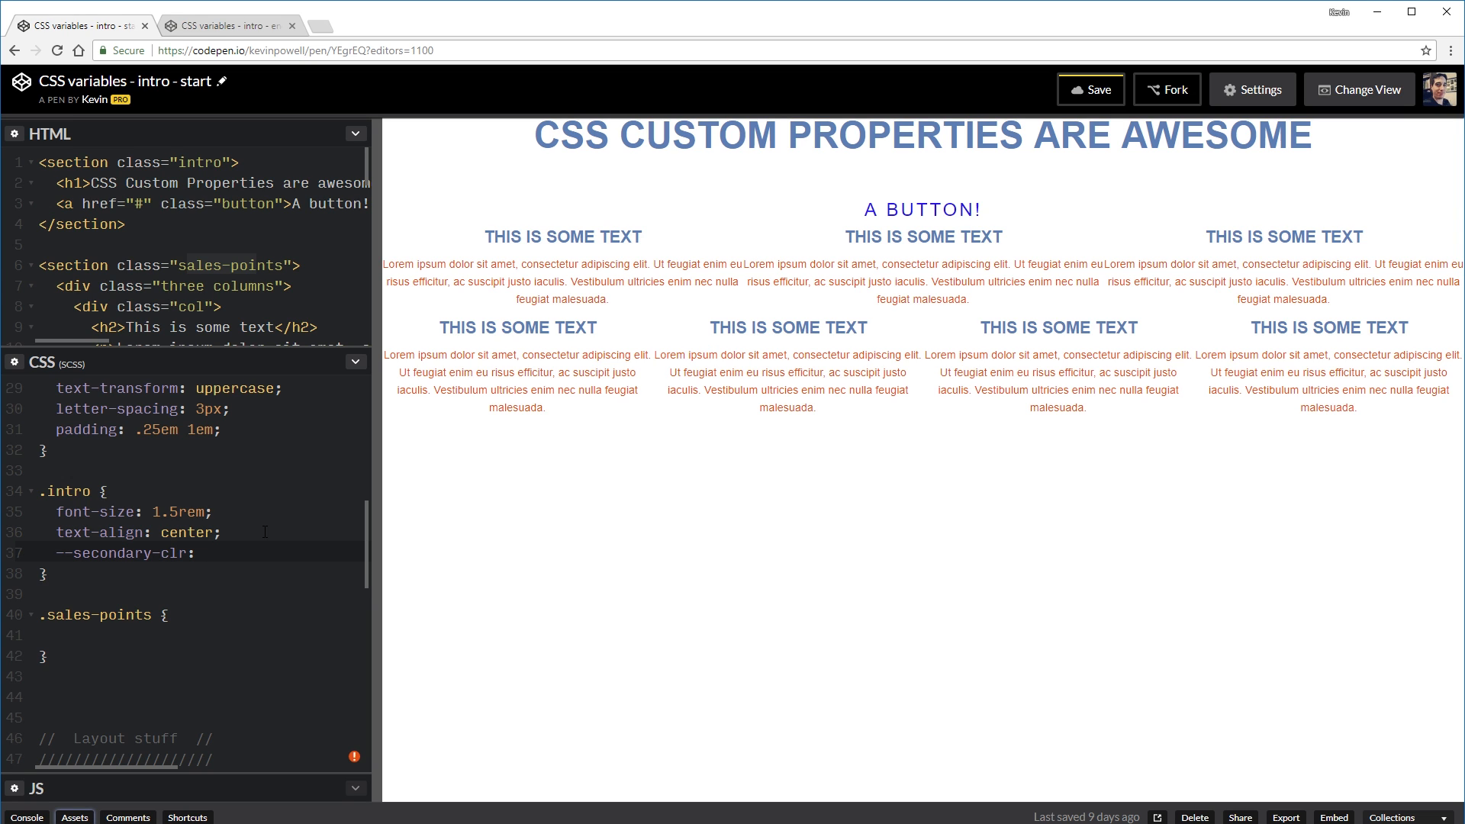
type("green;")
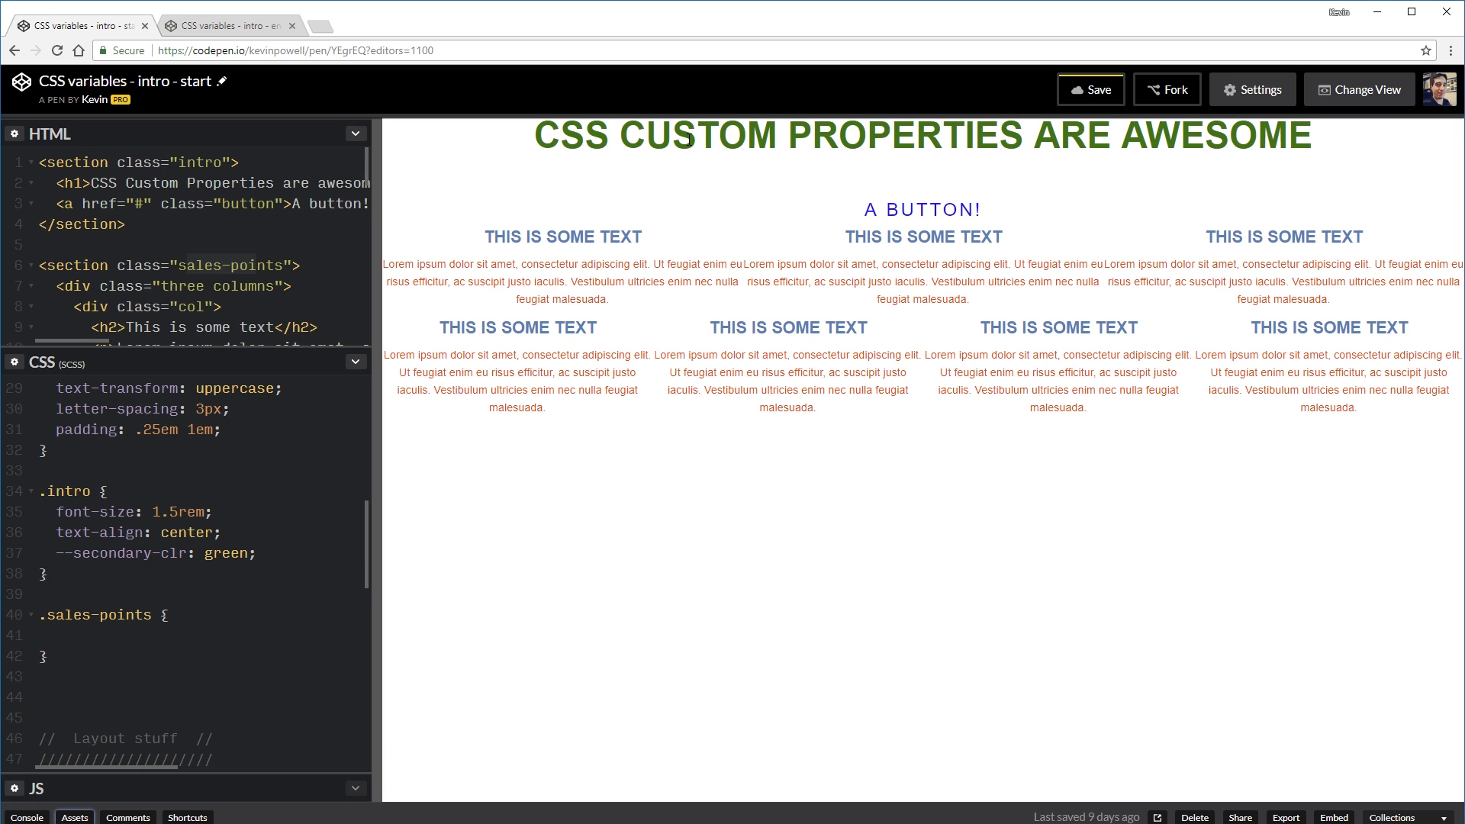
left_click_drag(691, 136, 1112, 136)
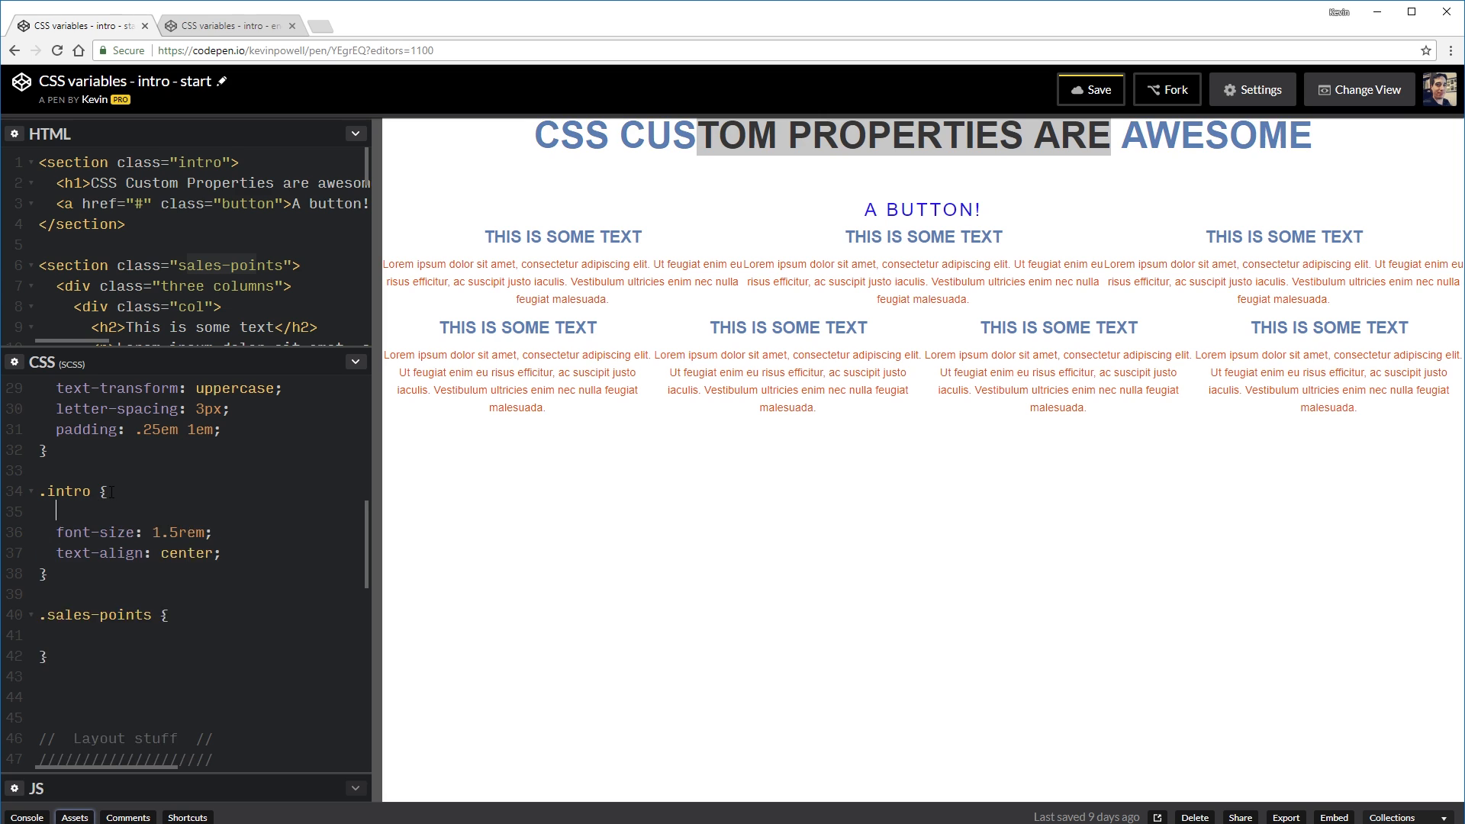
type("--secondary-clr: green;")
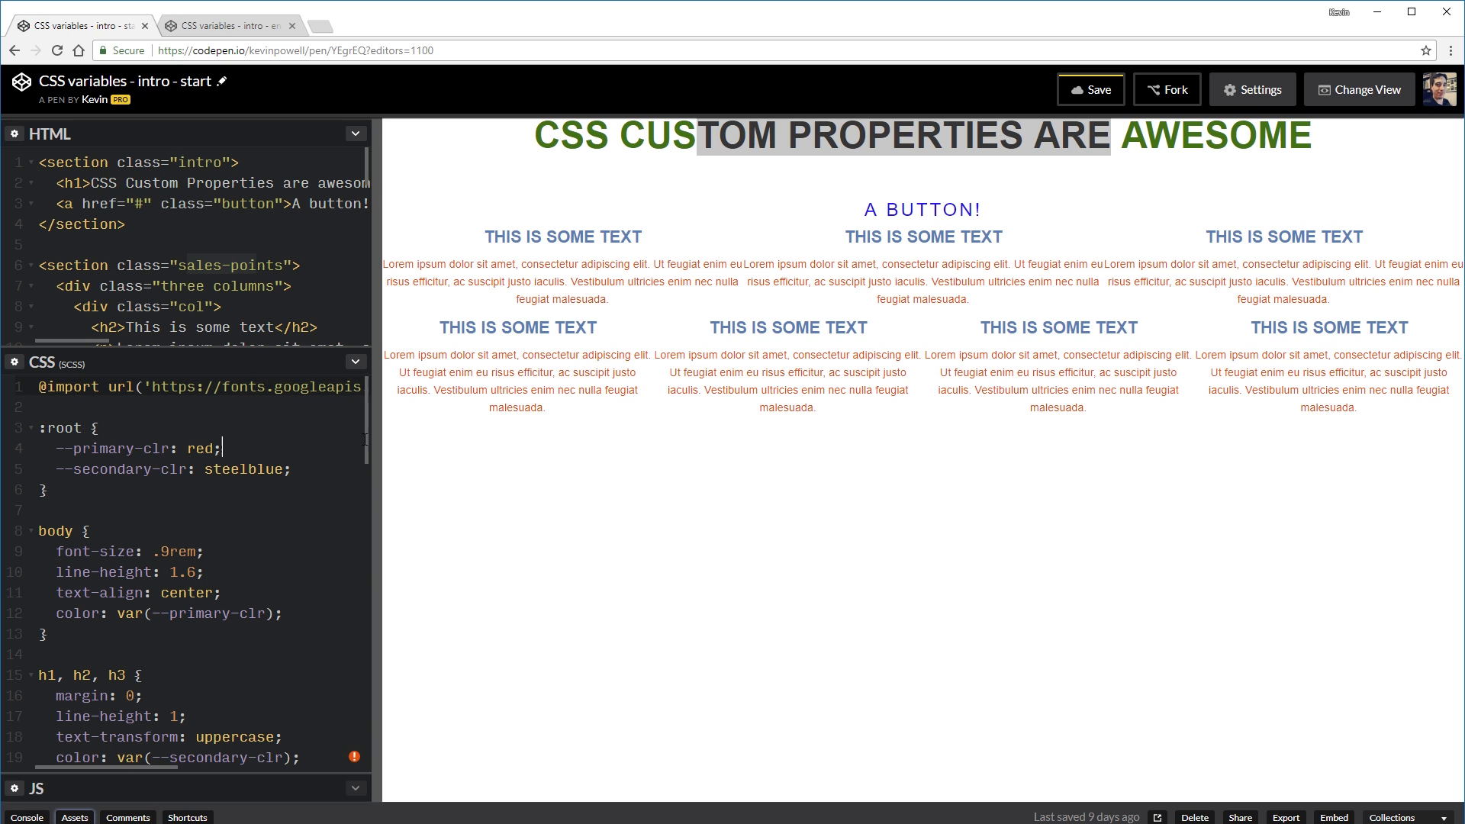
scroll("down", 3)
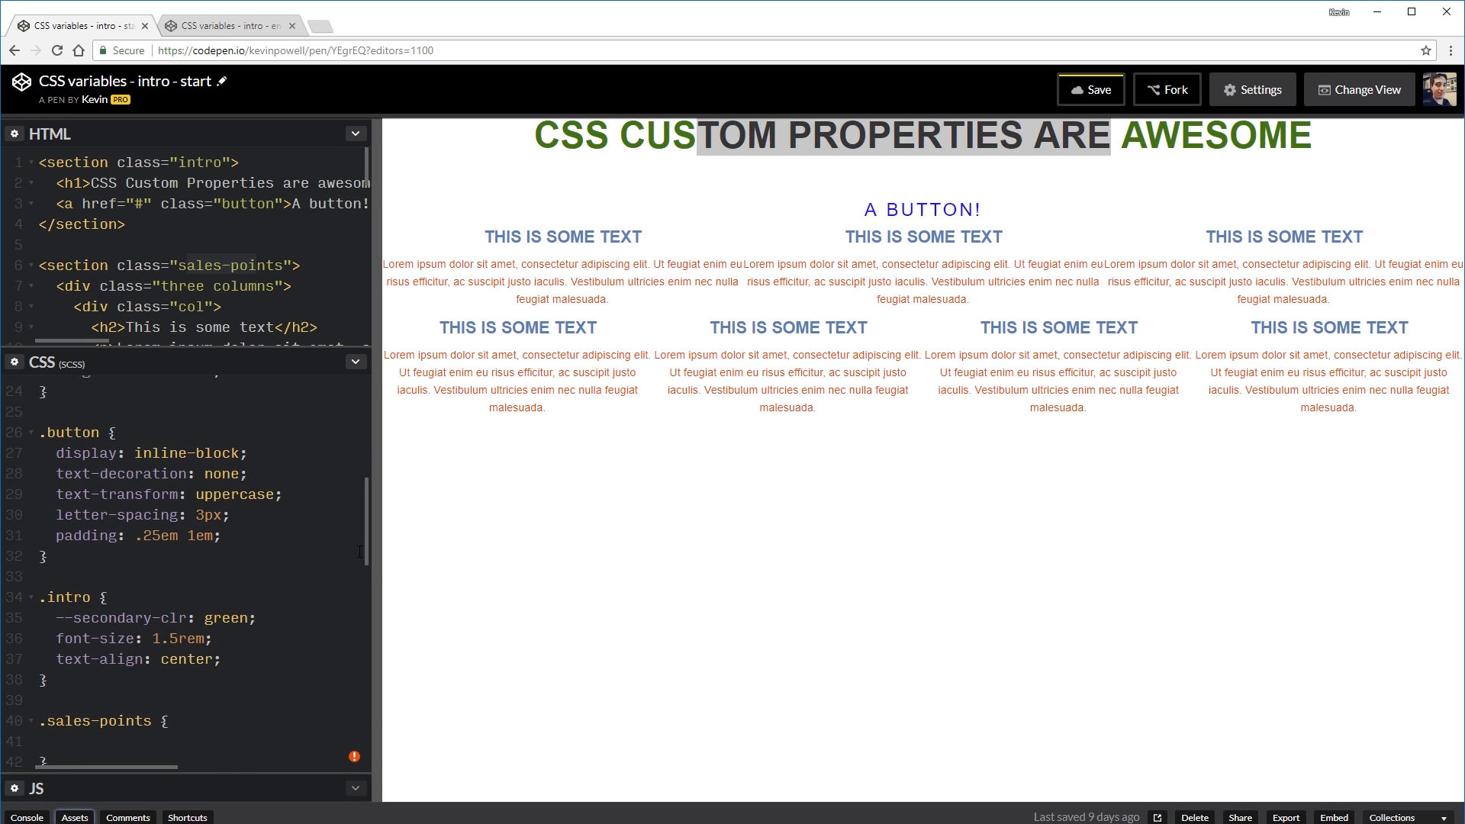
type("font-")
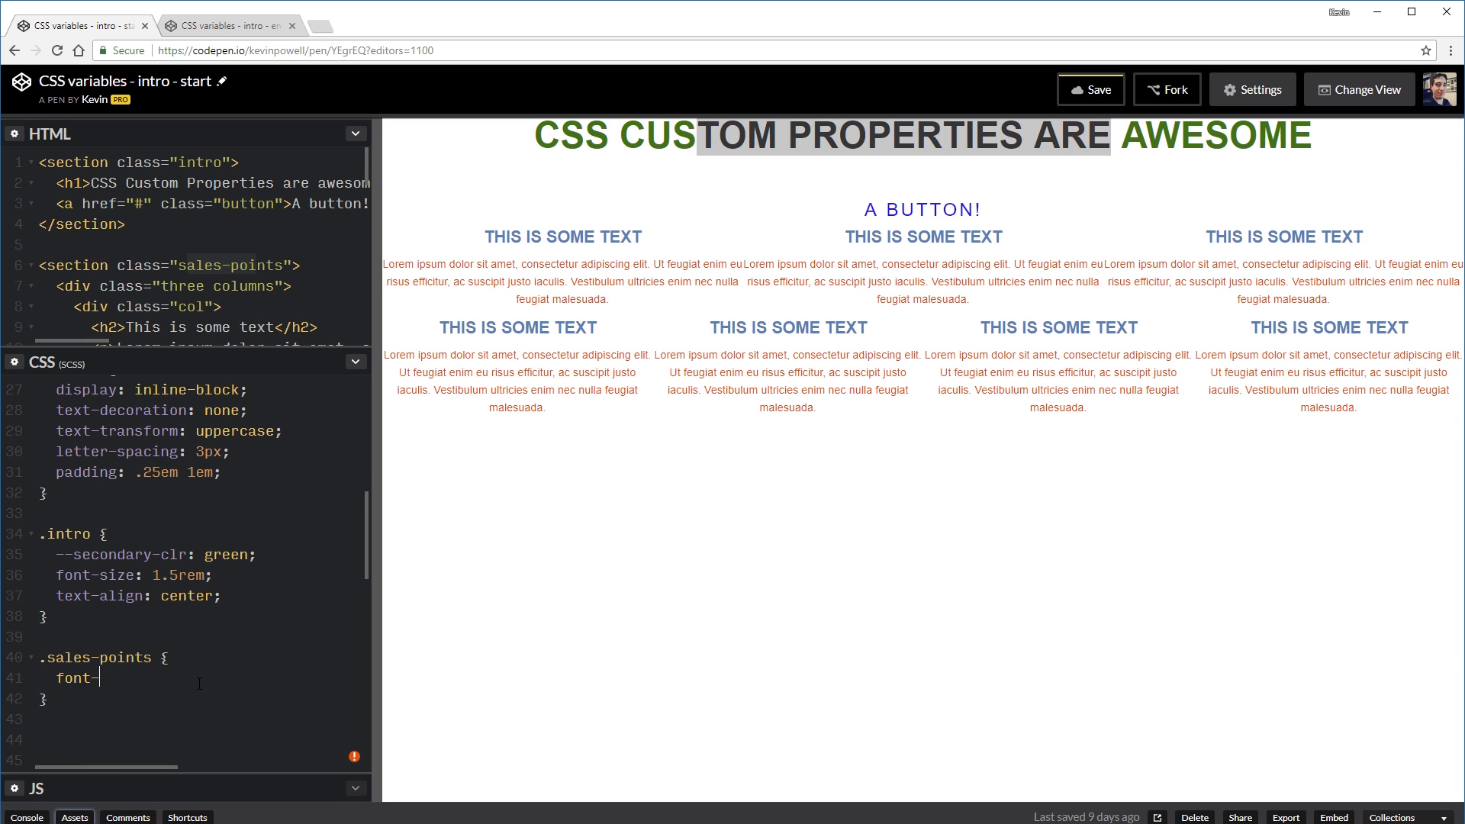
type("size: 1.5")
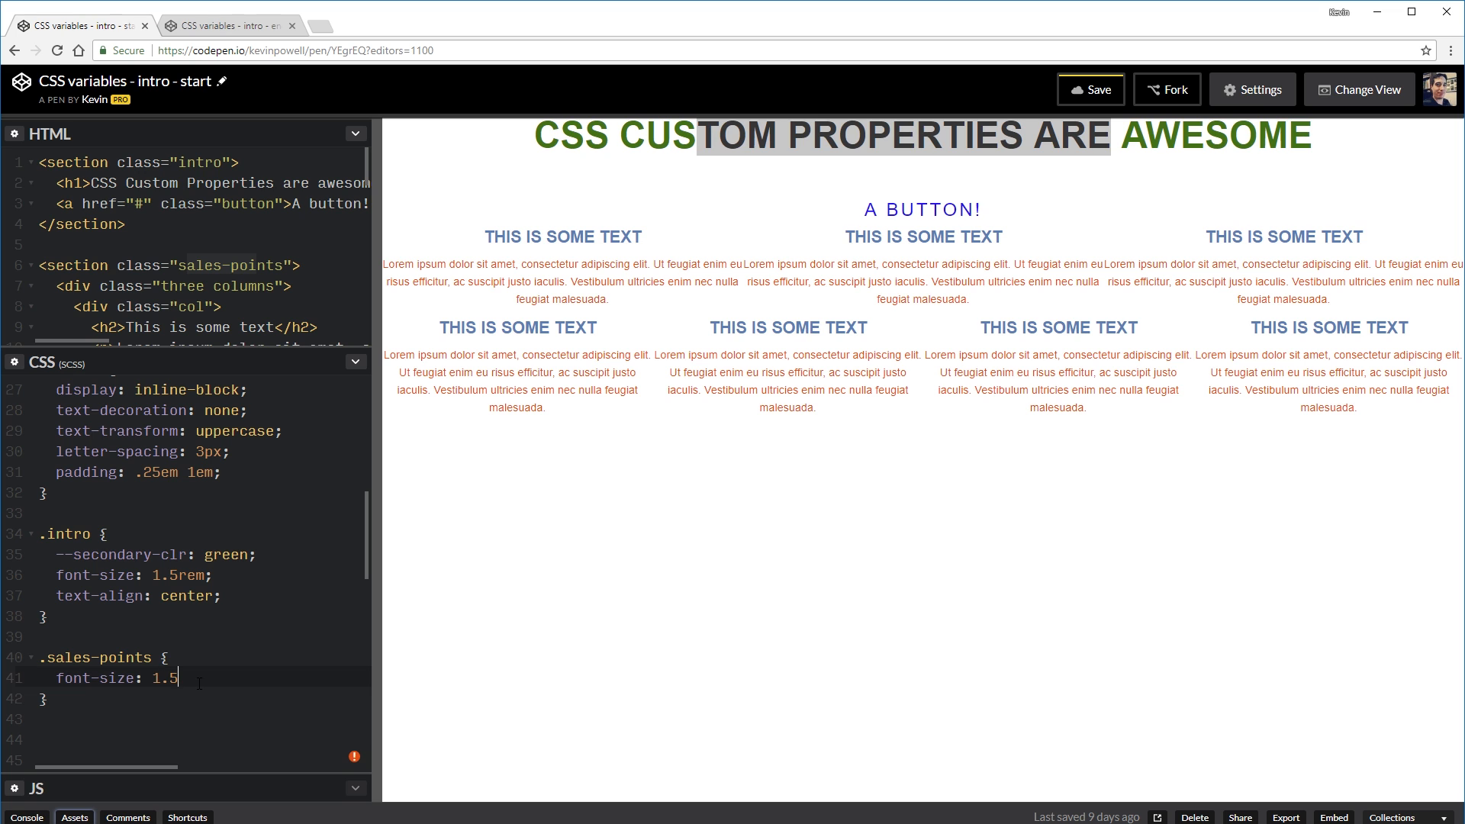
type("rem;")
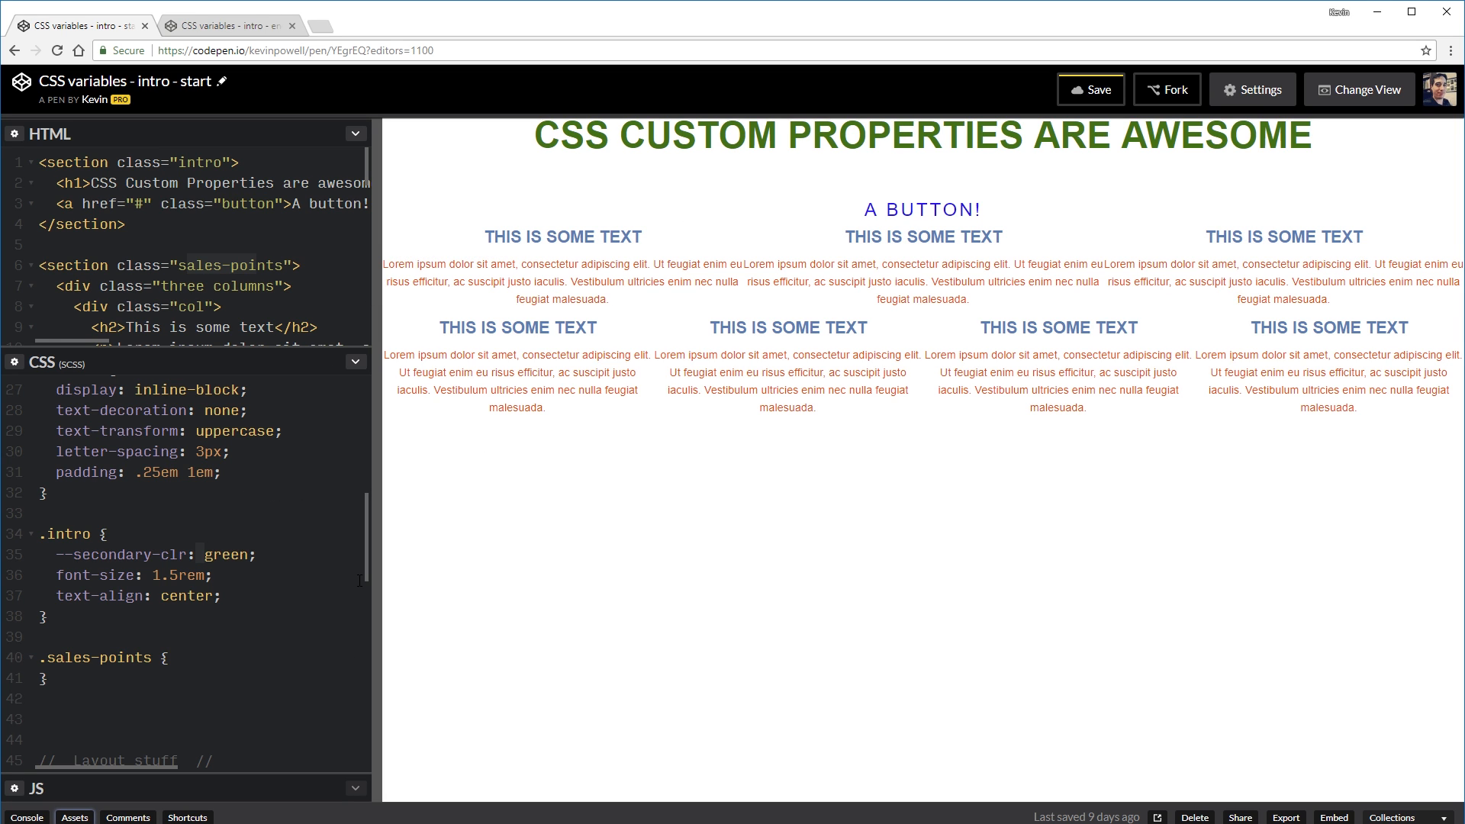
mouse_move(893, 168)
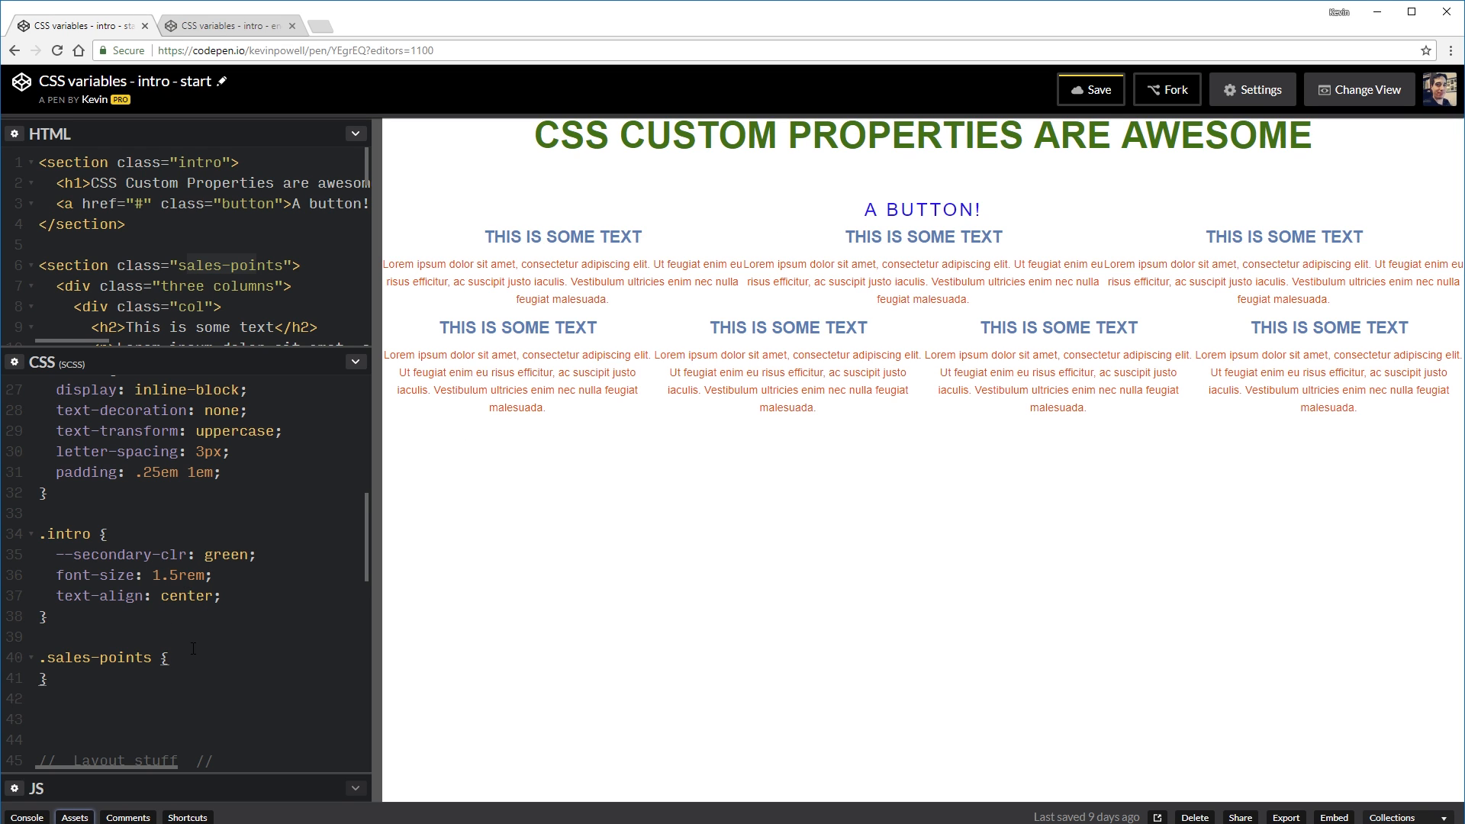
Step: Add --secondary-clr: yellow; inside the .sales-points rule
type("--secondary-clr: yell")
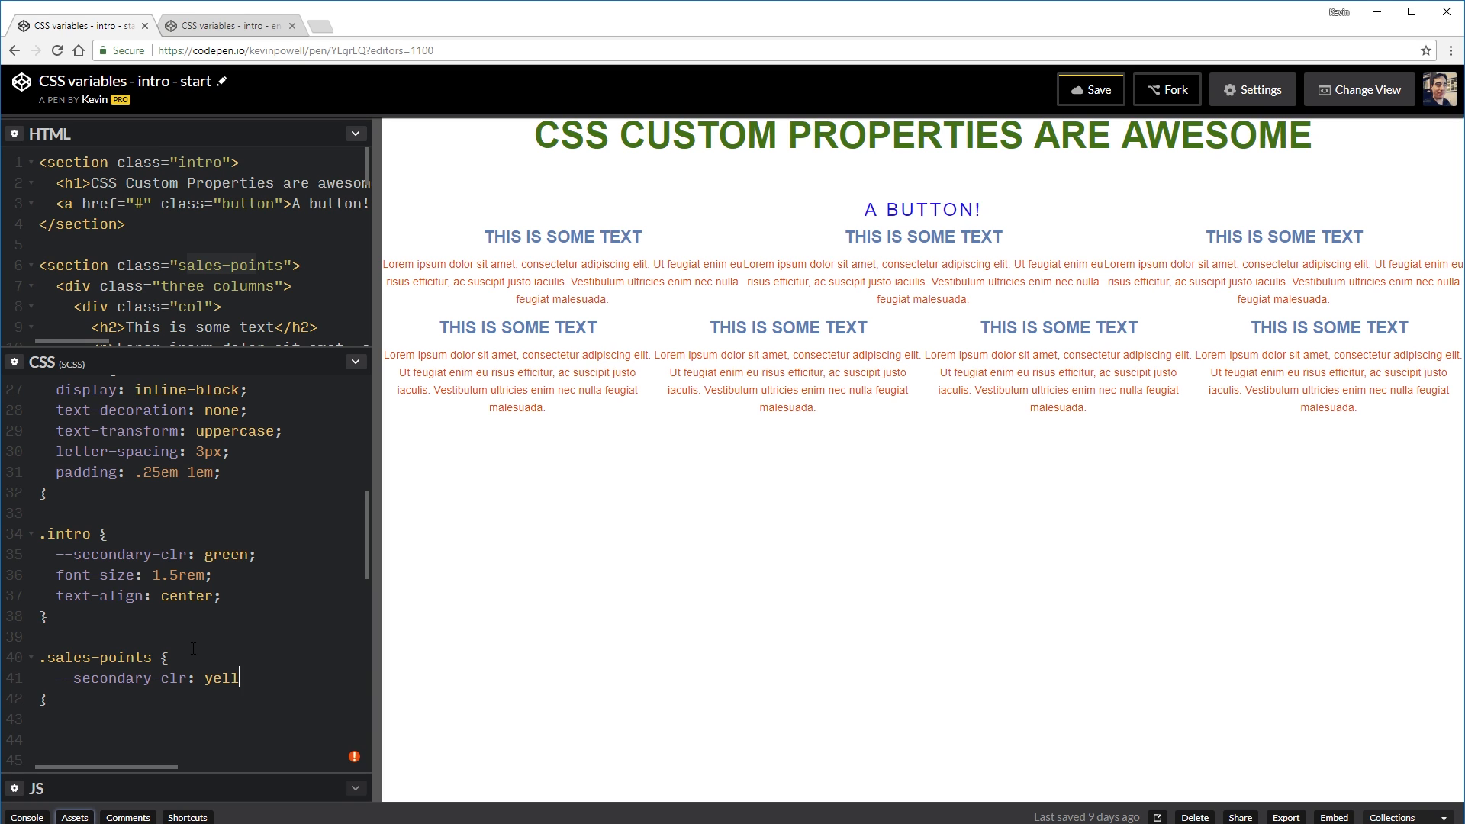
type("ow;")
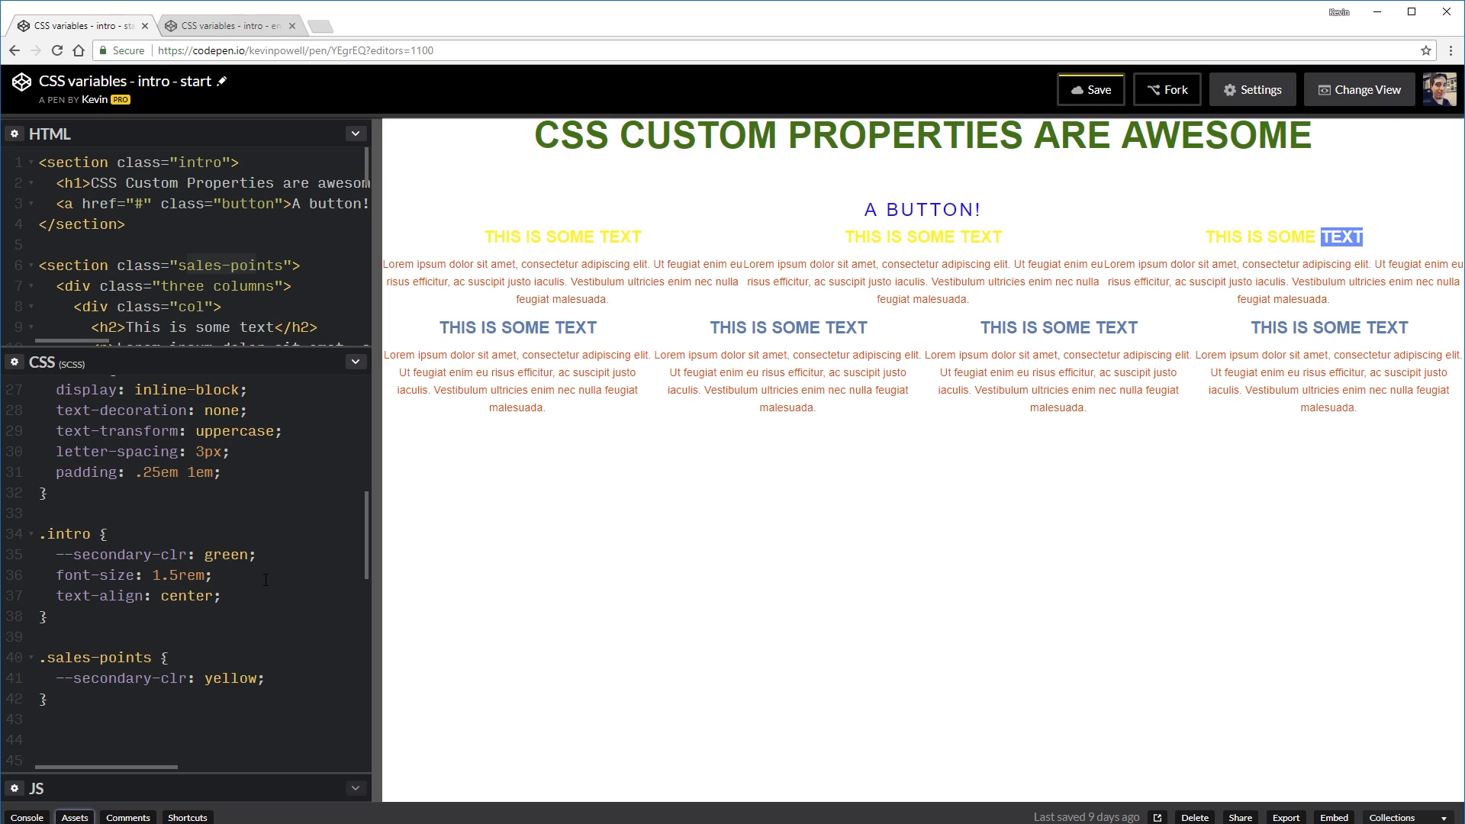
mouse_move(296, 675)
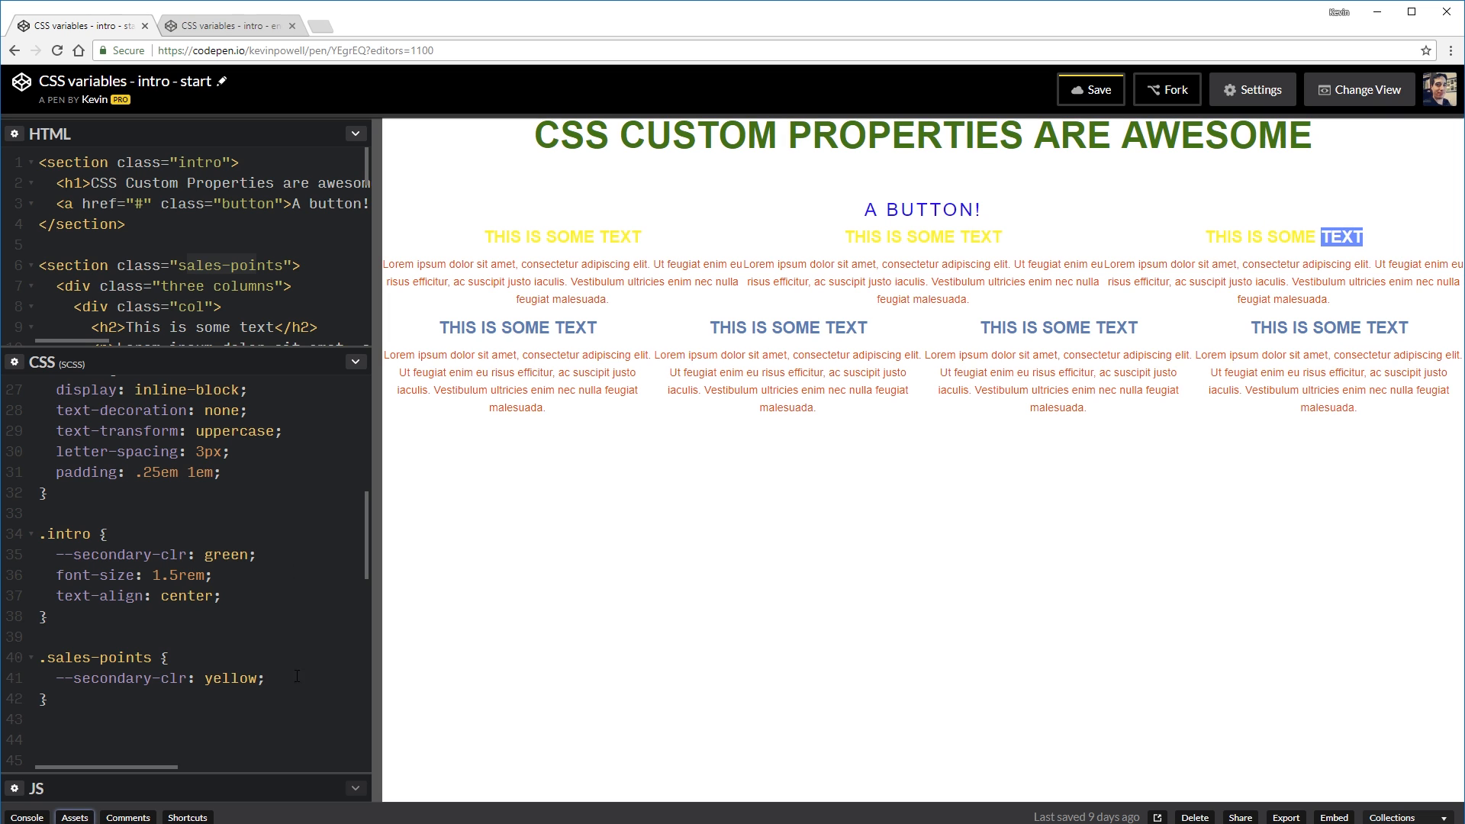
mouse_move(345, 646)
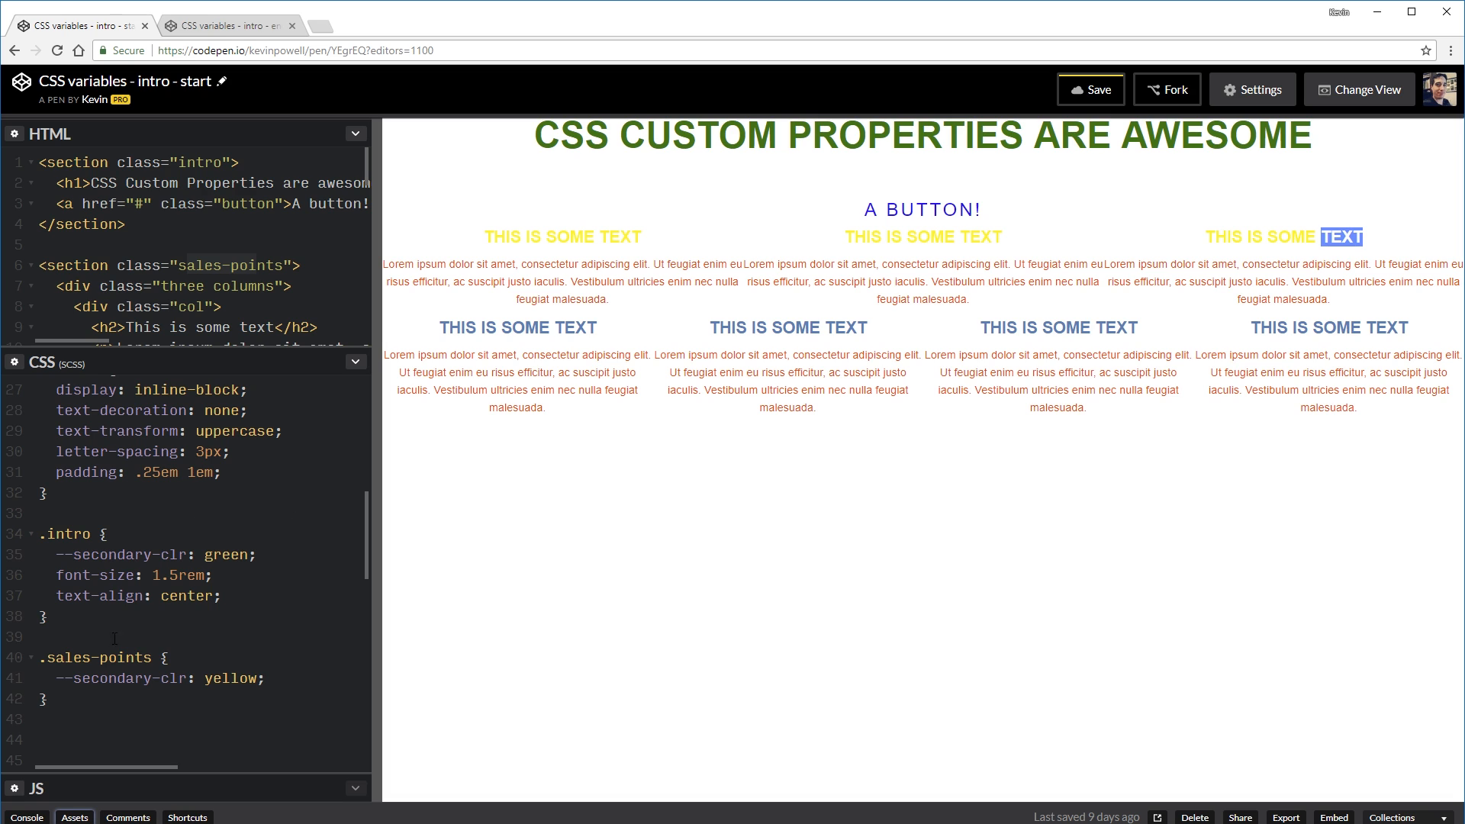
mouse_move(333, 618)
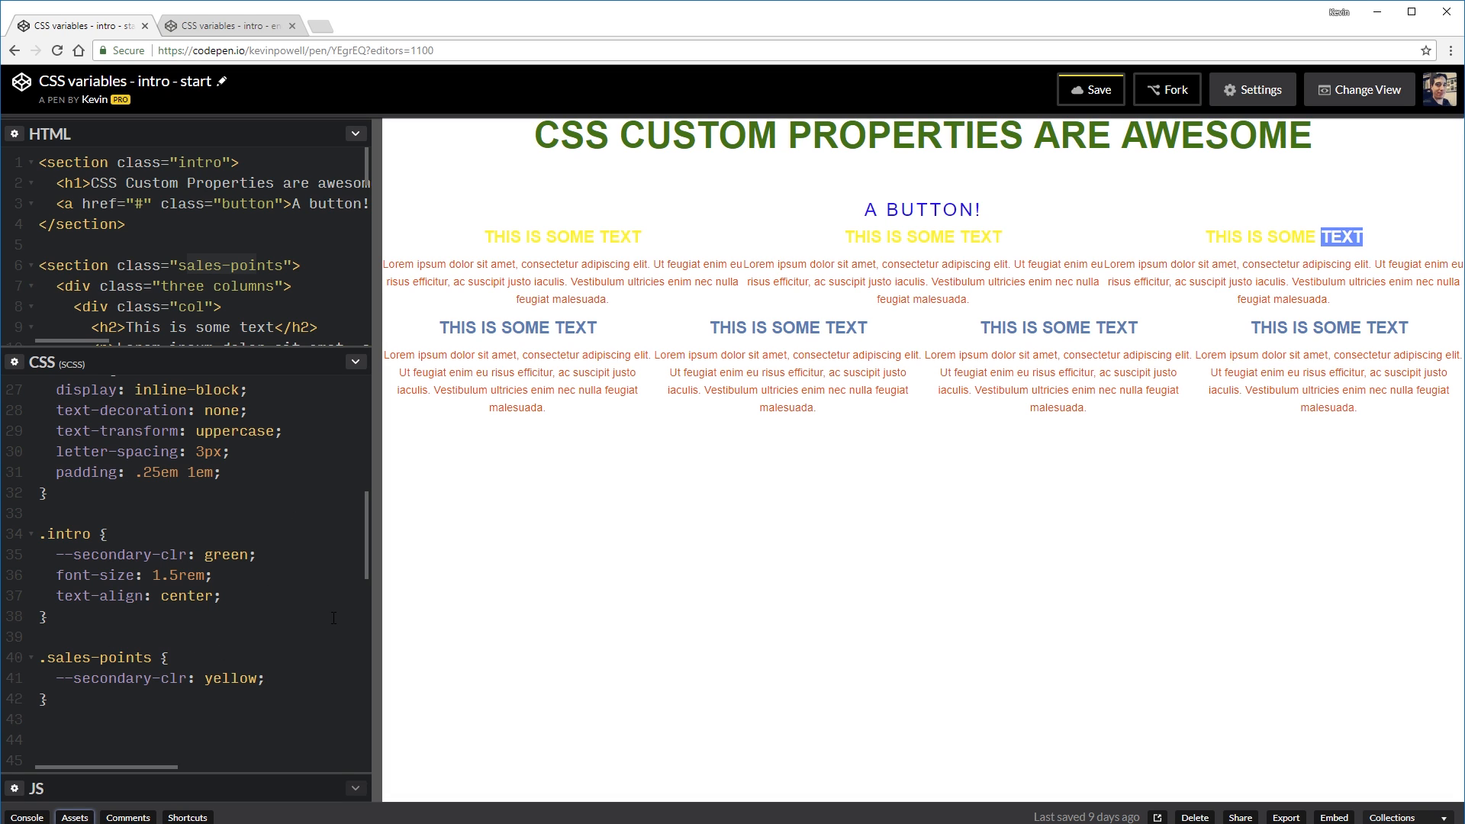
mouse_move(889, 644)
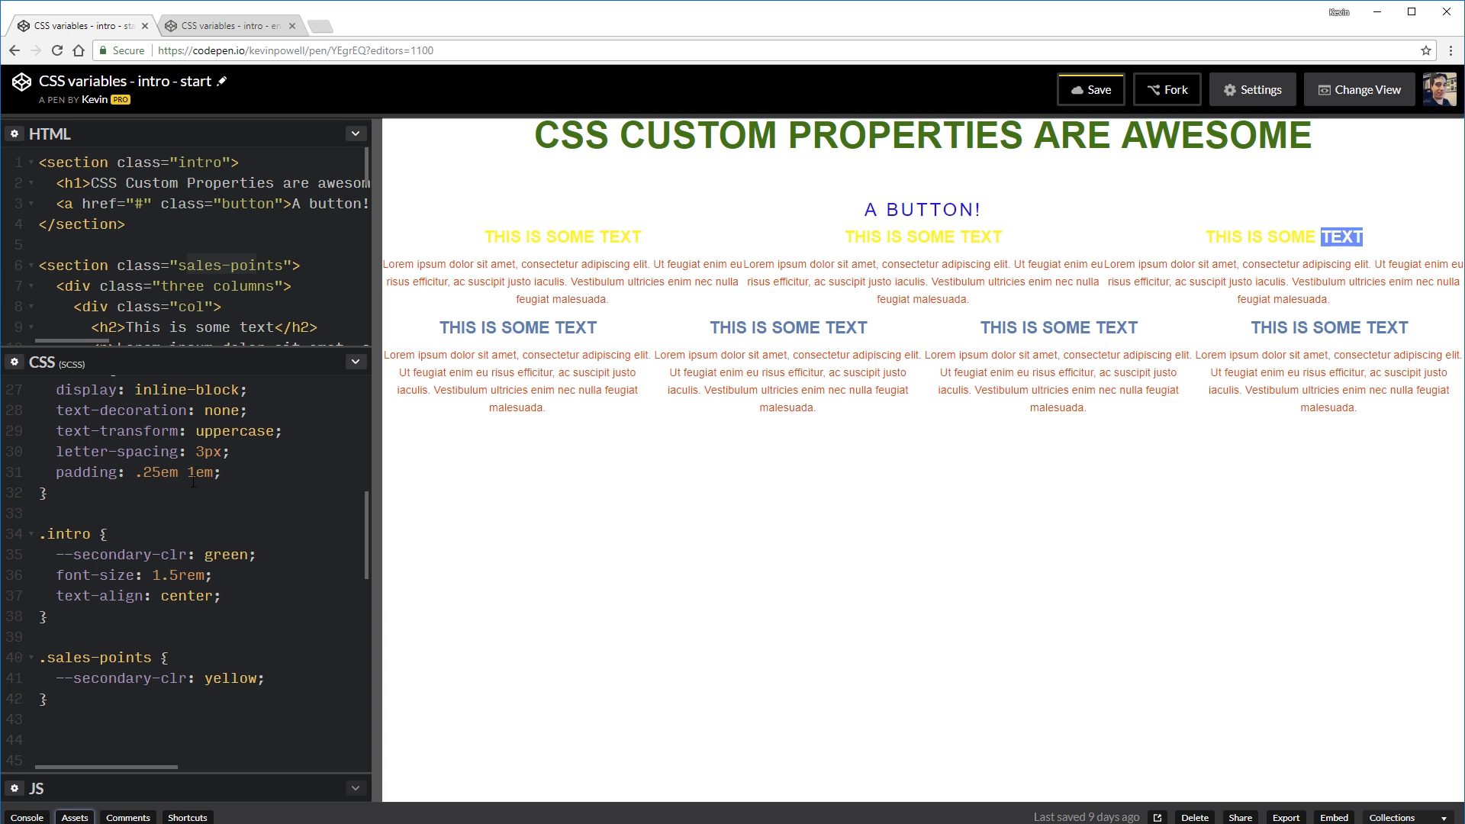
mouse_move(228, 536)
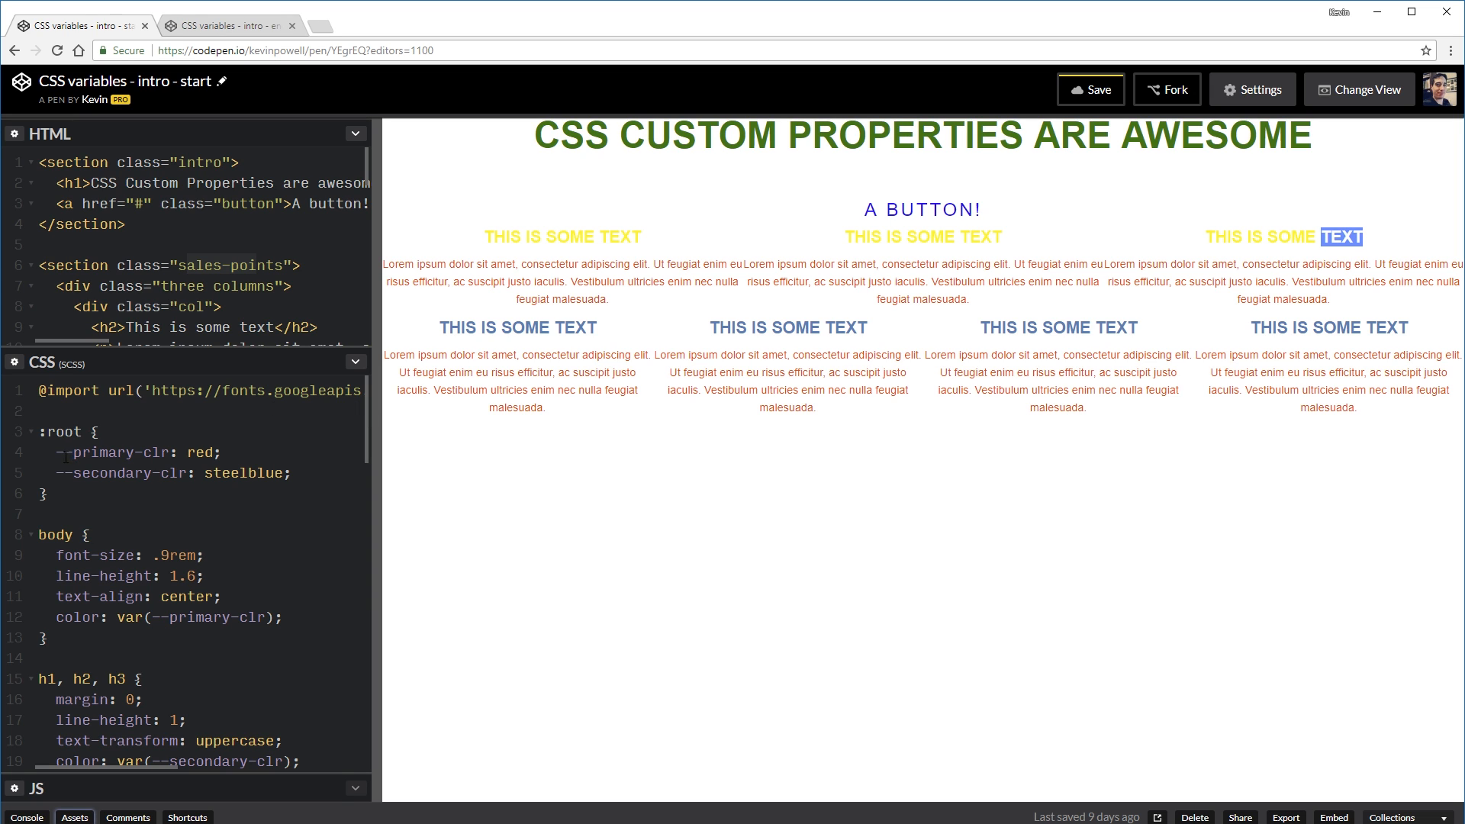
mouse_move(364, 640)
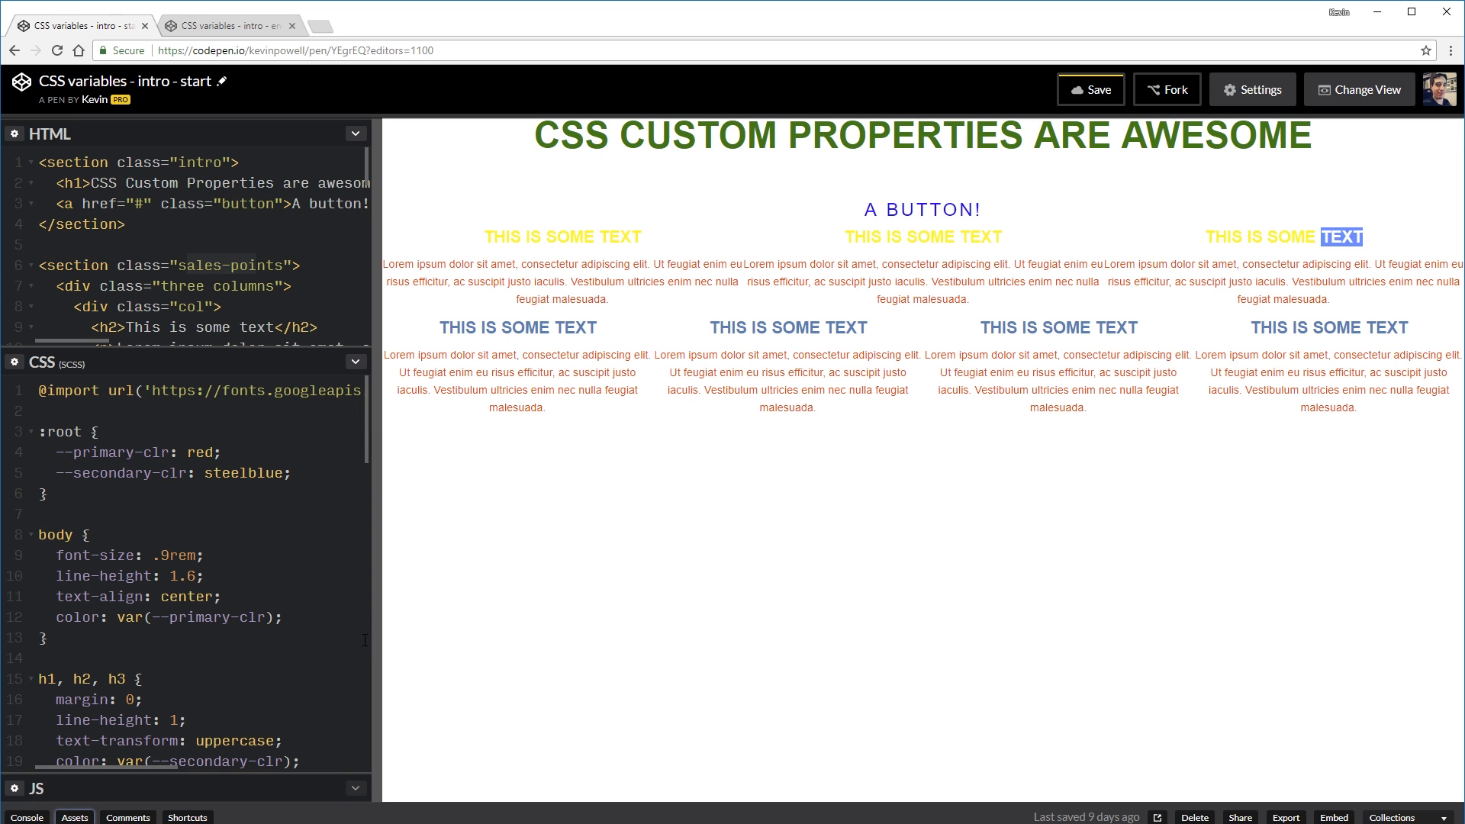